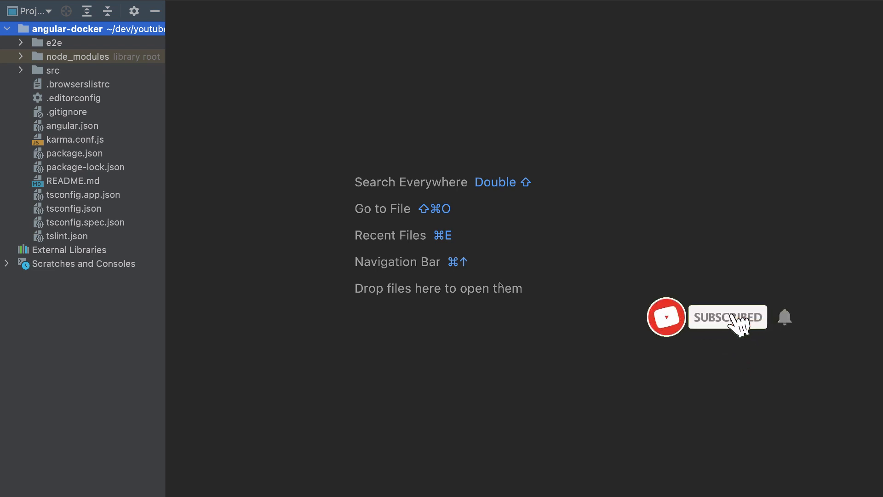
mouse_move(216, 164)
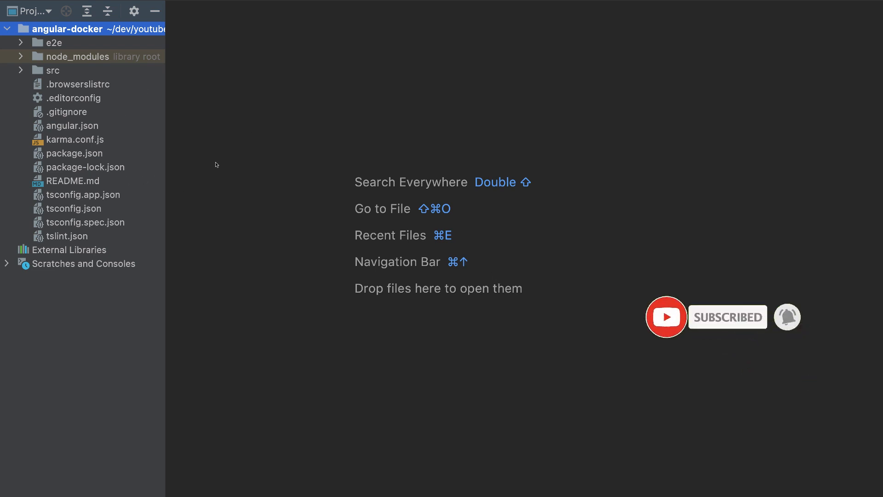
mouse_move(252, 187)
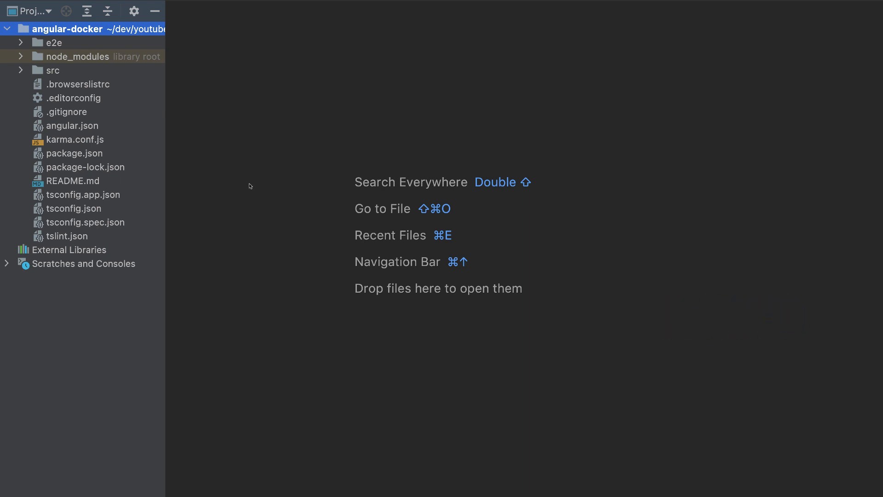
Step: Create a new file named Dockerfile in the angular-docker project
right_click(55, 28)
type("Doc")
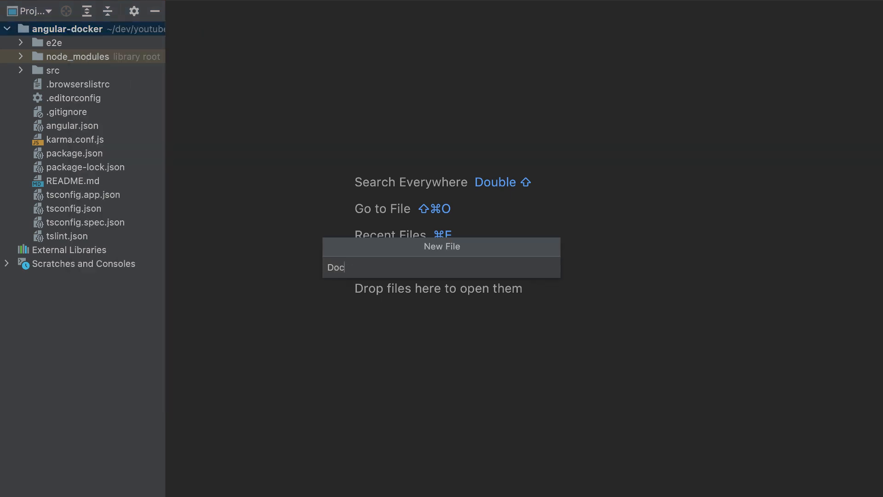
type("kerfile")
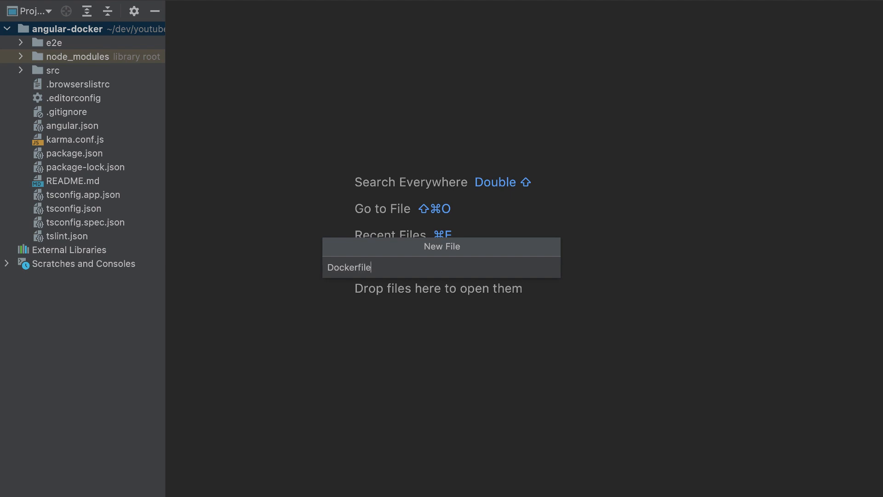
key("Enter")
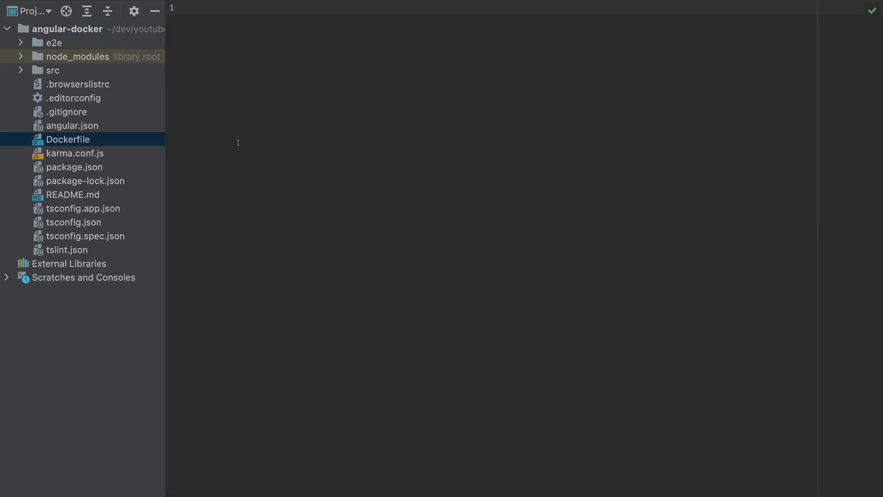
mouse_move(276, 111)
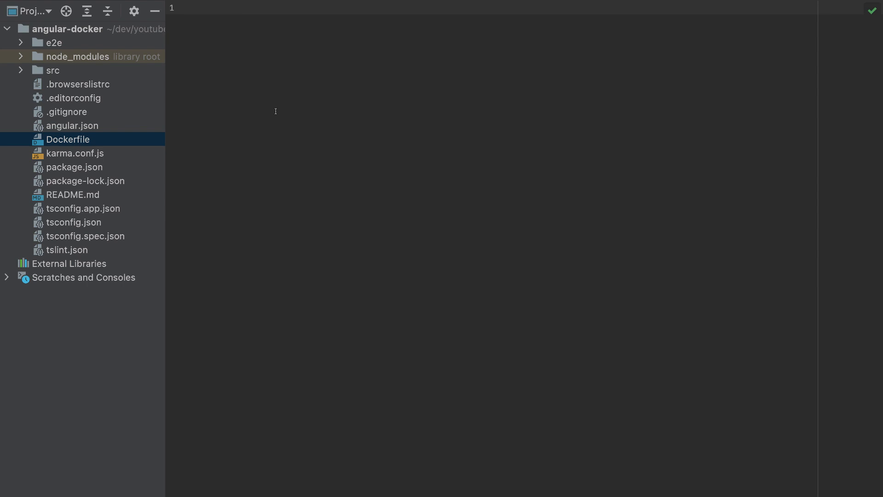
Step: Write the first line: FROM node:15.4 as build
type("FROM")
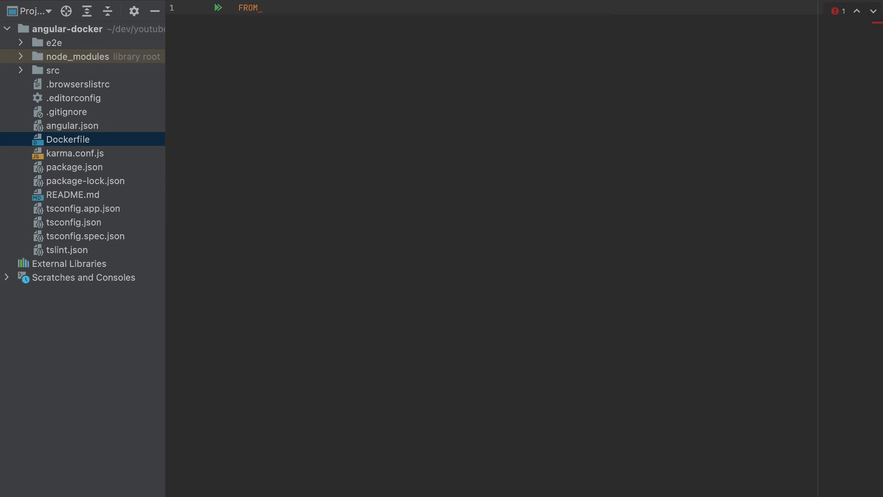
type("node:")
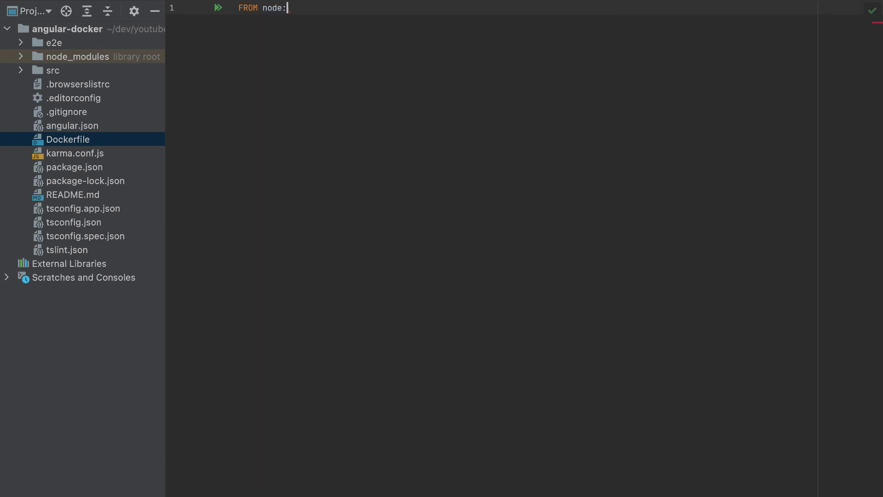
type("15.3")
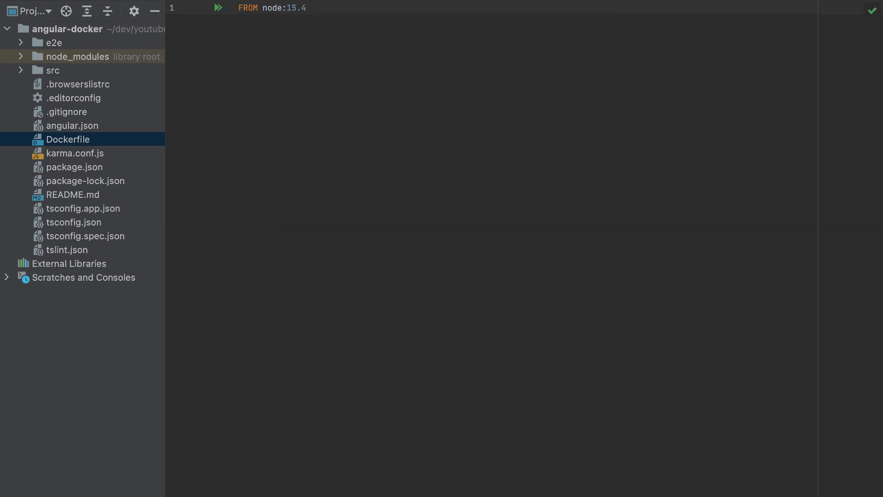
type("as b")
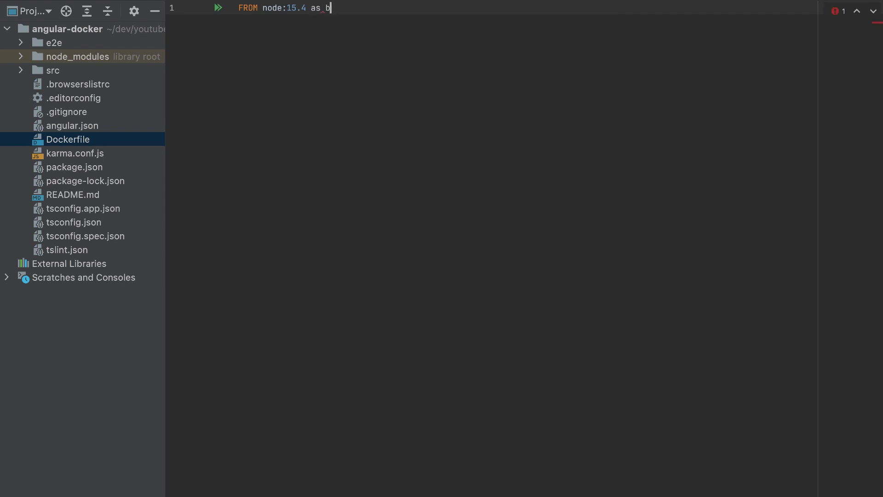
type("uild")
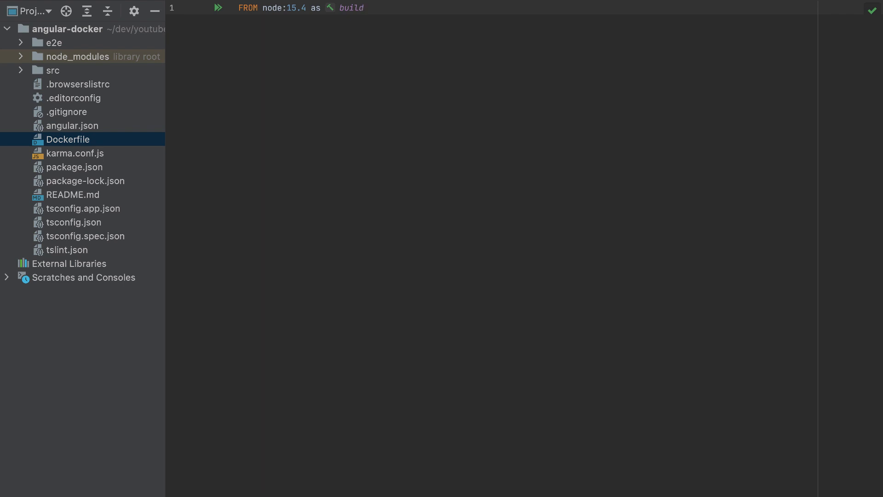
left_click(304, 7)
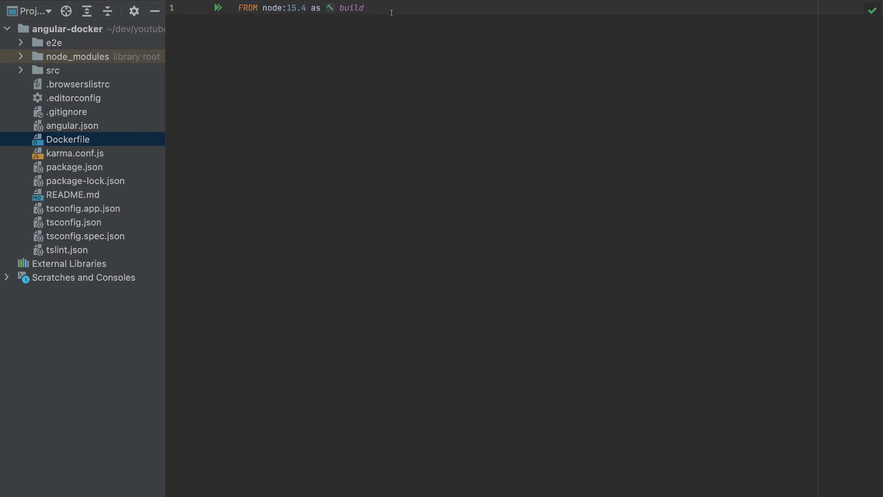
Step: Add WORKDIR /app and a COPY line for the package*.json files
key("Enter")
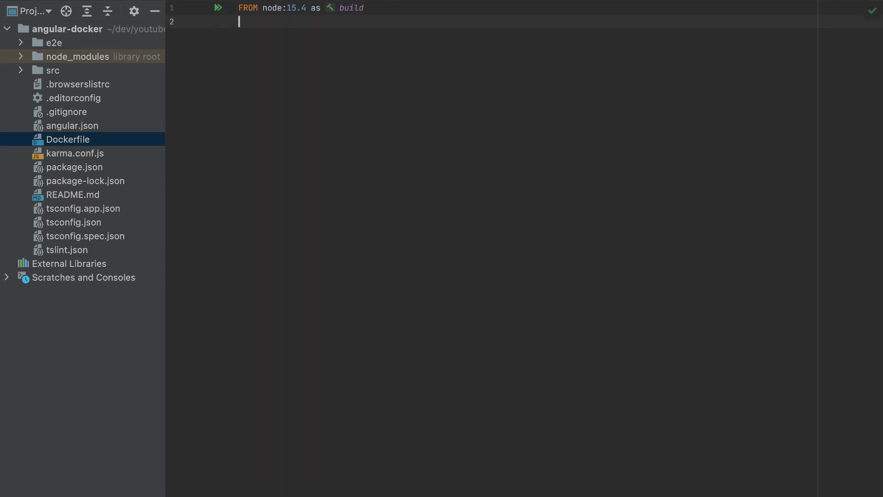
type("WORKDIR /")
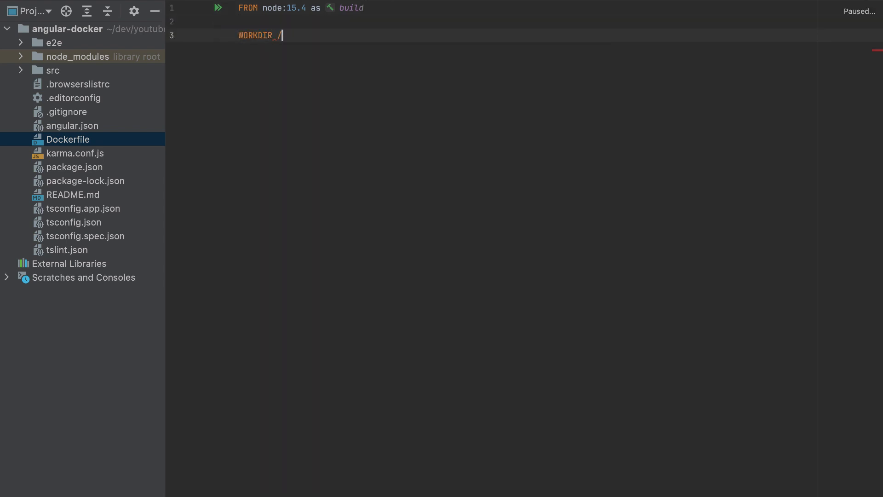
type("app")
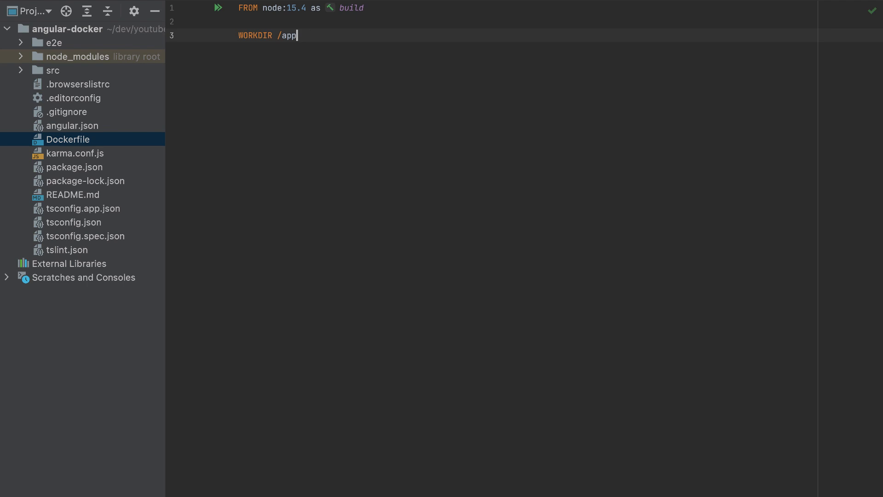
key("Enter")
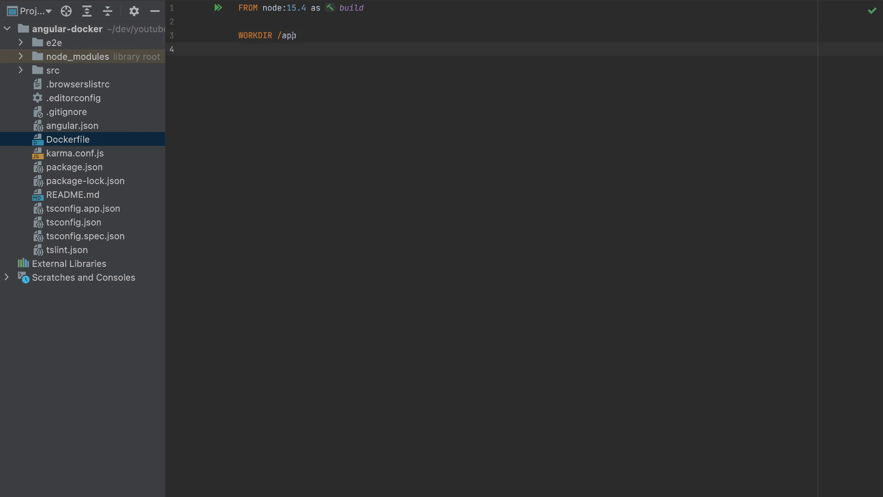
type("COPY co")
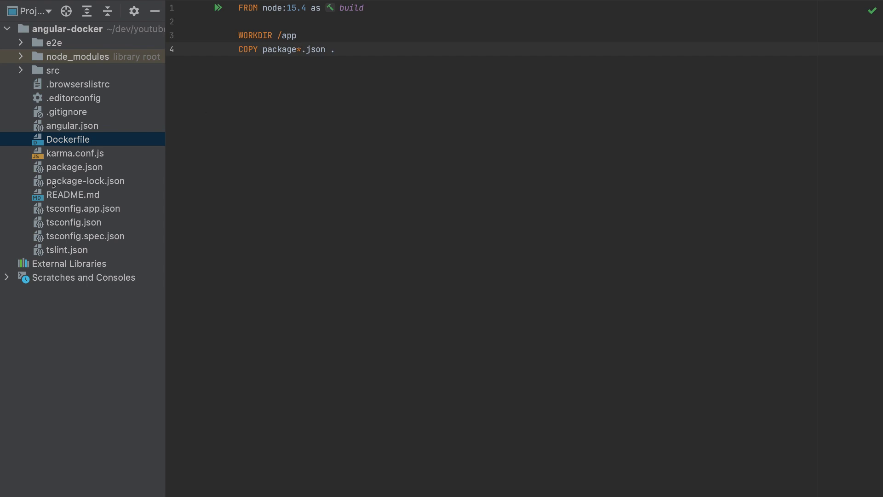
left_click(86, 180)
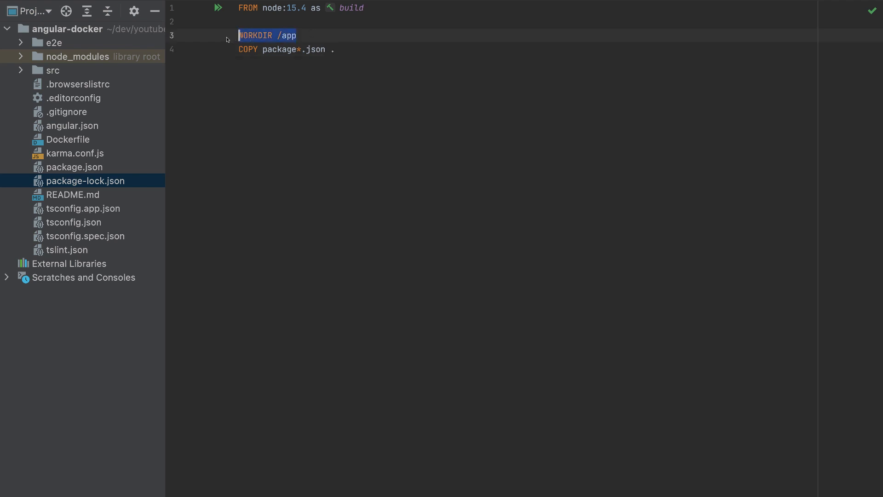
left_click(337, 50)
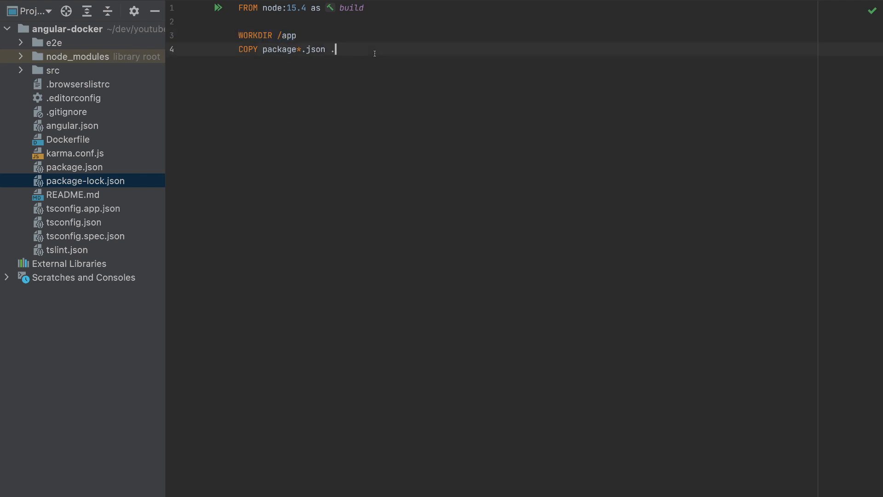
Step: Add a RUN npm install line below the COPY instruction
type("R")
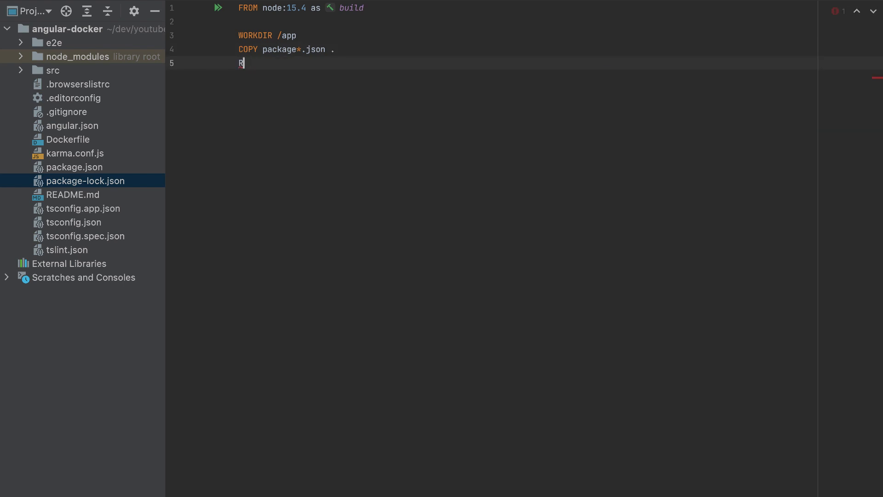
type("UN n")
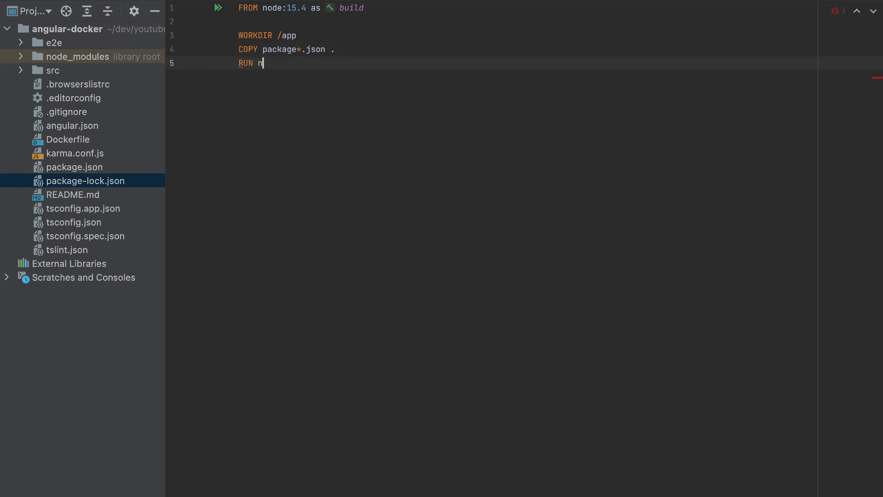
type("pm install")
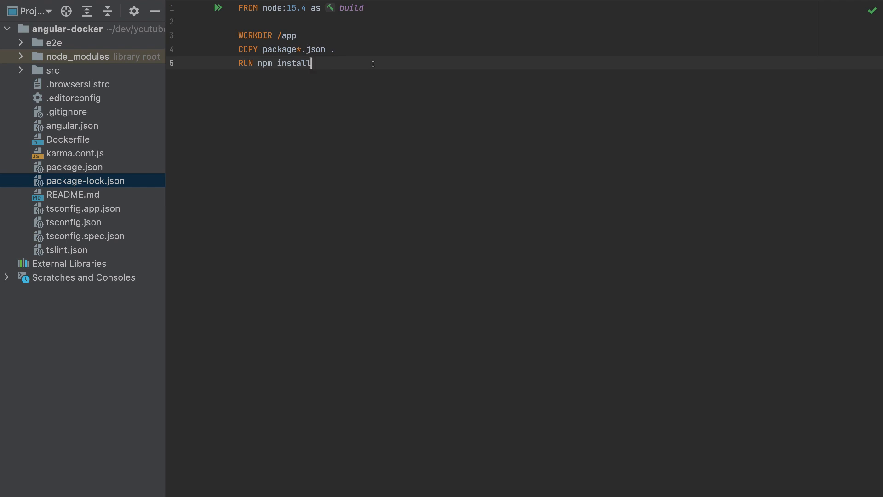
key("Enter")
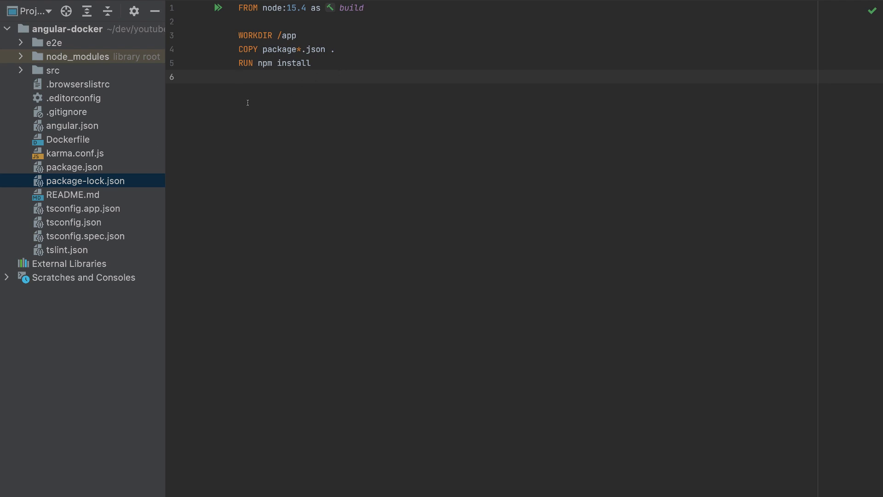
mouse_move(184, 132)
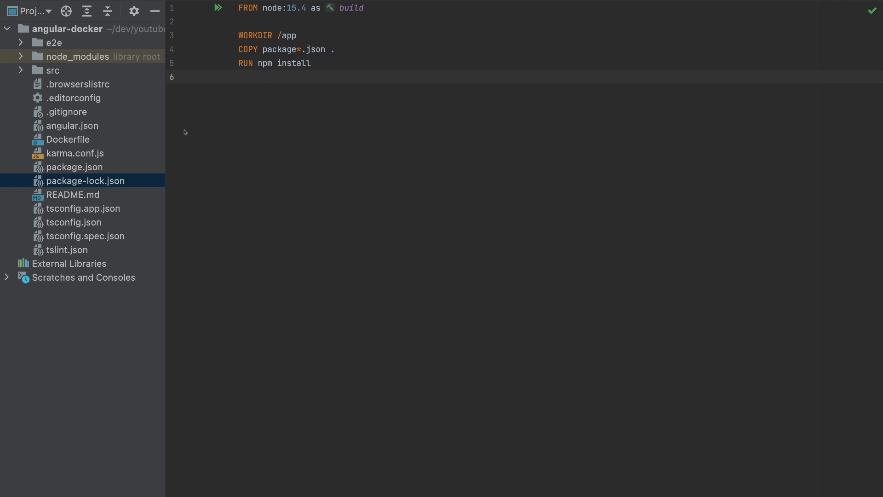
Step: In package.json, make build plain 'ng build' and add a prod script running 'ng build --prod'
left_click(74, 167)
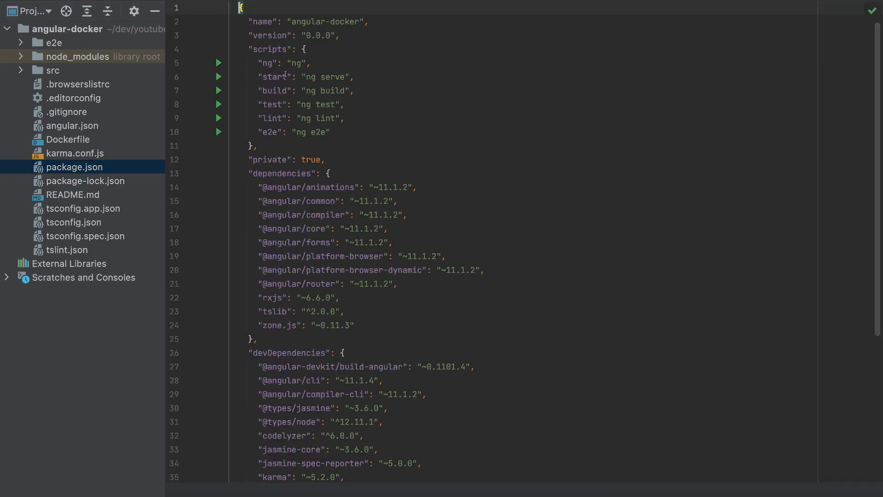
double_click(272, 91)
type(" --produc")
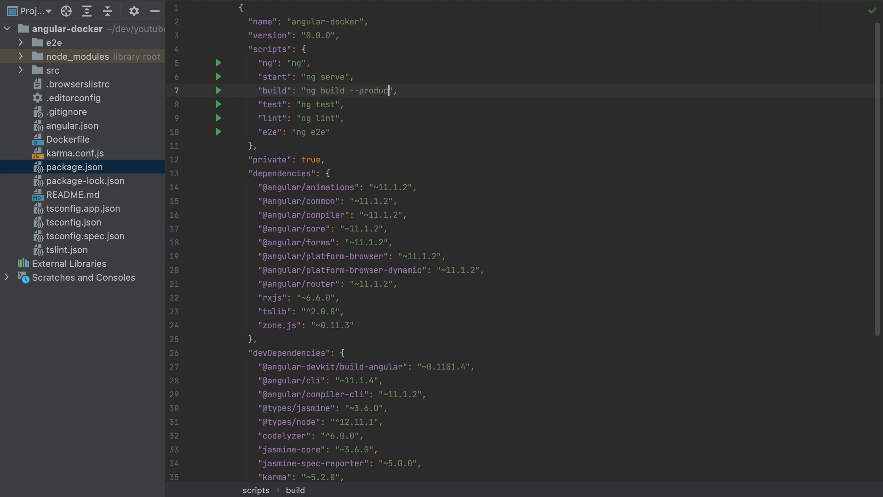
key("Backspace")
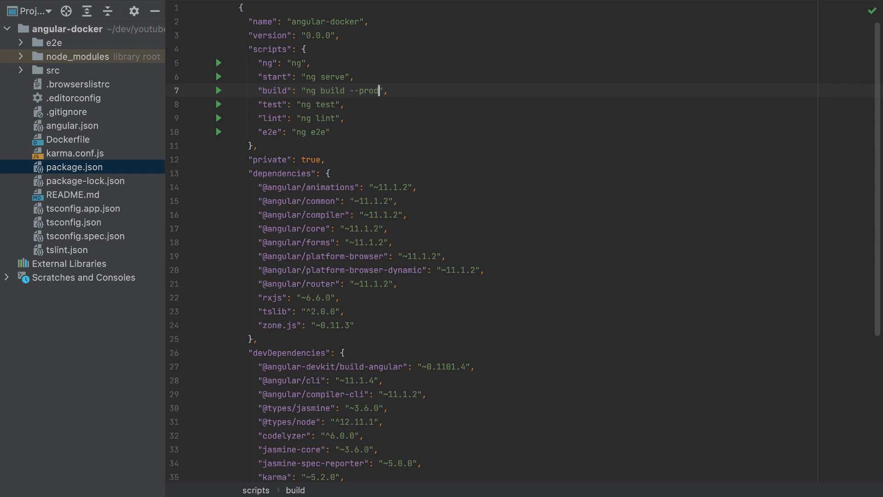
key("Backspace")
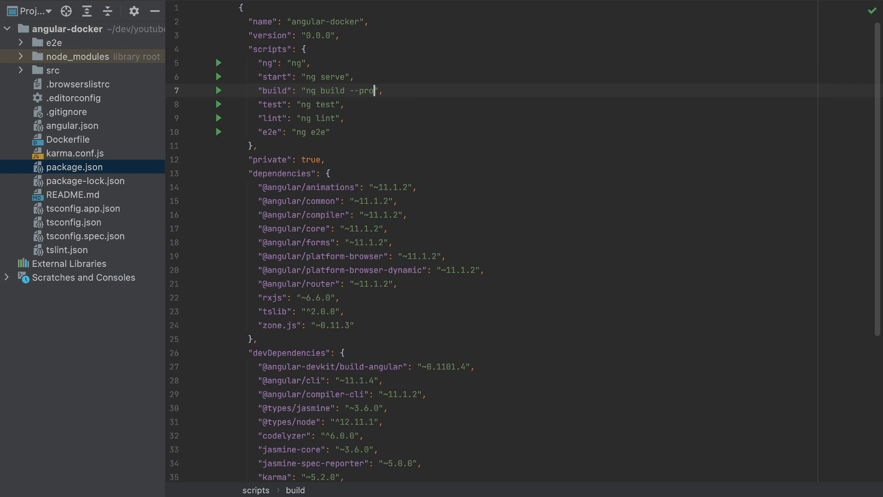
key("BackSpace")
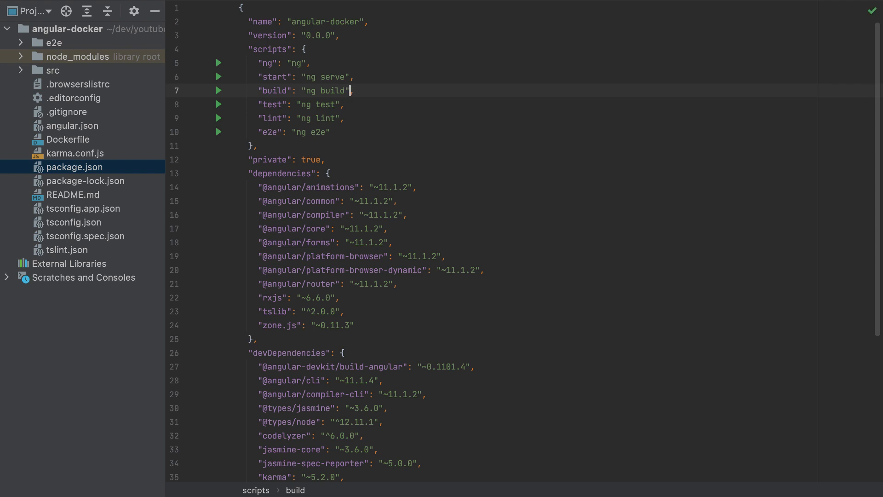
type("\"prod\": ,")
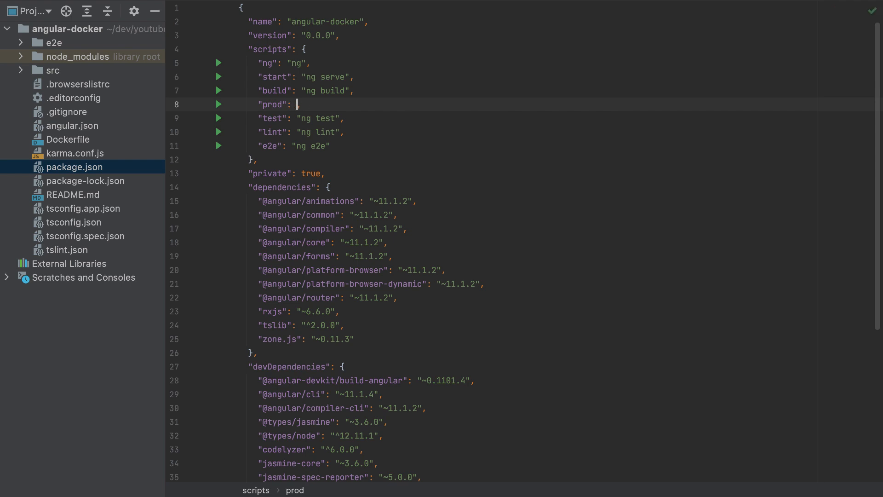
type("\"ng build\"")
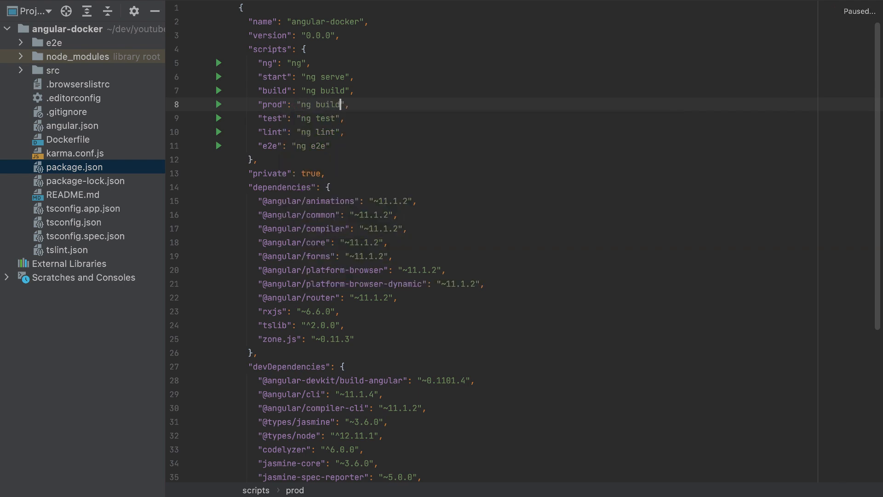
type("--prod")
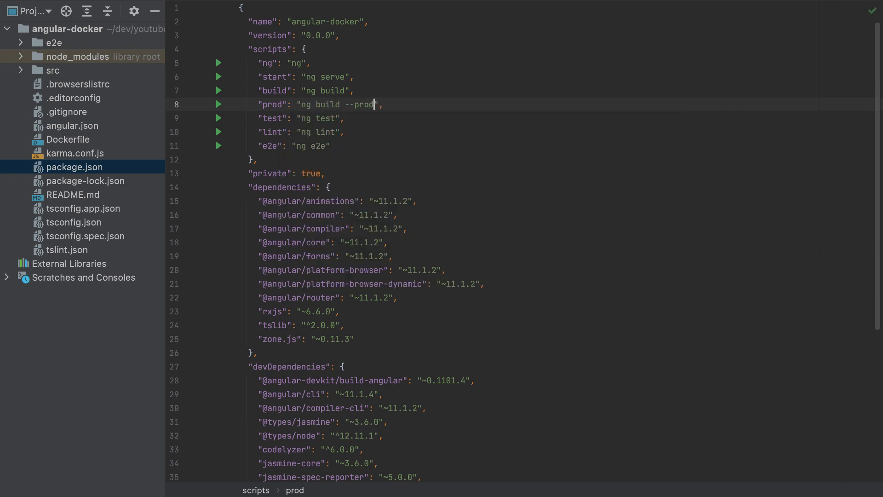
triple_click(315, 105)
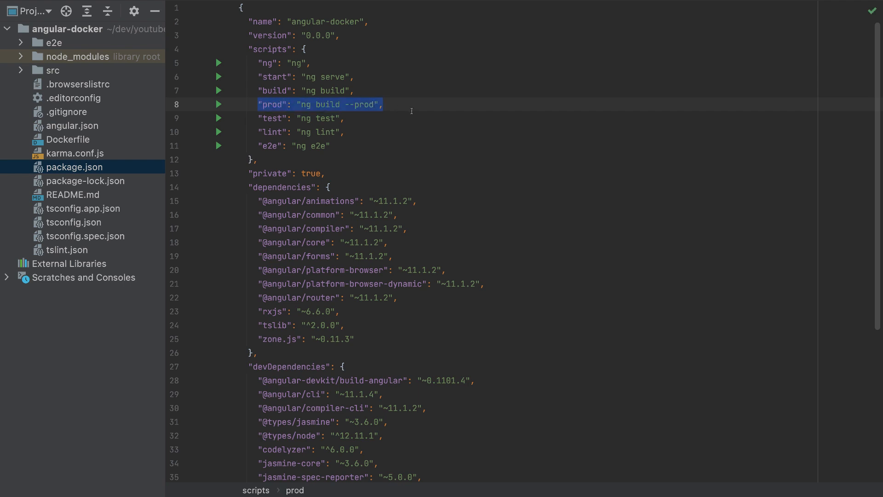
left_click(384, 104)
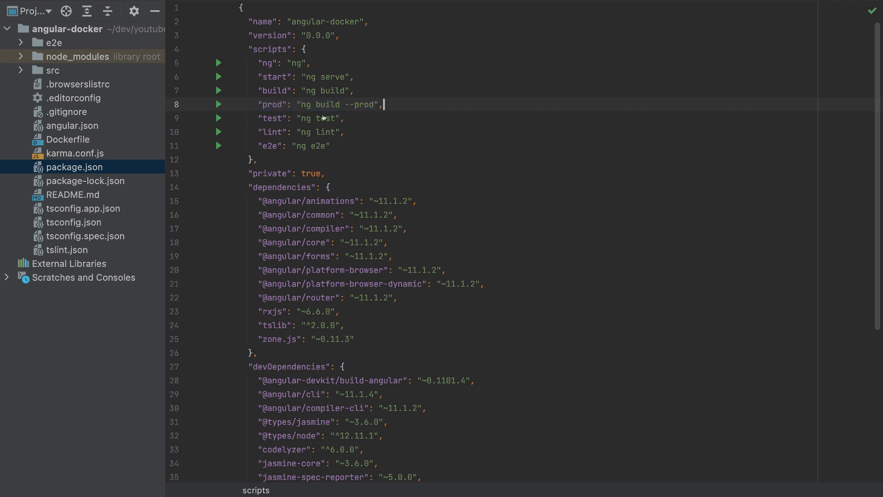
Step: Add 'RUN npm run prod' to the Dockerfile and run the production build in the terminal
left_click(68, 139)
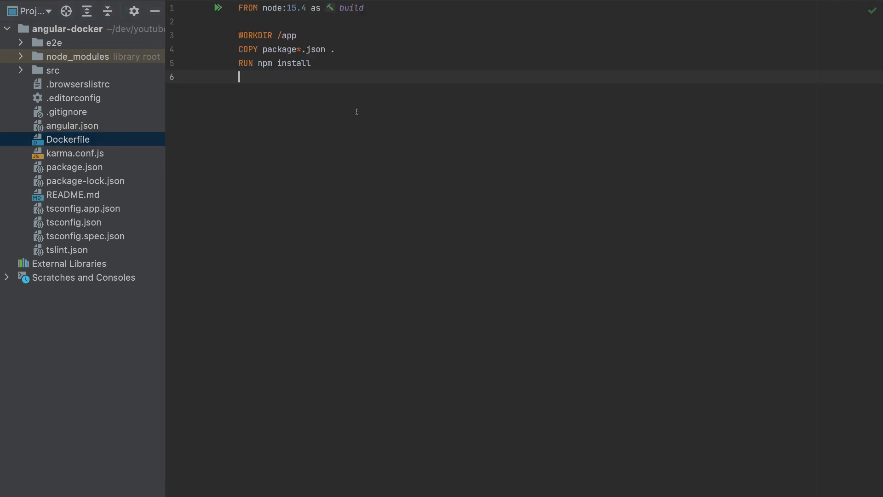
mouse_move(353, 109)
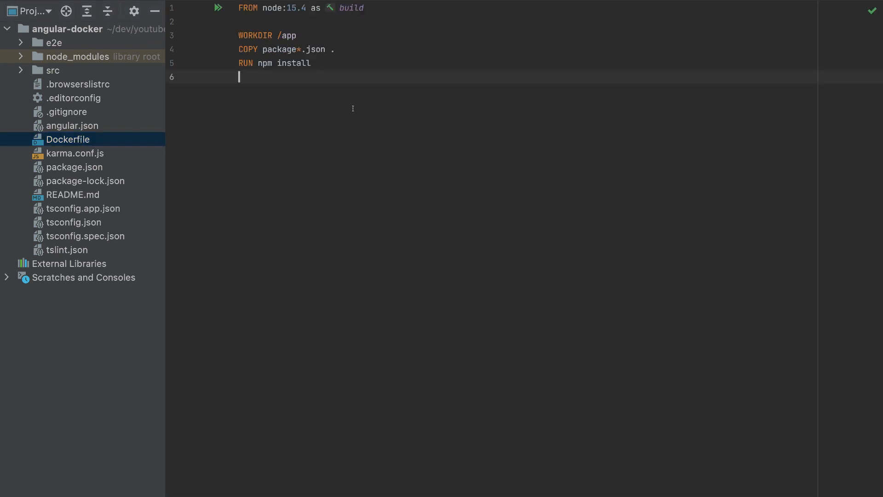
type("RUN npm run")
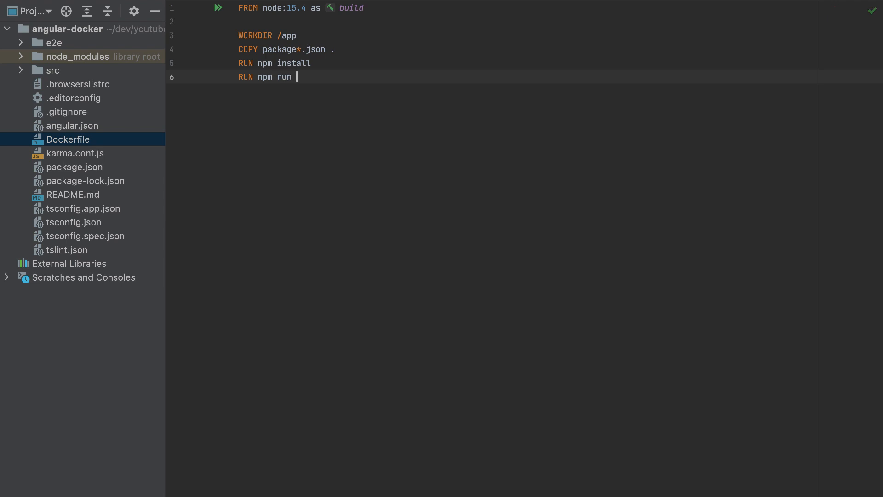
type("prod")
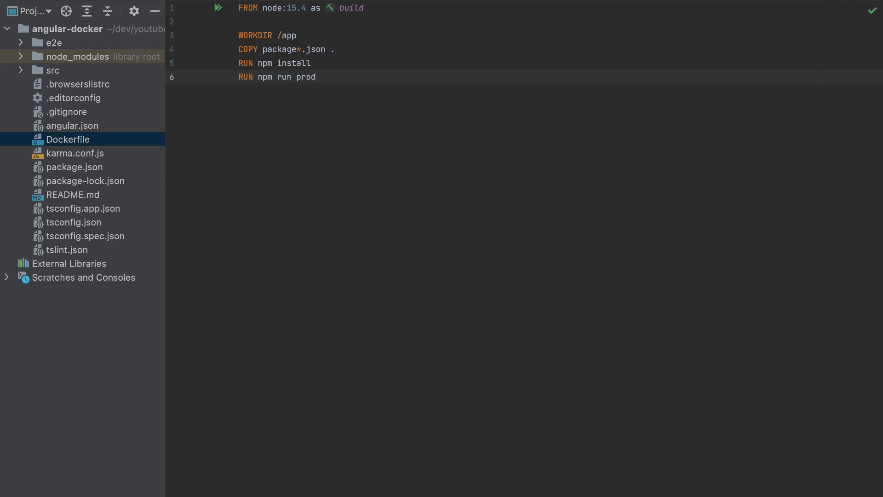
left_click(317, 77)
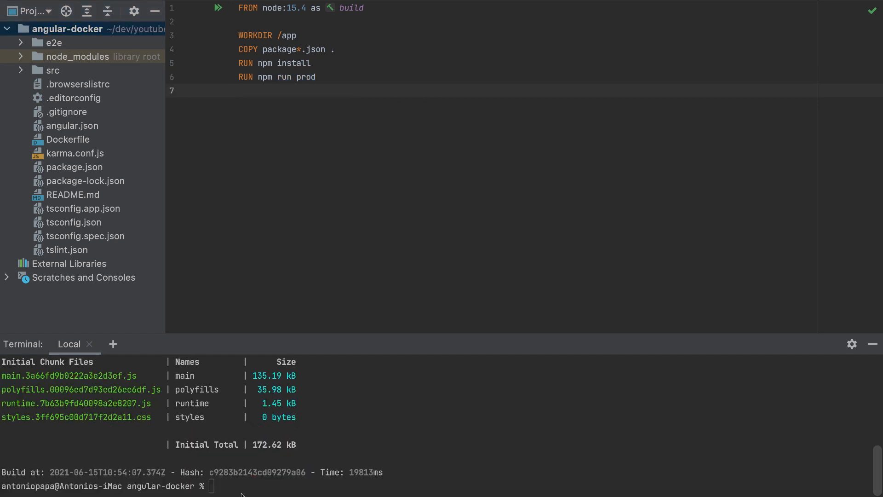
left_click(55, 43)
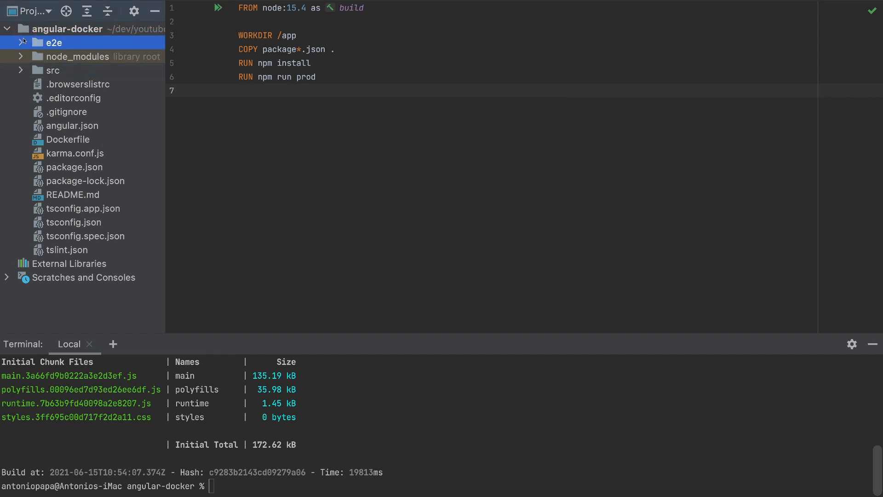
mouse_move(52, 36)
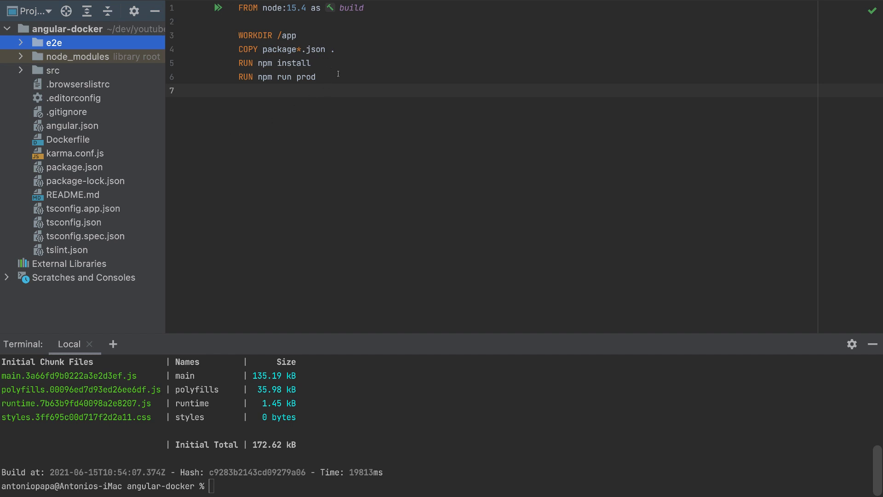
Step: Below the build steps, add a second stage line FROM nginx:1.19
key("Enter")
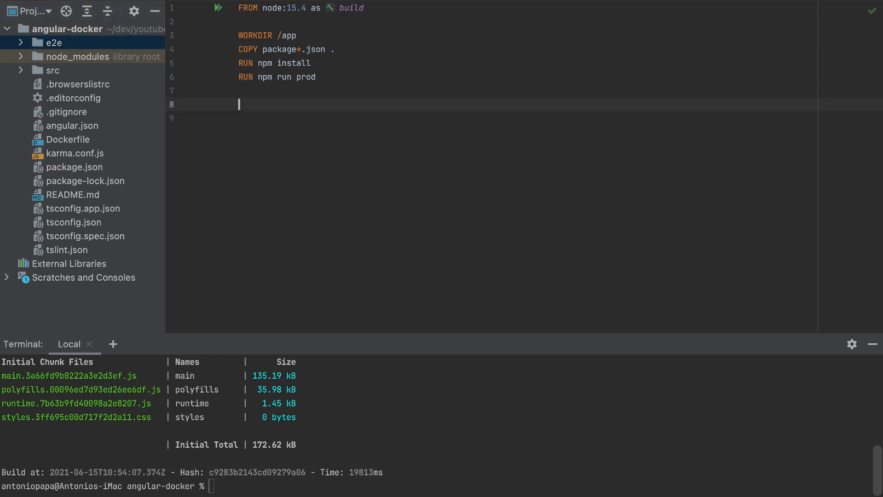
mouse_move(303, 121)
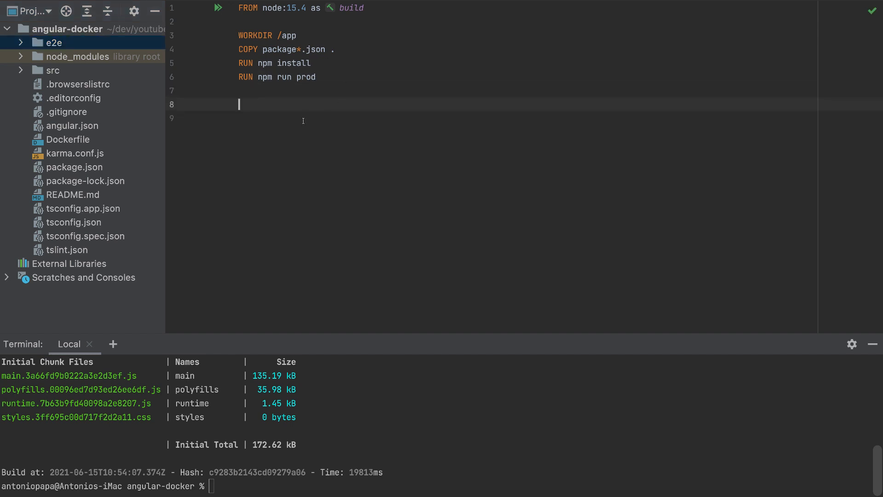
type("FROM")
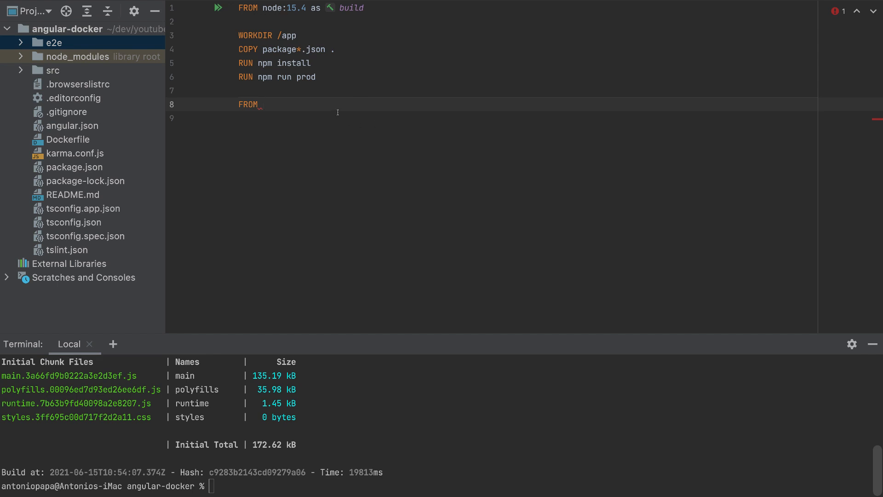
type("nginx")
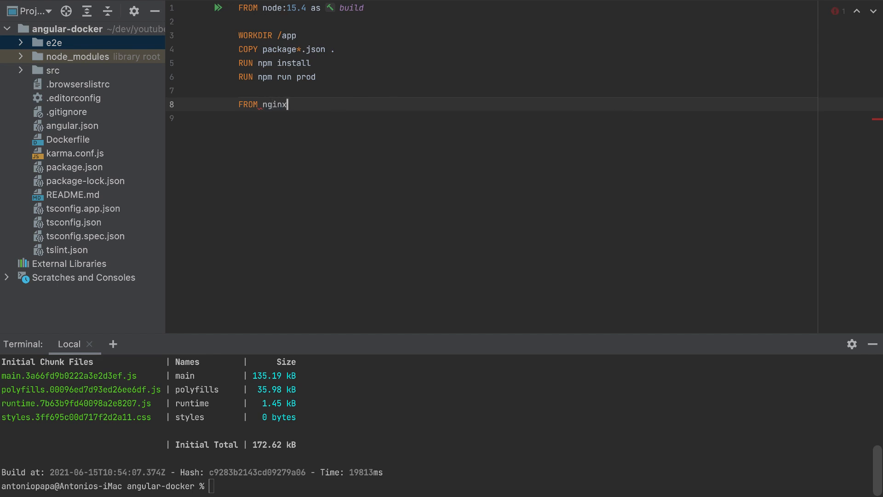
type(":1.")
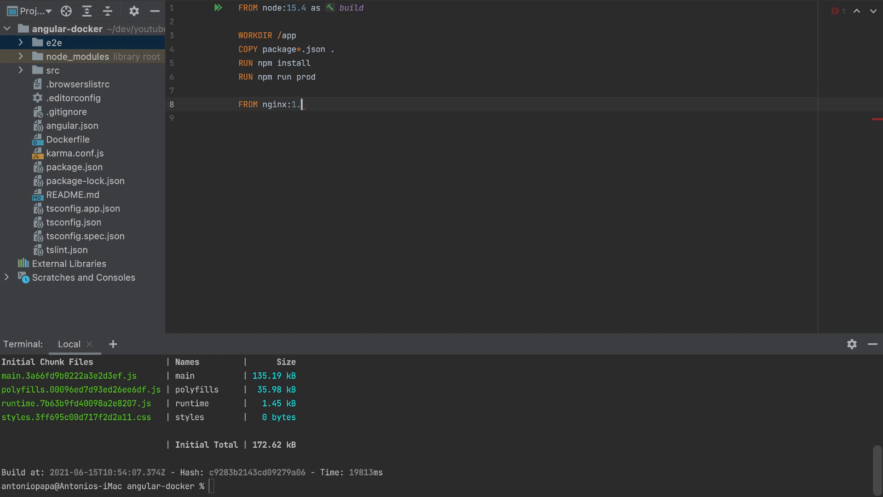
type("19")
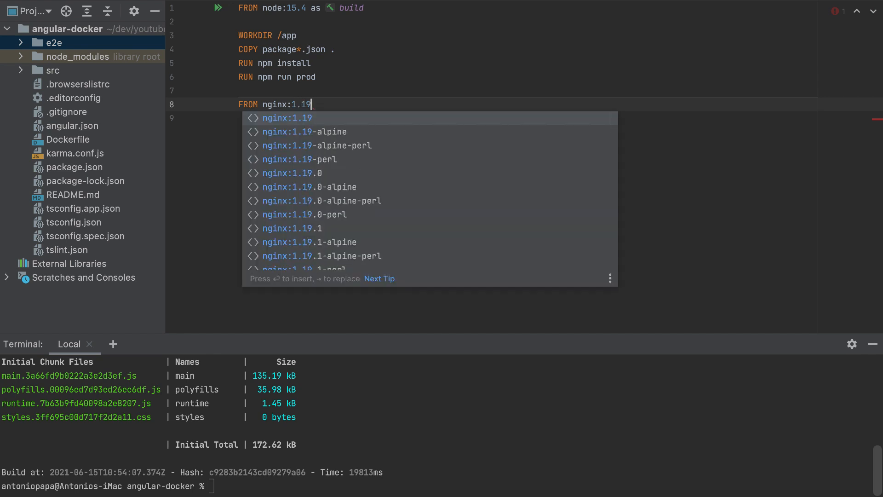
key("Escape")
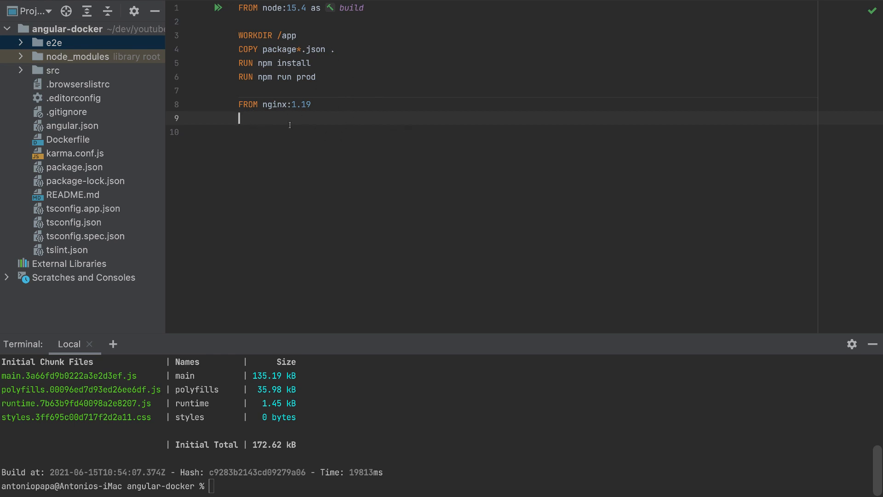
mouse_move(282, 123)
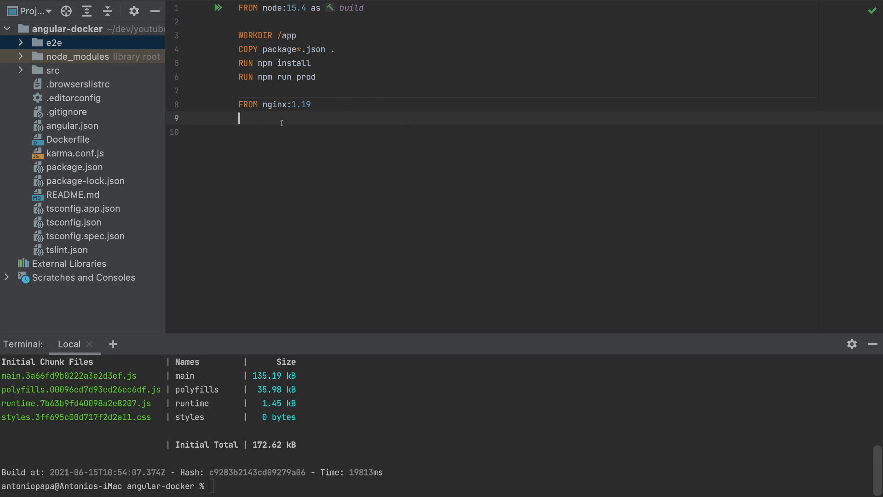
Step: Reload the project tree and inspect the built dist output, including main script and index.html
left_click(55, 28)
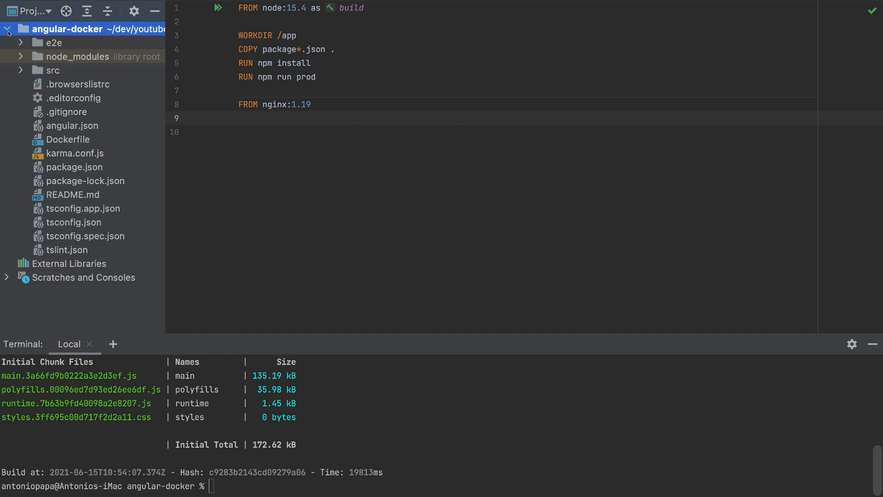
left_click(68, 139)
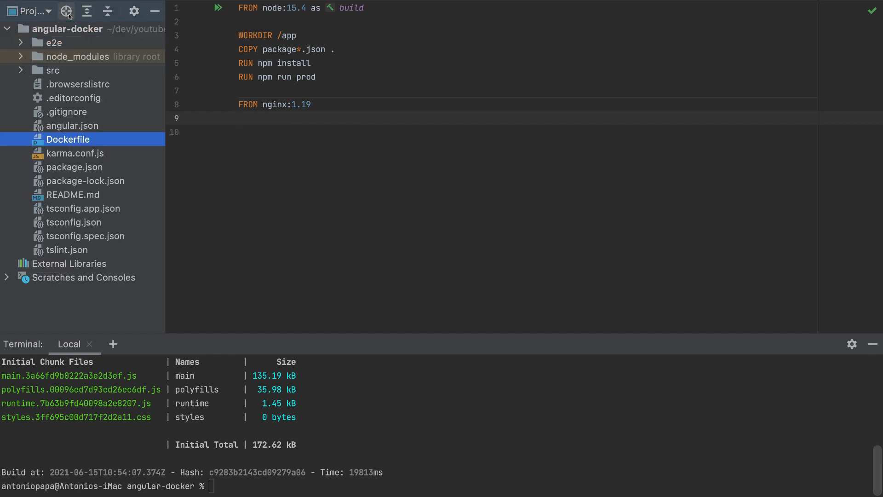
left_click(74, 98)
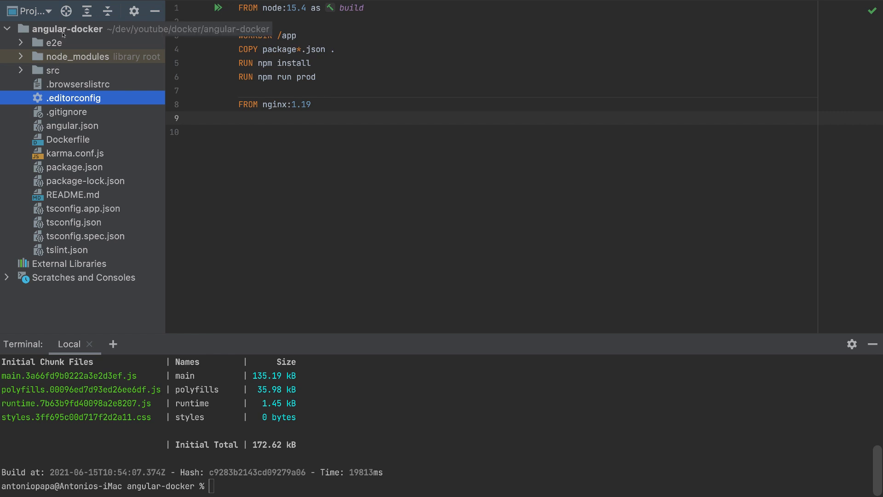
right_click(60, 98)
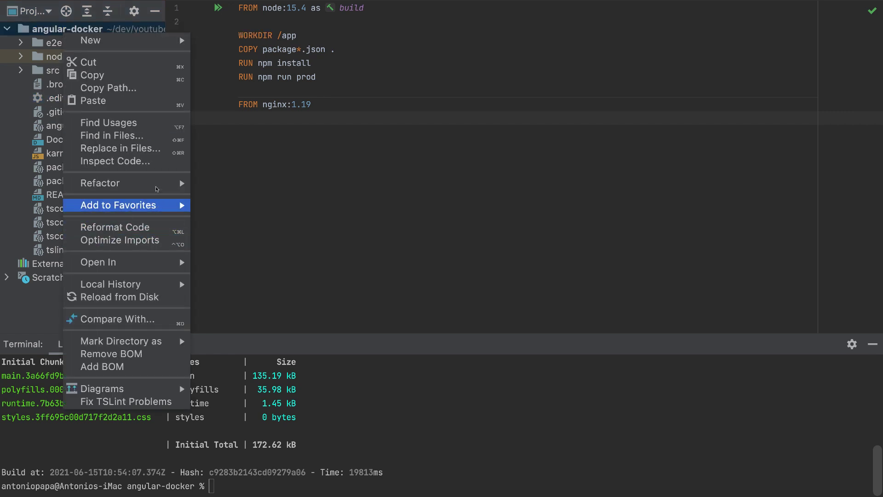
key("Escape")
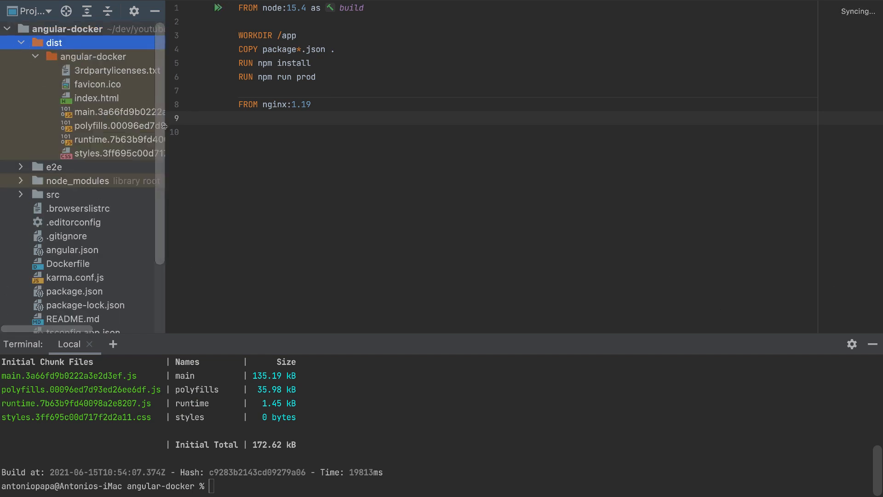
left_click(106, 112)
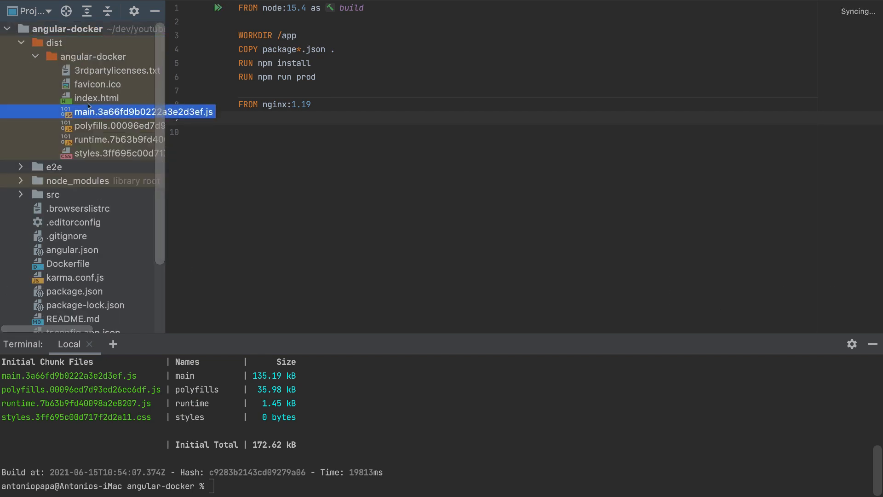
left_click(97, 97)
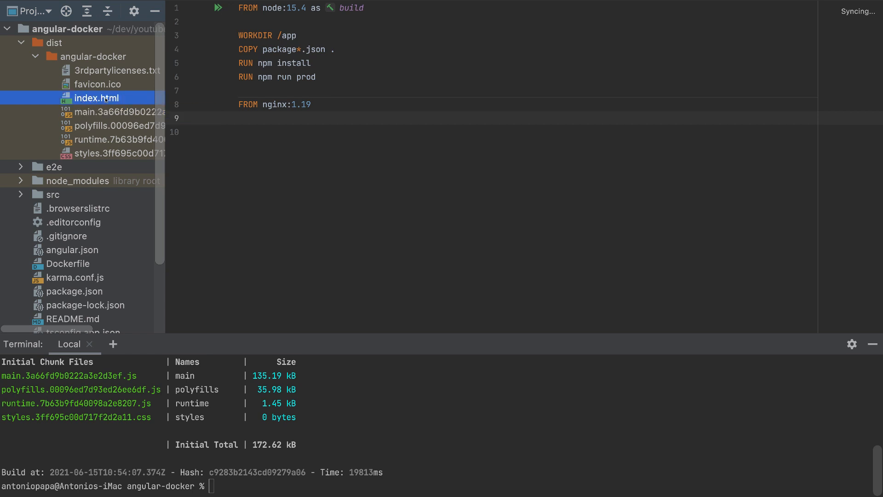
mouse_move(53, 68)
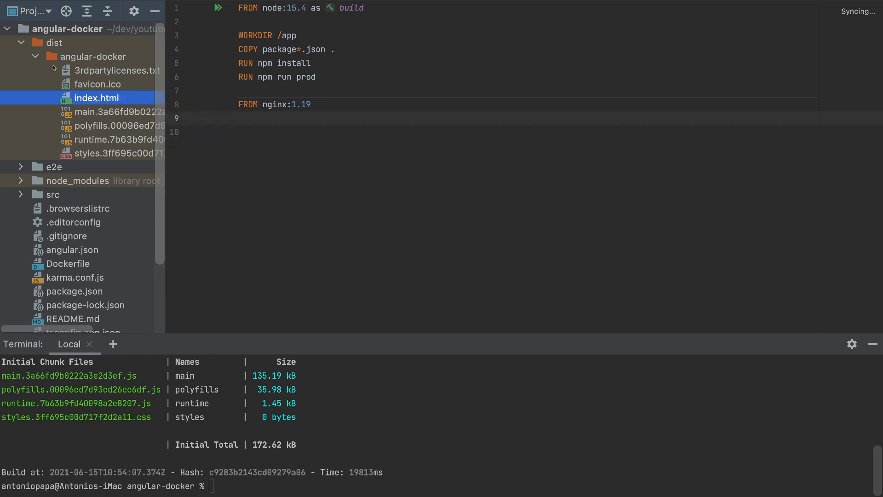
left_click(46, 42)
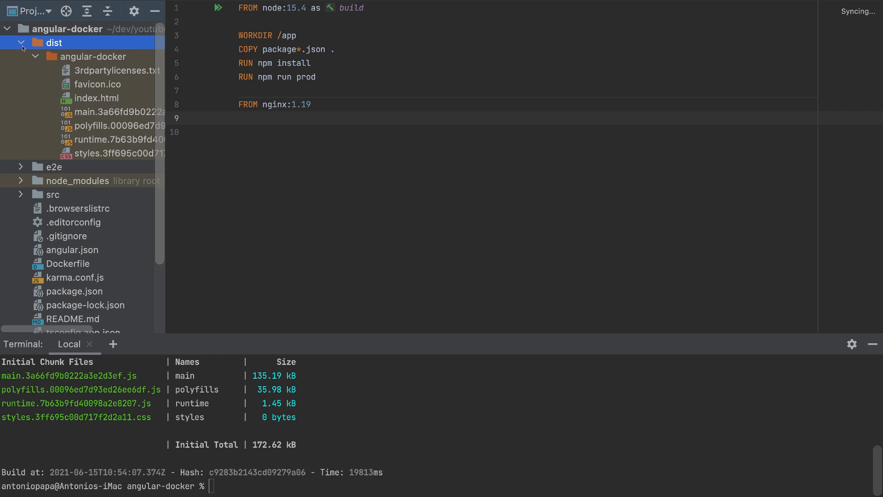
left_click(22, 43)
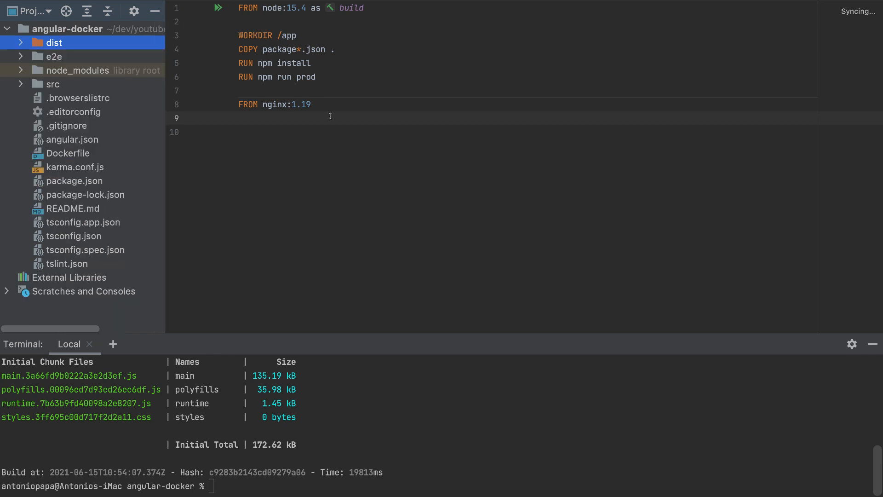
mouse_move(388, 133)
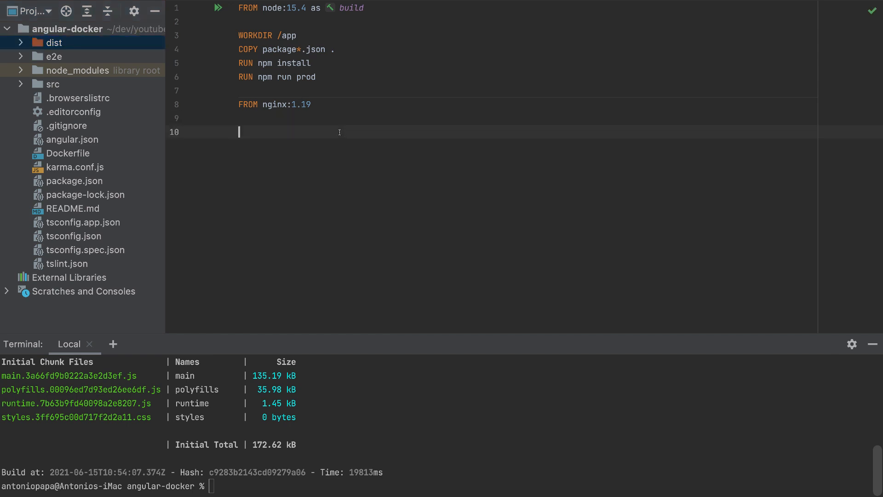
mouse_move(311, 118)
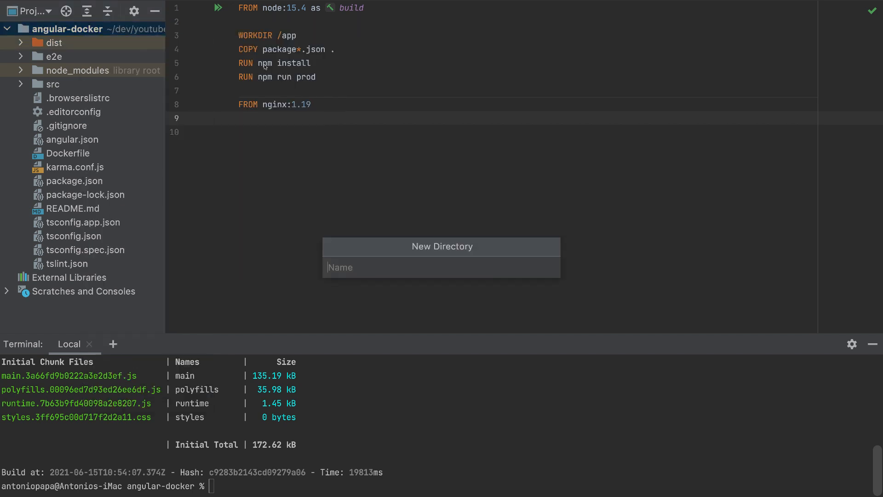
Step: Create an nginx folder holding nginx.conf with the port 80 server config
type("nginx")
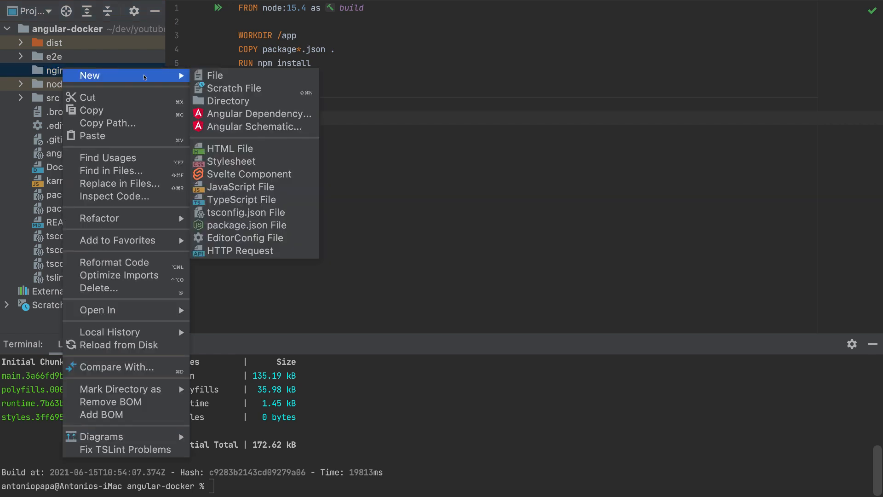
left_click(221, 75)
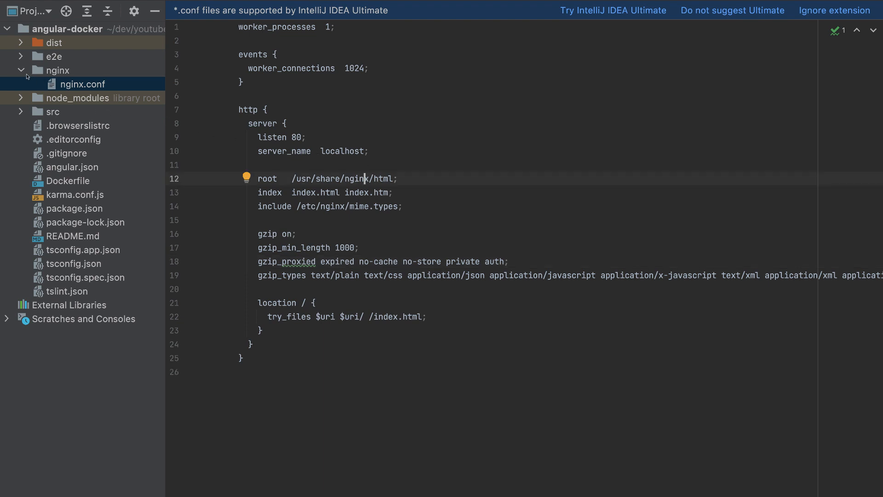
left_click(22, 70)
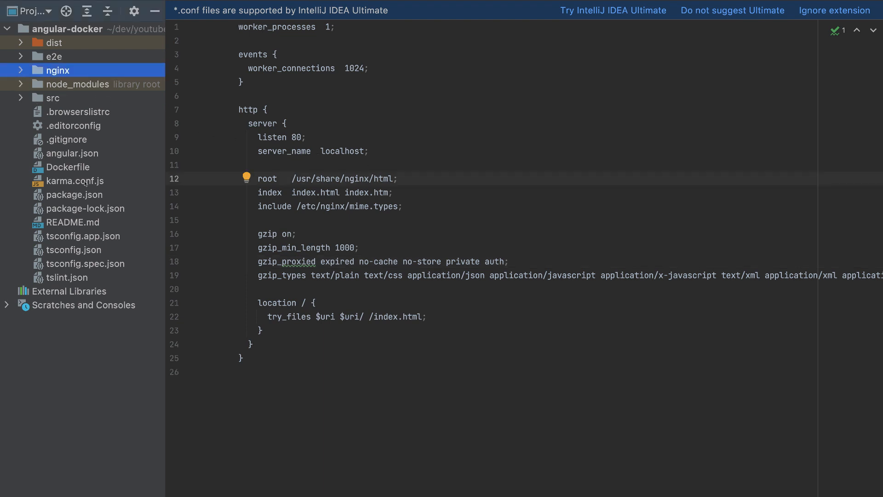
left_click(68, 167)
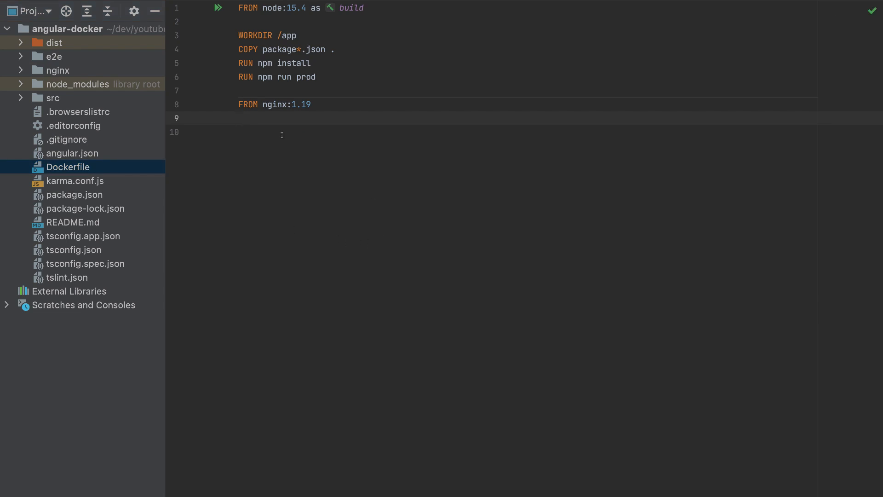
Step: Add 'COPY ./nginx/nginx.conf /etc/nginx/nginx.conf' to the nginx stage
type("COPY")
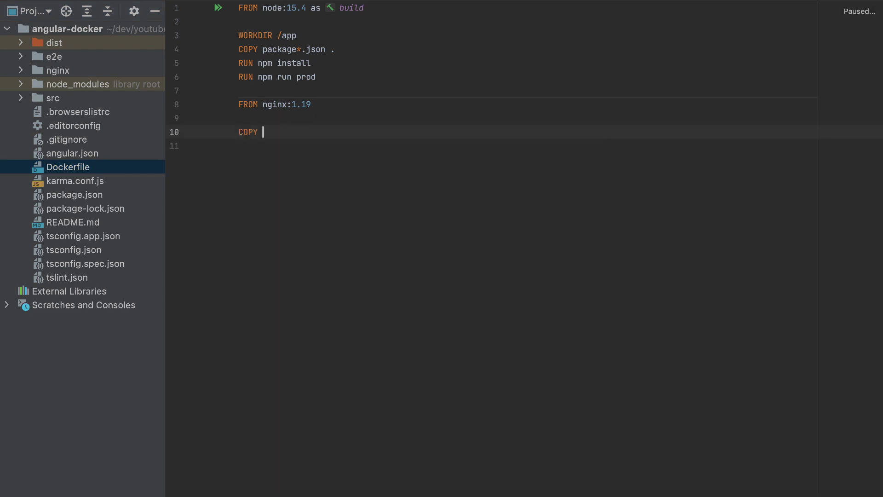
type("./nginx/ng")
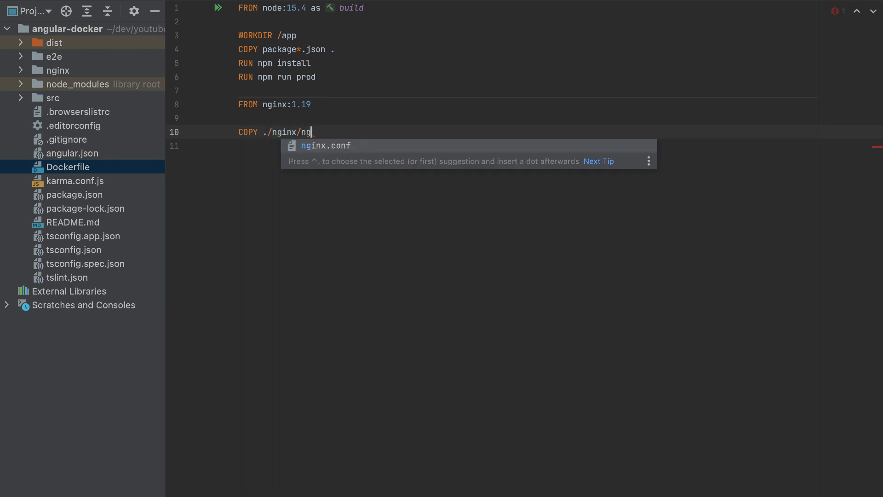
key("Tab")
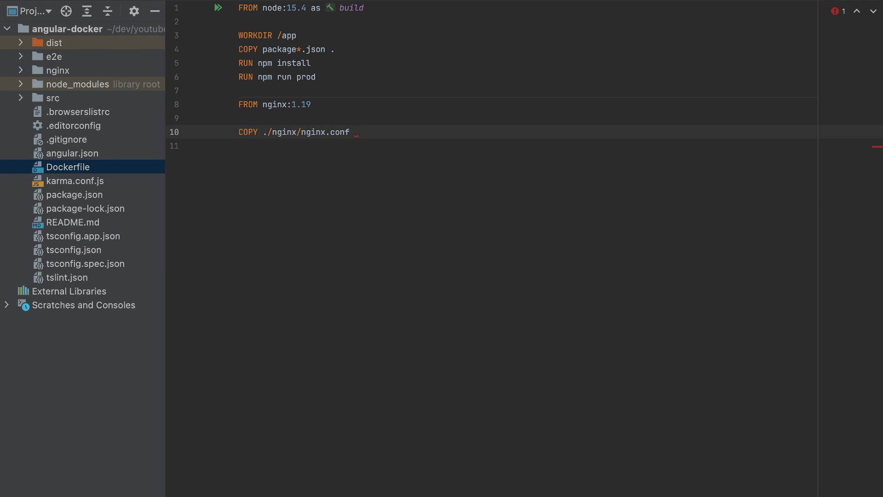
type("/et")
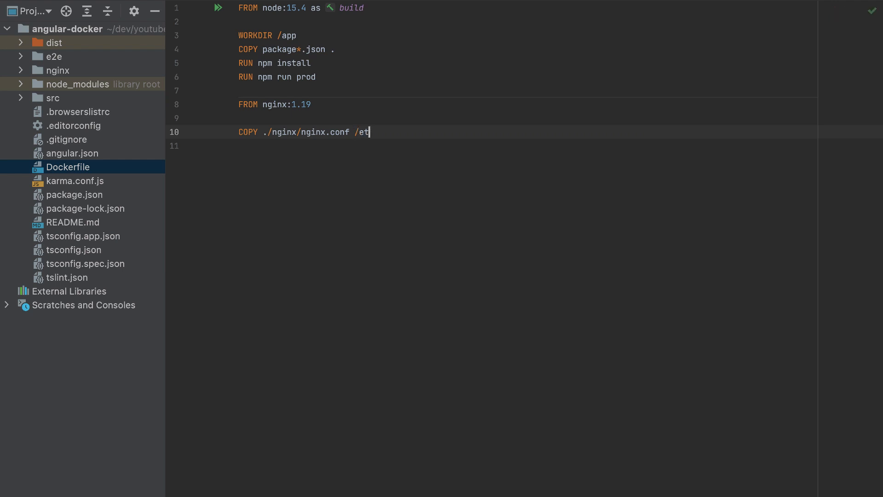
type("c/nginx")
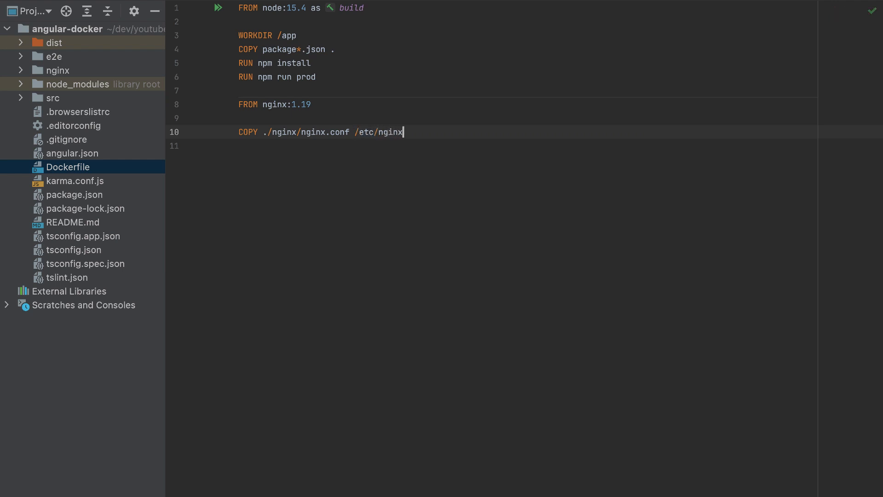
type("/ngn")
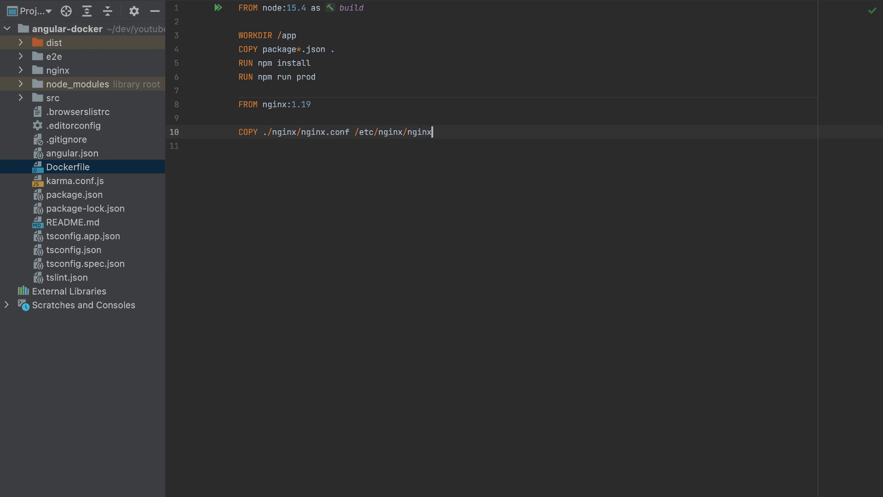
type("/conf")
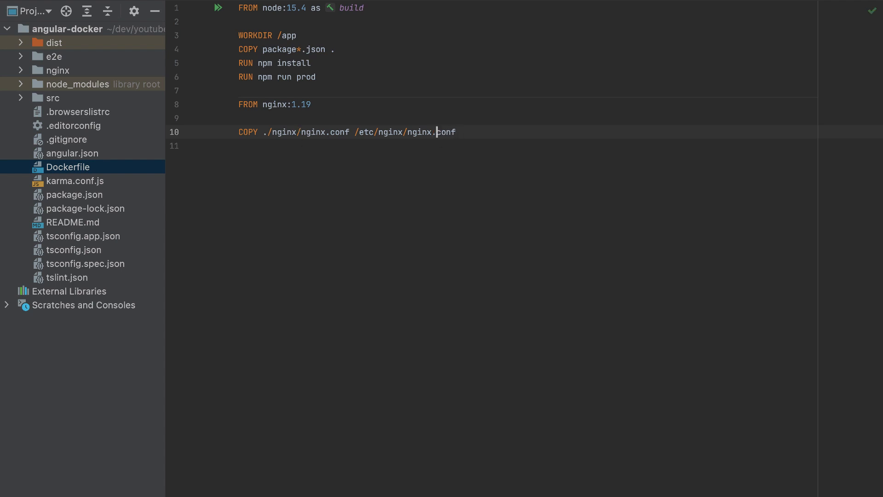
key("Enter")
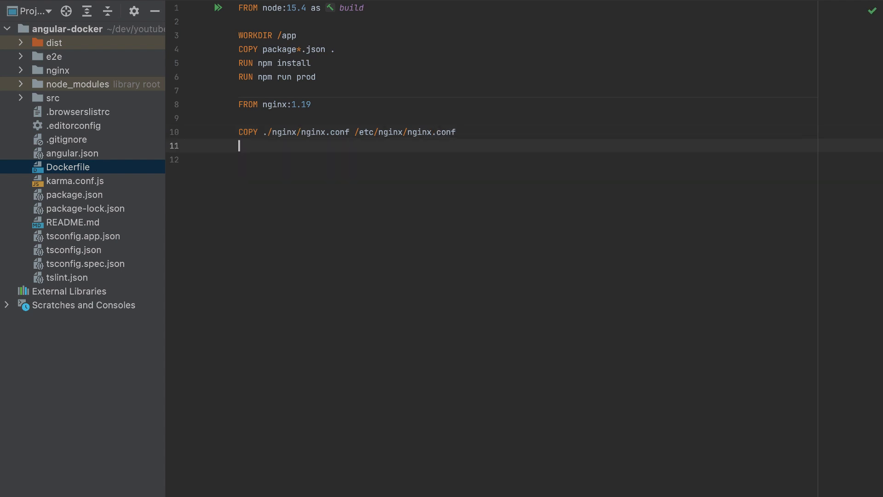
mouse_move(309, 148)
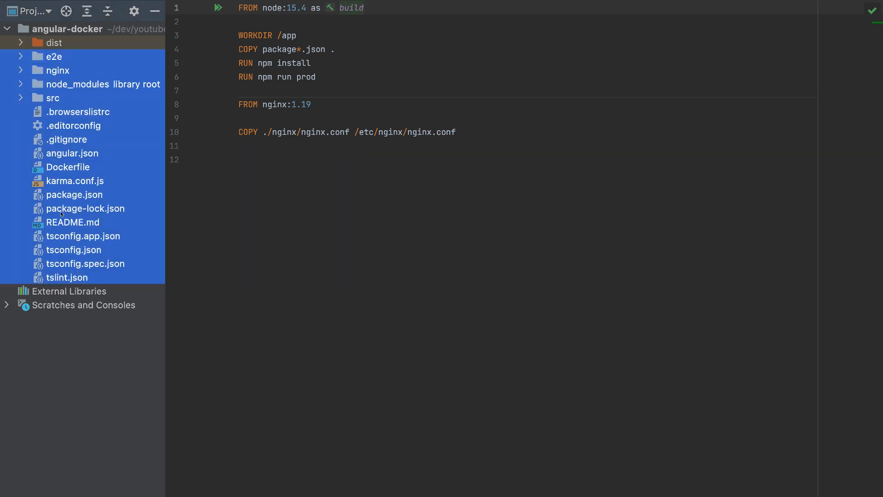
left_click(20, 42)
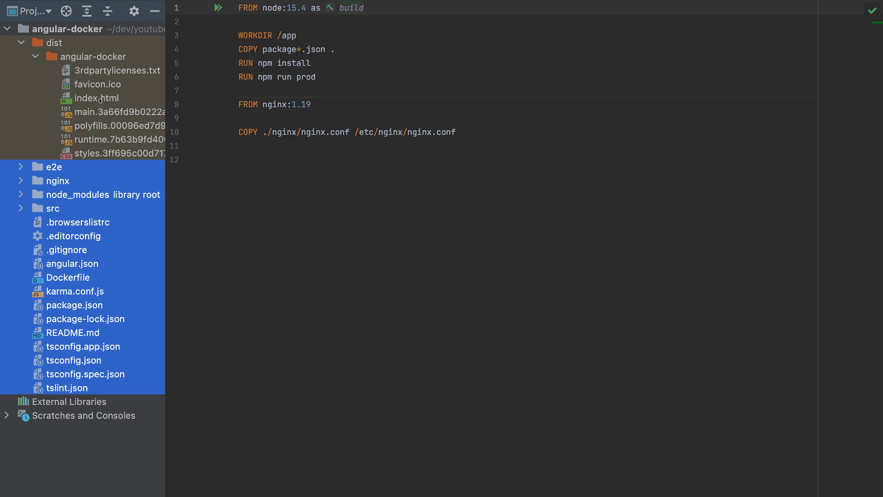
left_click(22, 42)
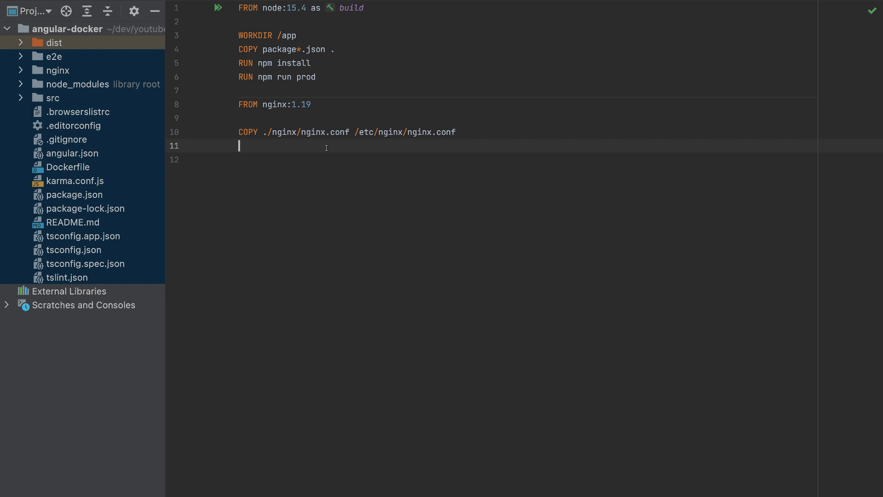
Step: Type 'COPY --from=build /app/dist/angular-docker/' toward the /usr/share/nginx destination
type("CO")
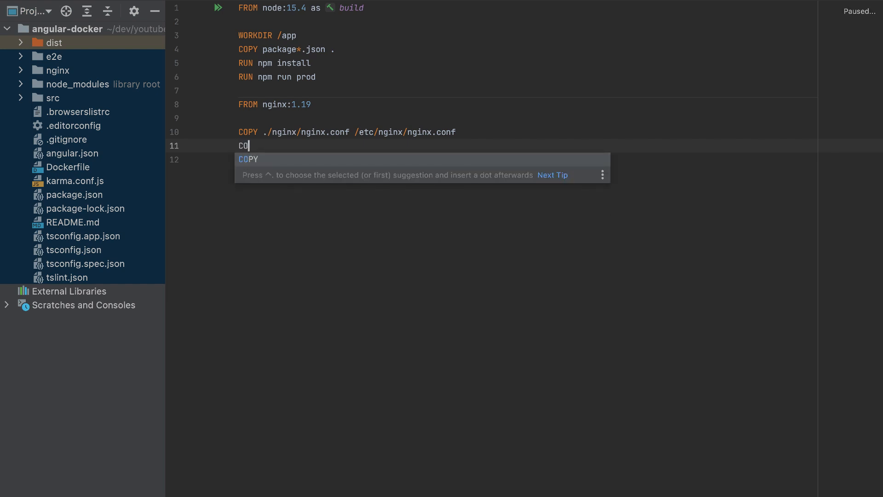
key("Tab")
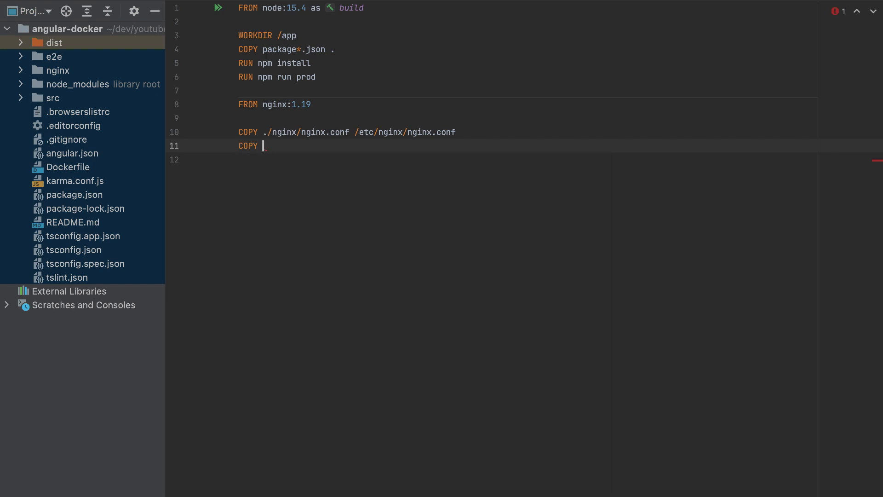
type("--from=")
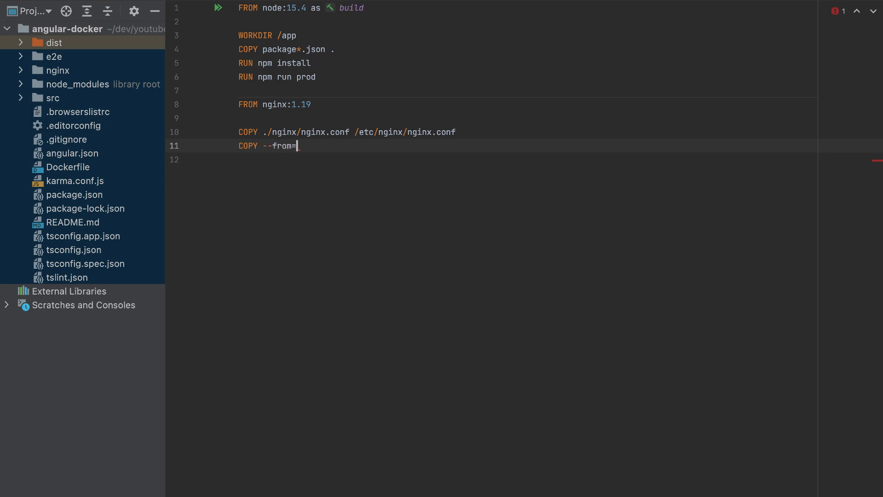
type("build")
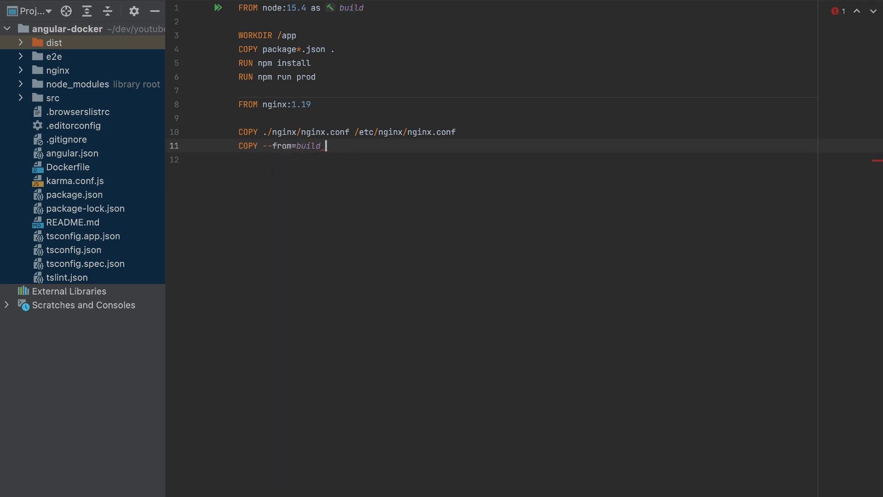
type("/")
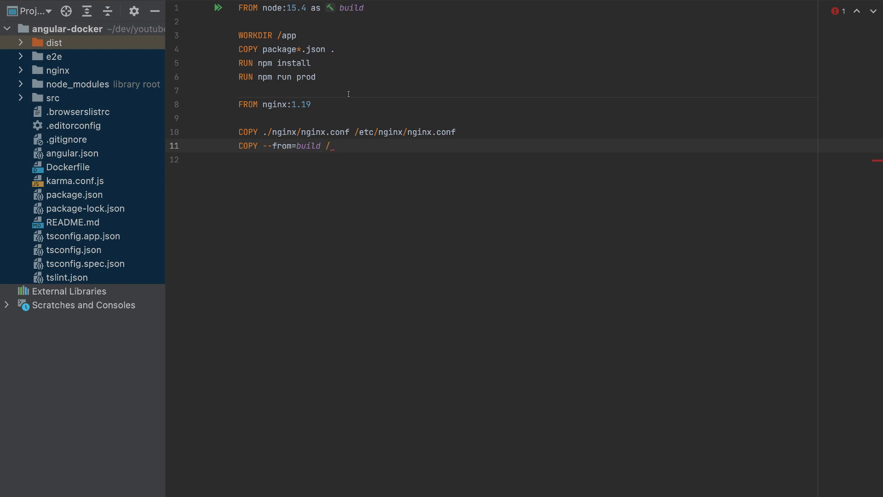
type("app/")
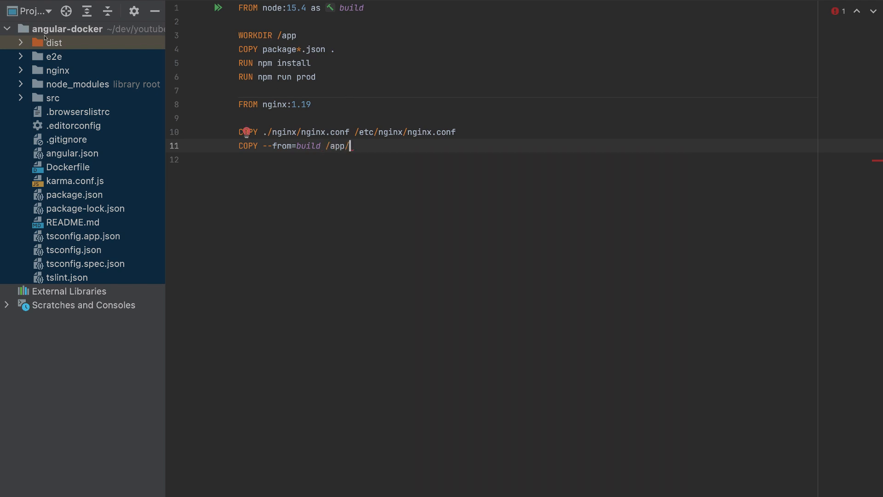
type("dist")
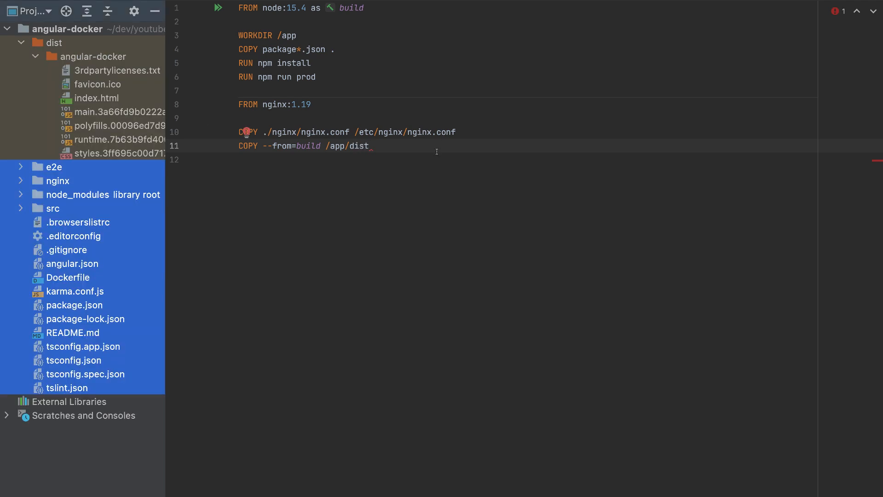
type("/angular-docker")
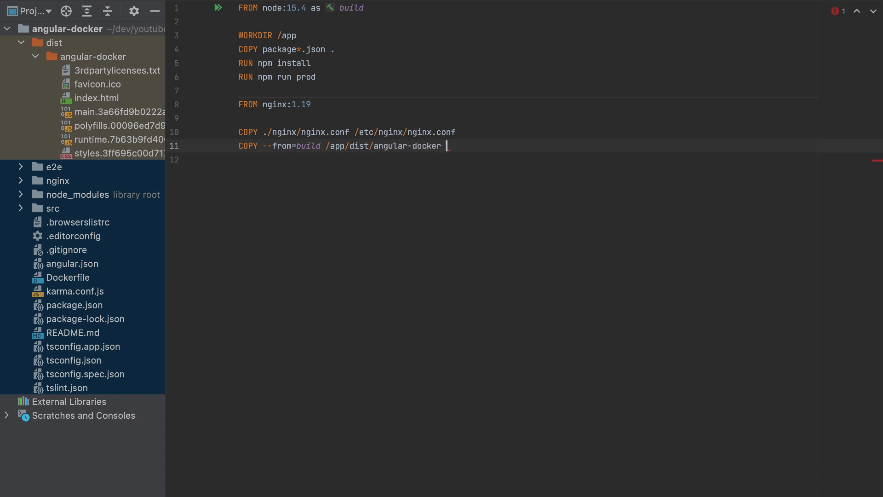
type("/")
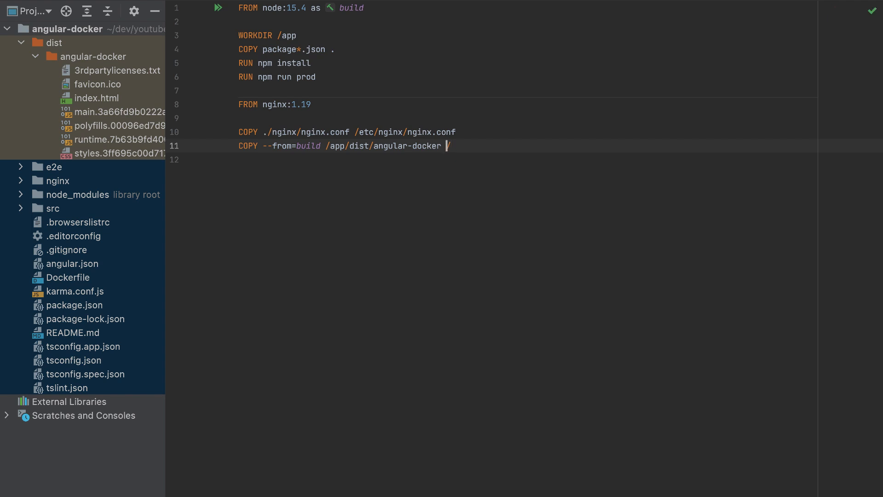
type("/")
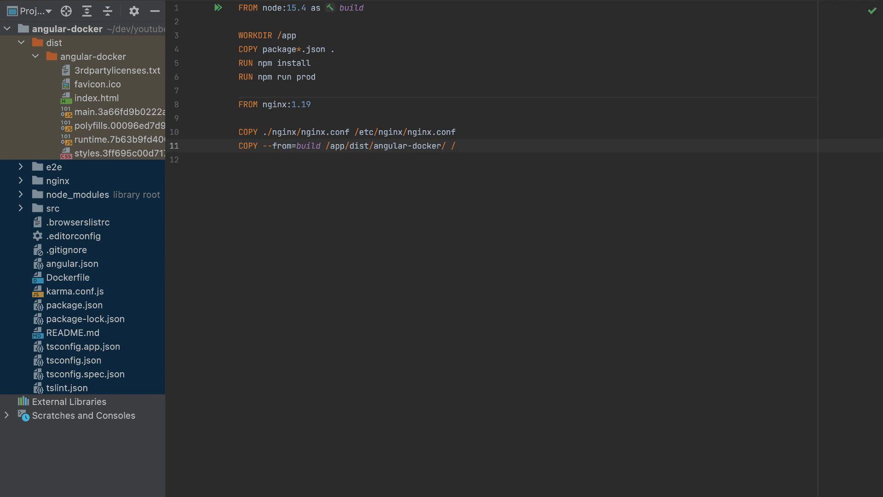
type("us")
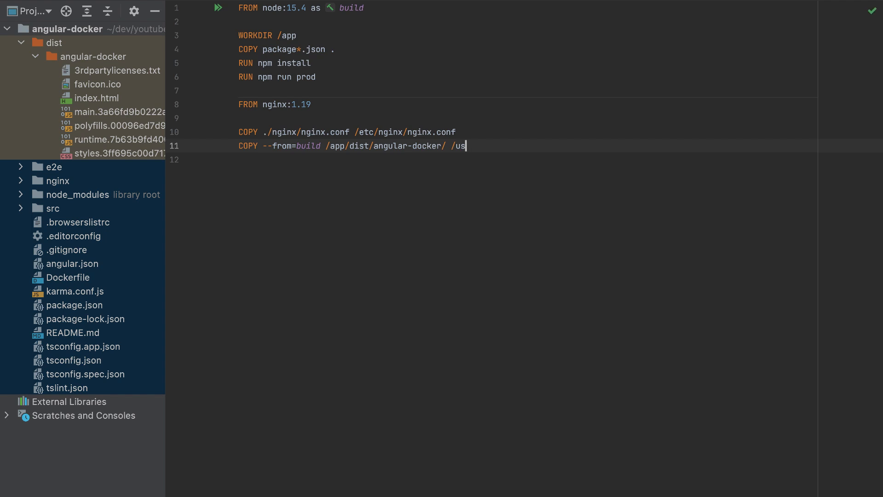
type("r/s")
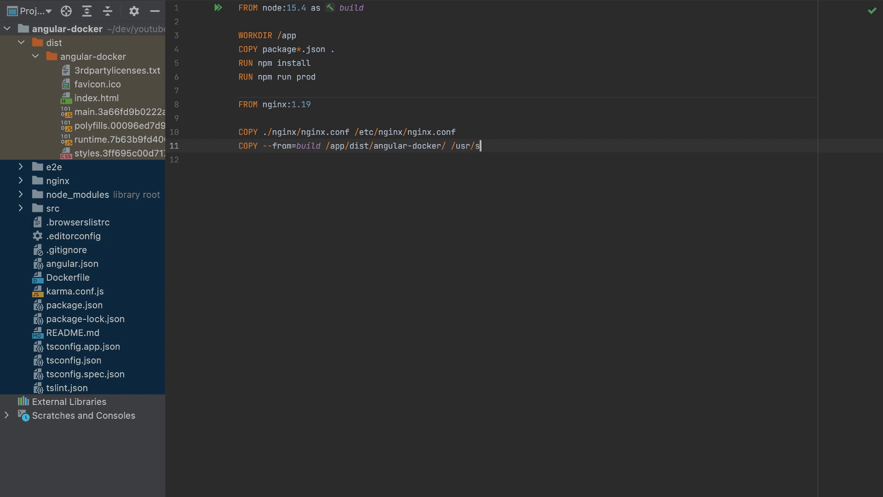
type("hare/nginx/h")
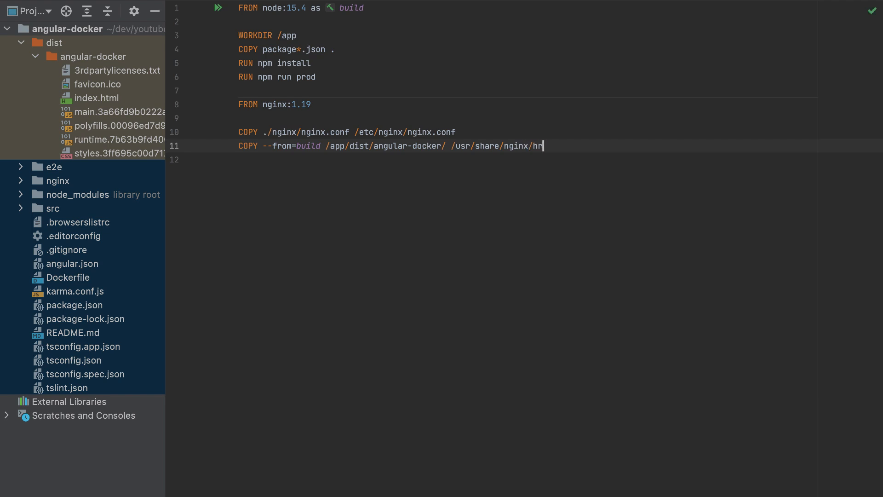
Step: Complete the destination as /usr/share/nginx/html, browse dist, and return to the Dockerfile
type("tml")
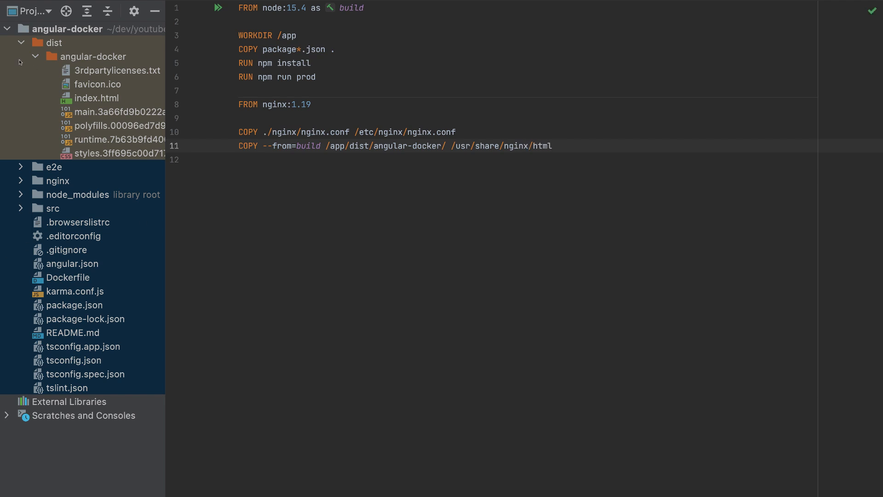
left_click(22, 42)
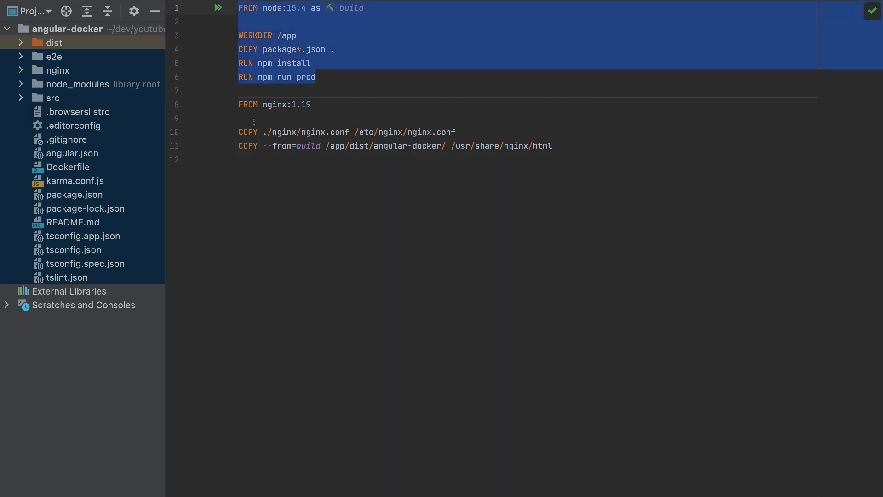
left_click(77, 84)
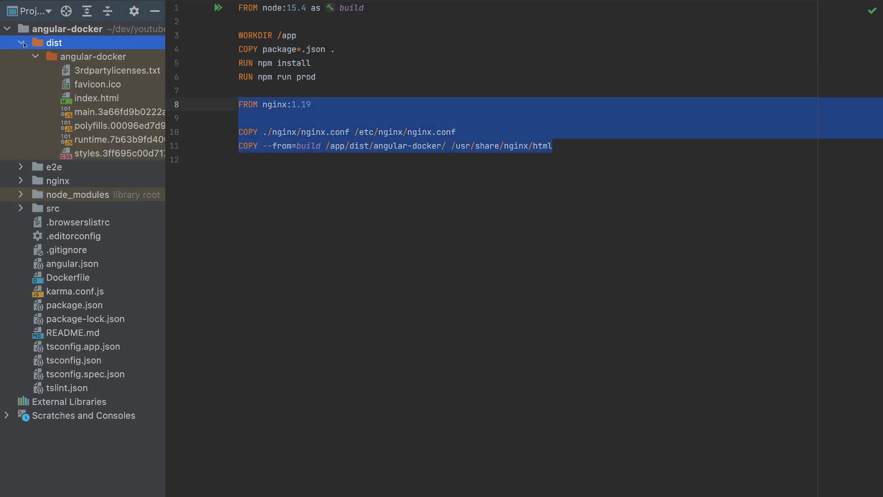
left_click(22, 42)
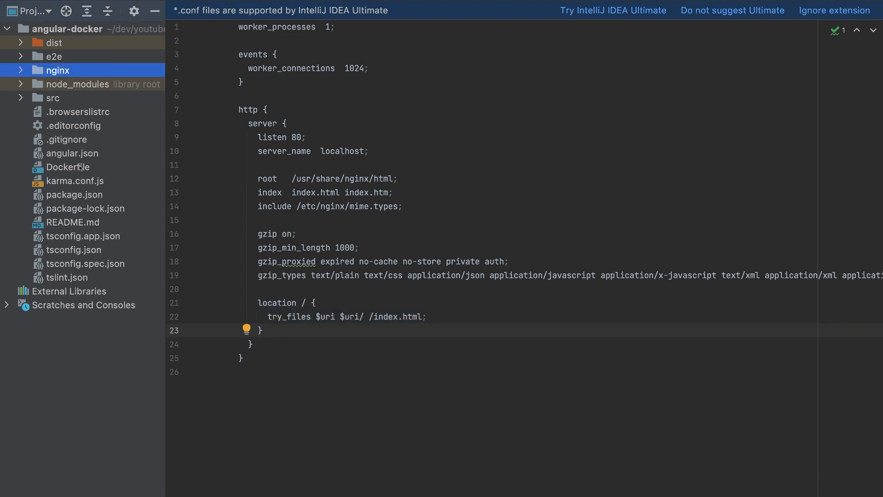
left_click(68, 167)
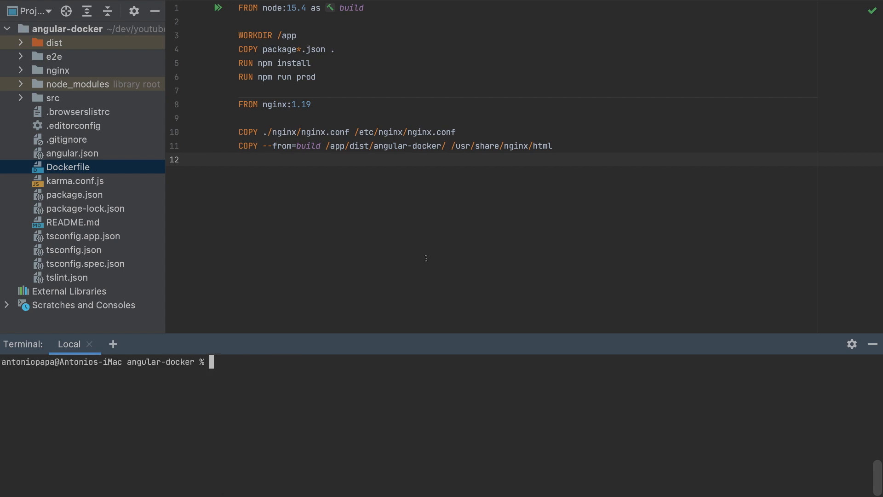
Step: Run docker build -t app . in the terminal; it fails finding no Angular project definition
type("docker bu")
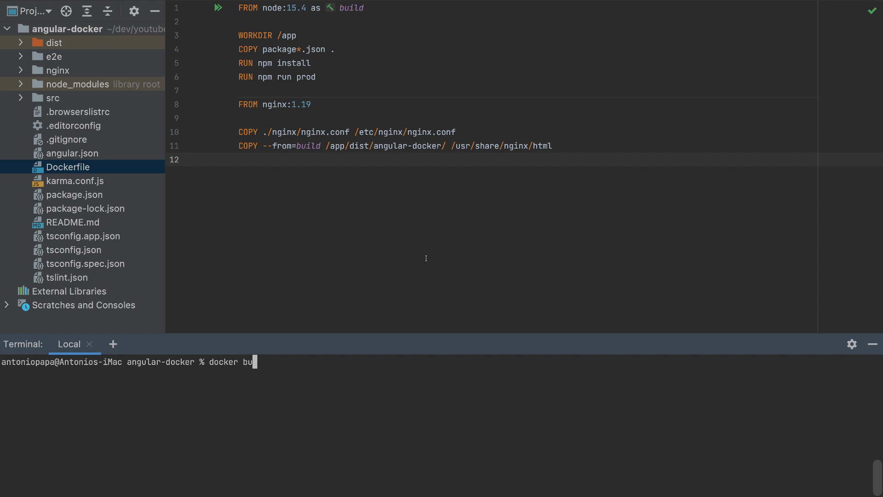
type("ild -")
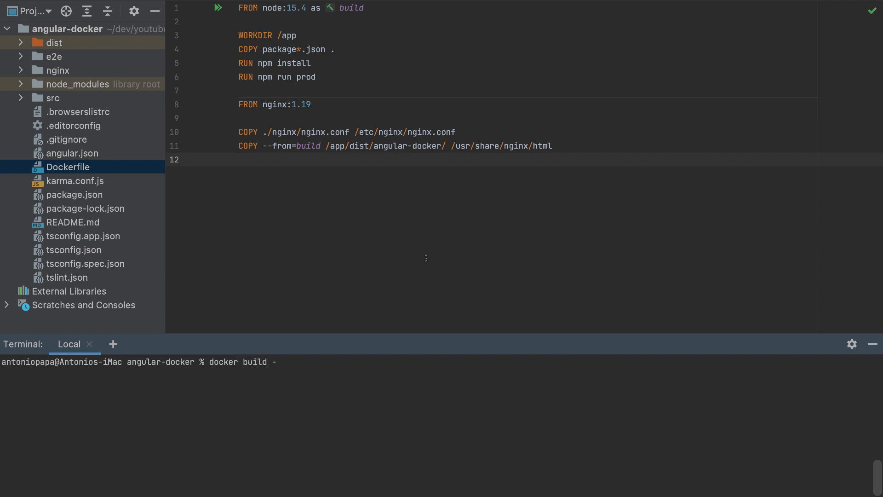
type("t app")
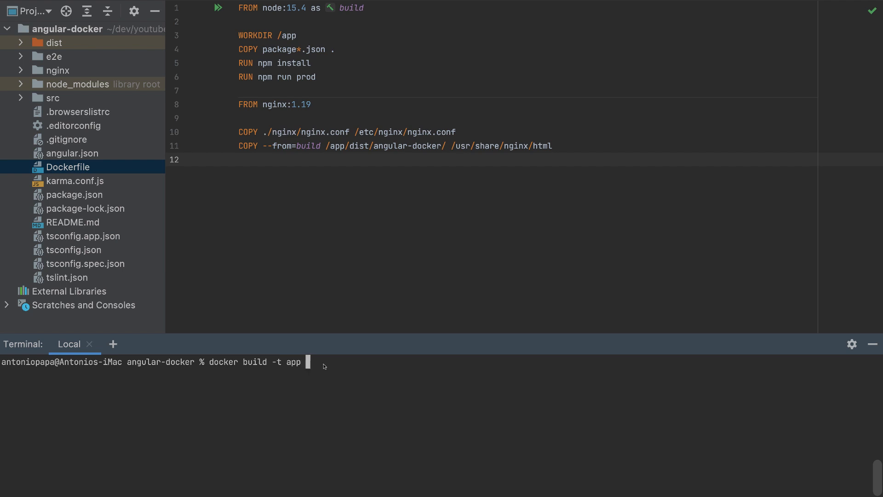
type(".")
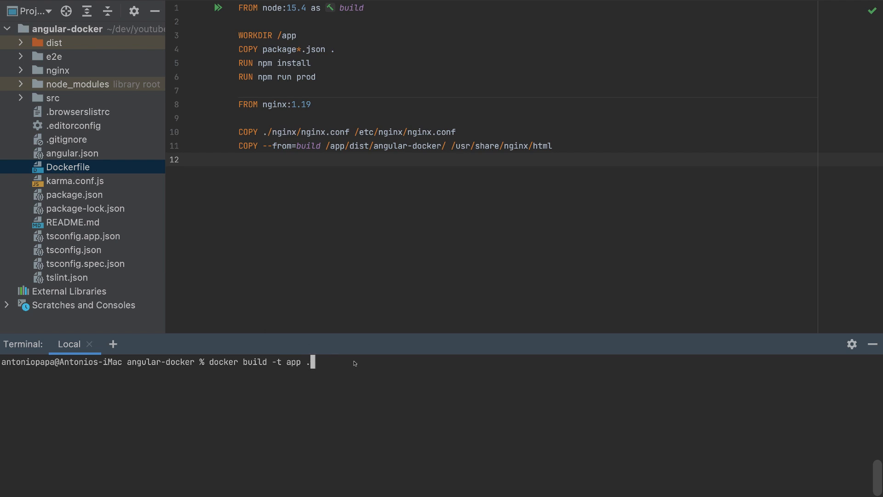
key("Return")
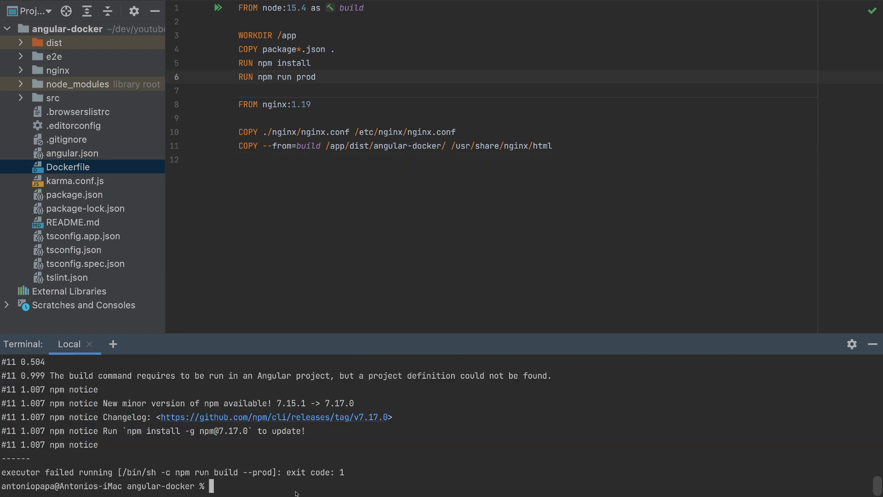
Step: Add COPY . . after RUN npm install in the Dockerfile and rerun docker build -t app
left_click(308, 63)
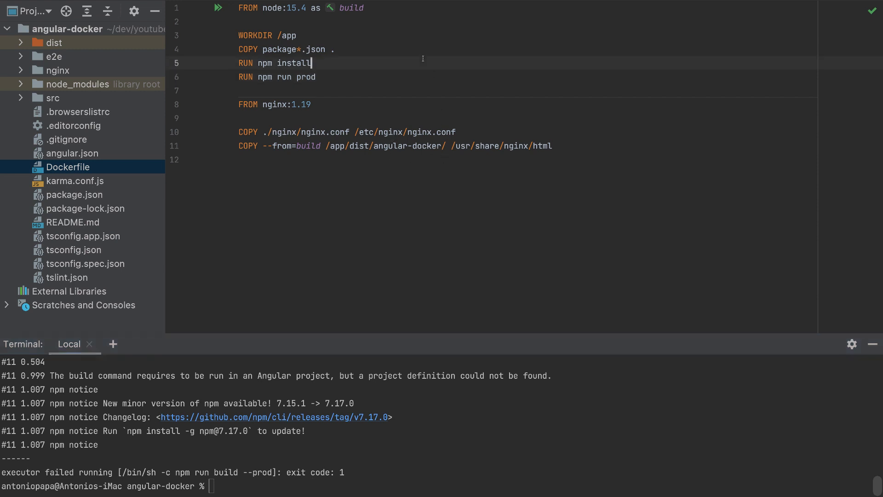
key("Enter")
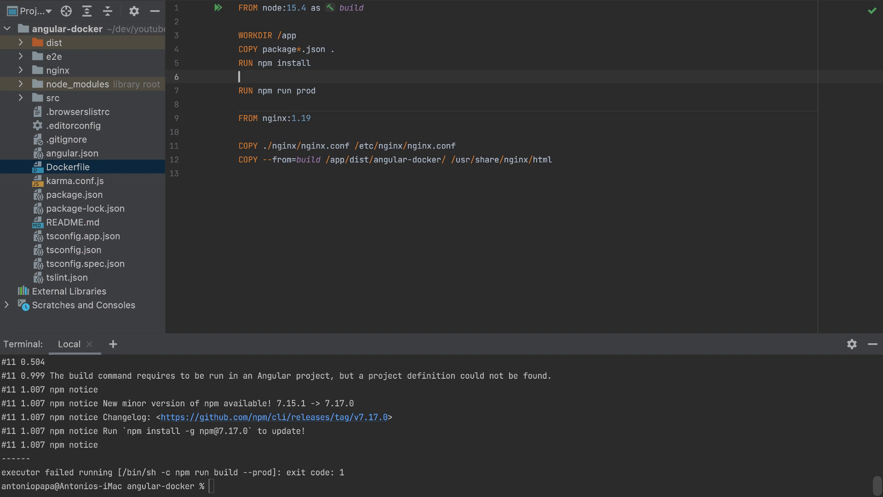
type("COPY . .")
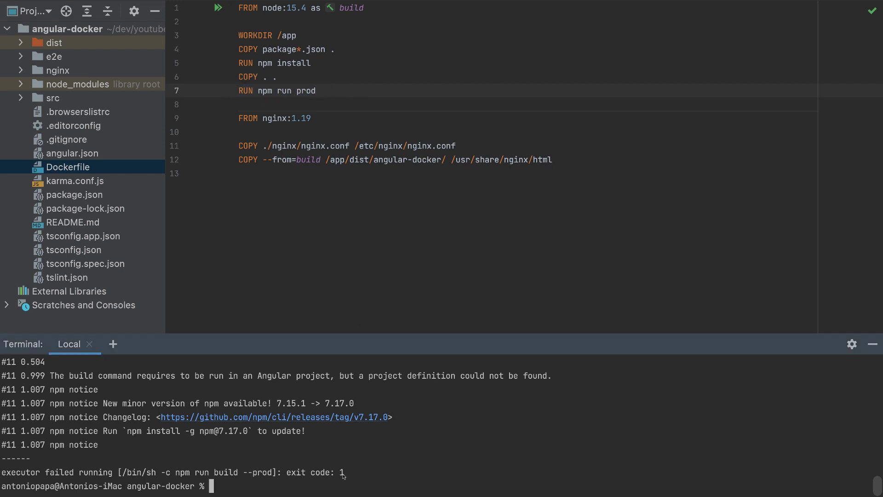
type("docker build -t app .")
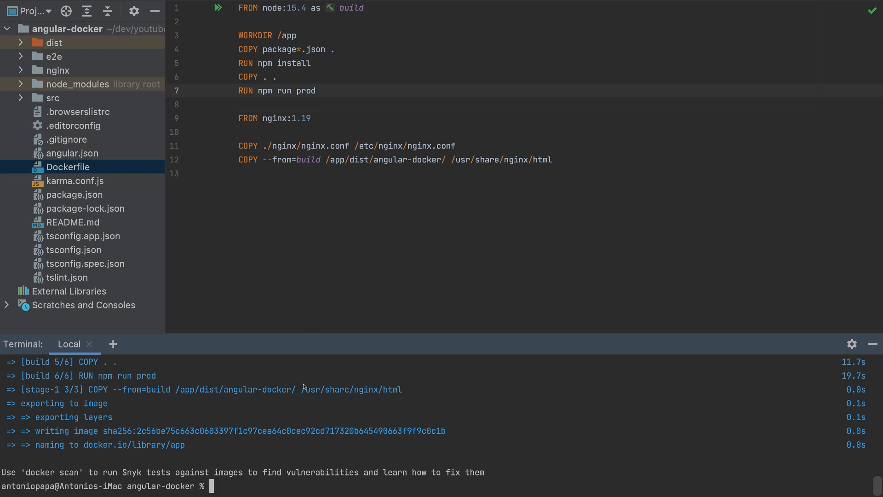
mouse_move(308, 454)
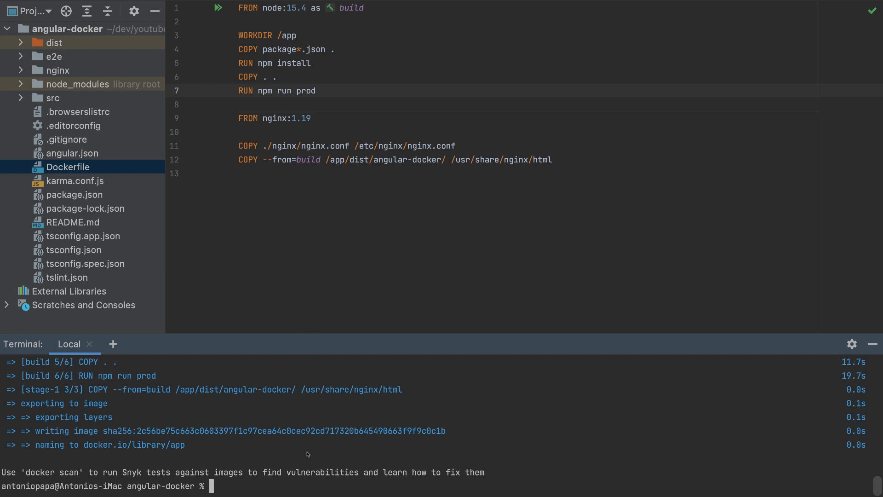
mouse_move(339, 477)
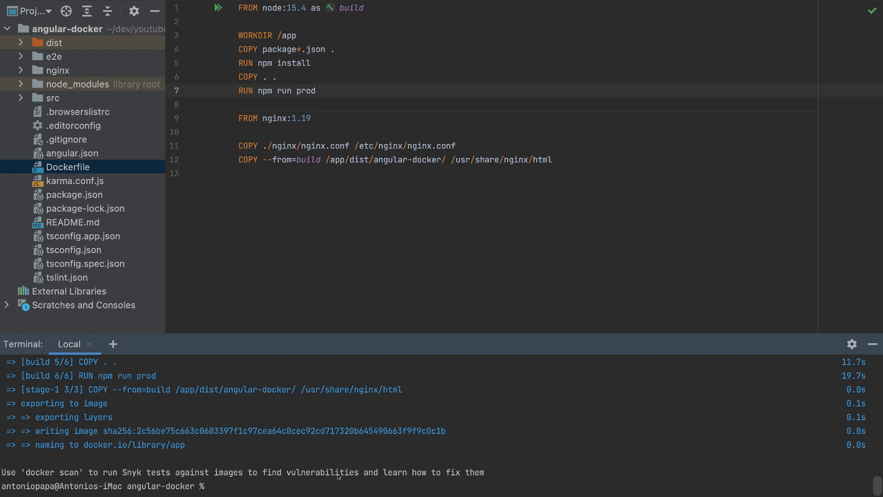
Step: Enter docker run -p 8888:80 app to map local port 8888 to container port 80
type("docker")
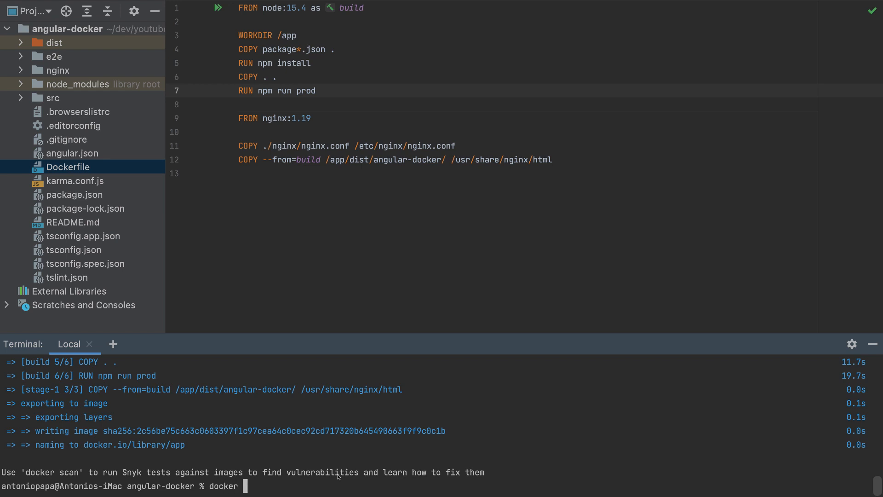
type("run -")
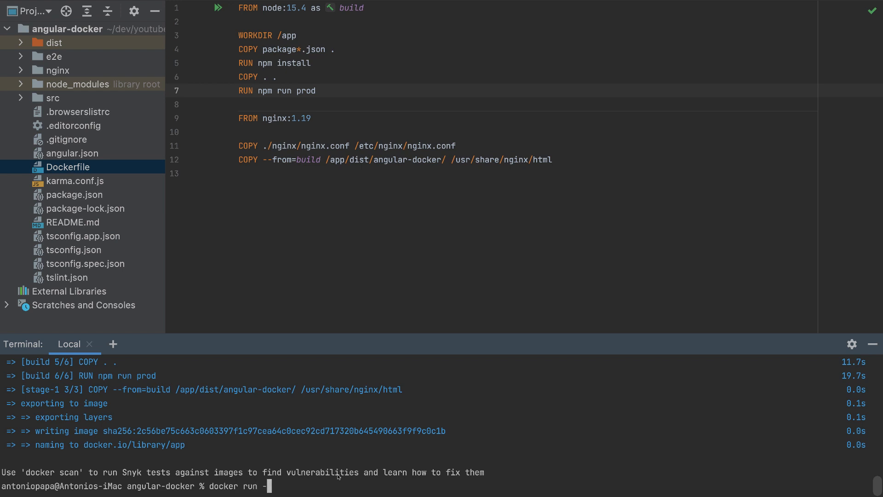
type("p")
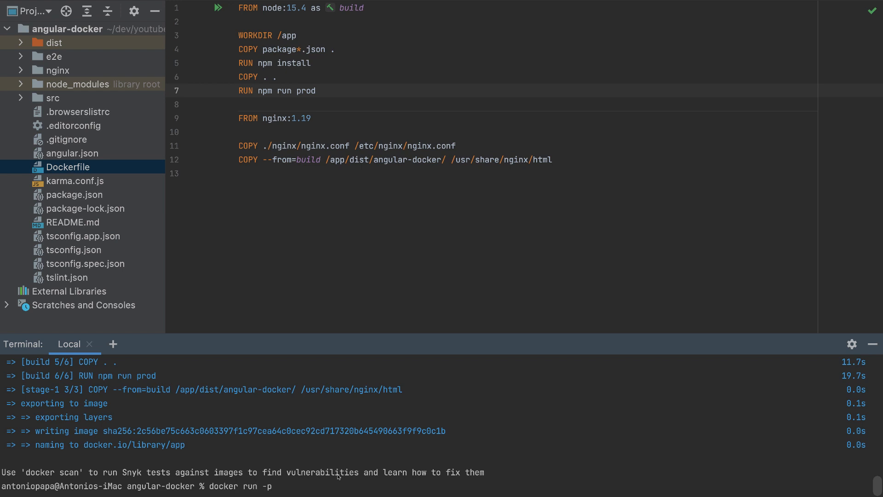
type(":80")
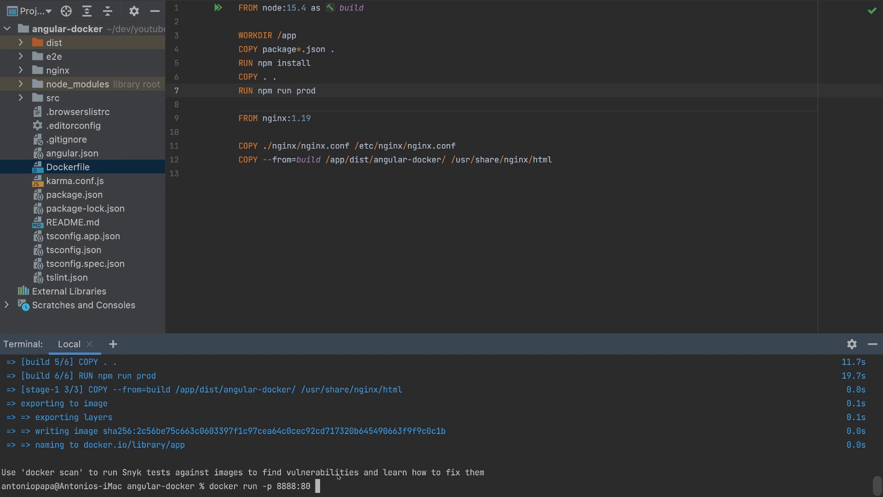
type("app")
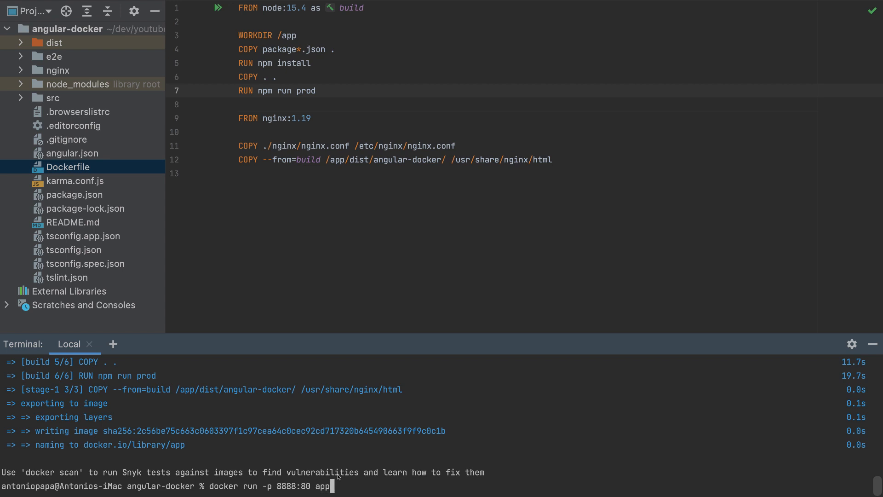
mouse_move(362, 488)
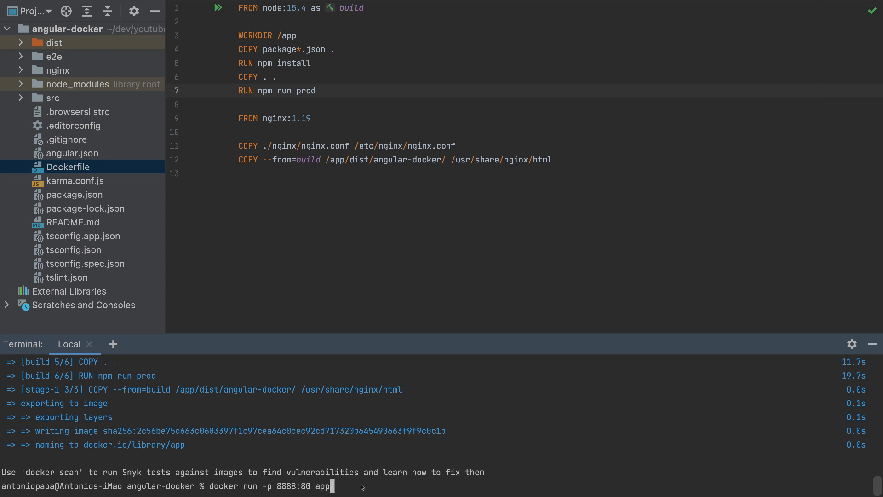
mouse_move(379, 488)
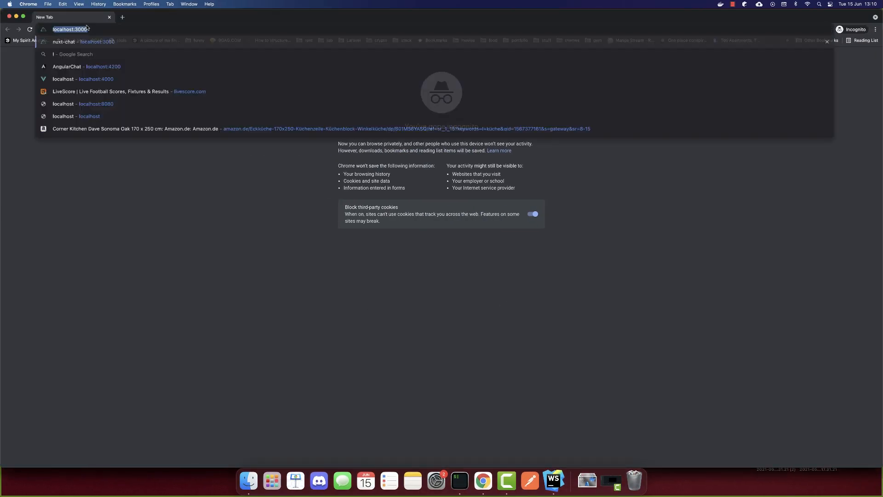
Step: Load localhost:8888 in Chrome to see the angular-docker page, then stop the container in WebStorm
type("localhost:88")
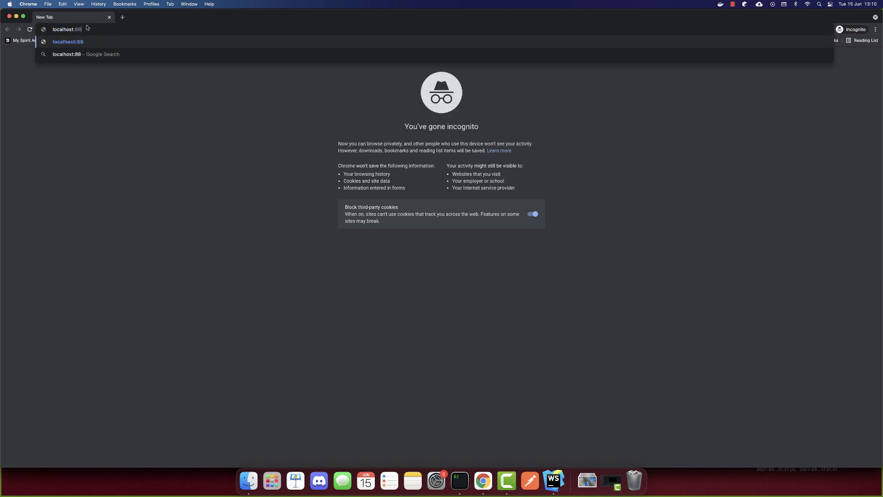
key("Enter")
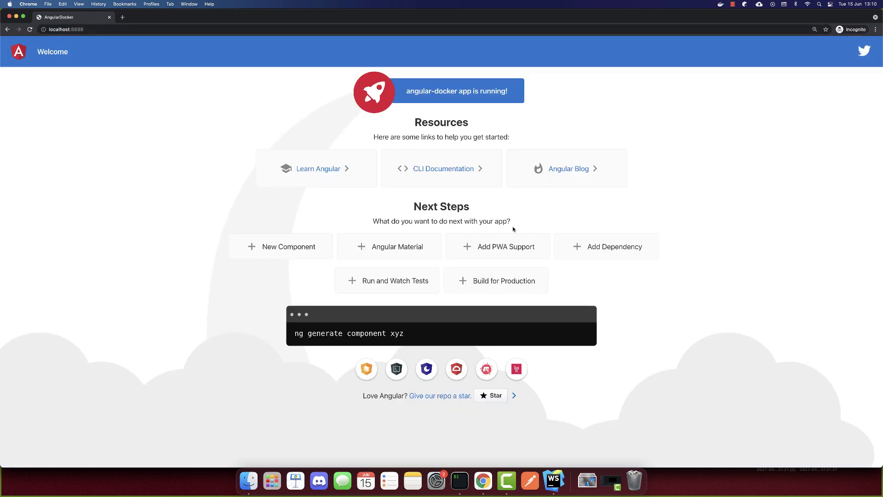
mouse_move(155, 191)
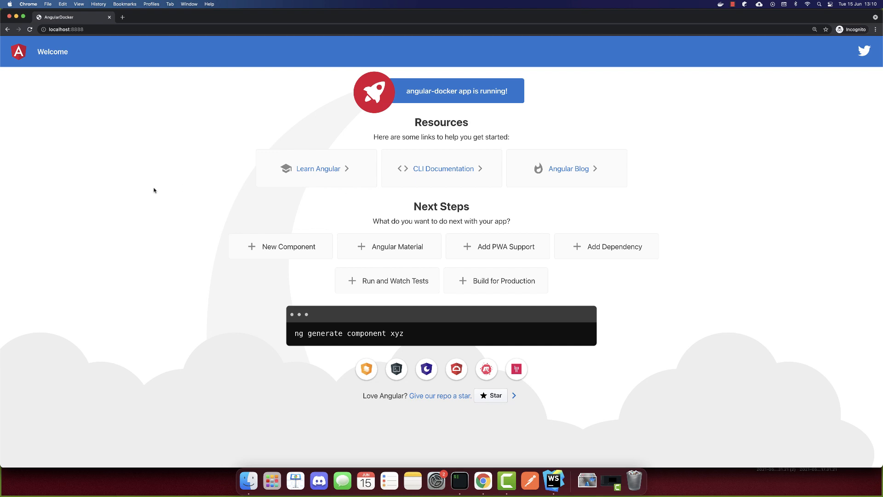
left_click(553, 481)
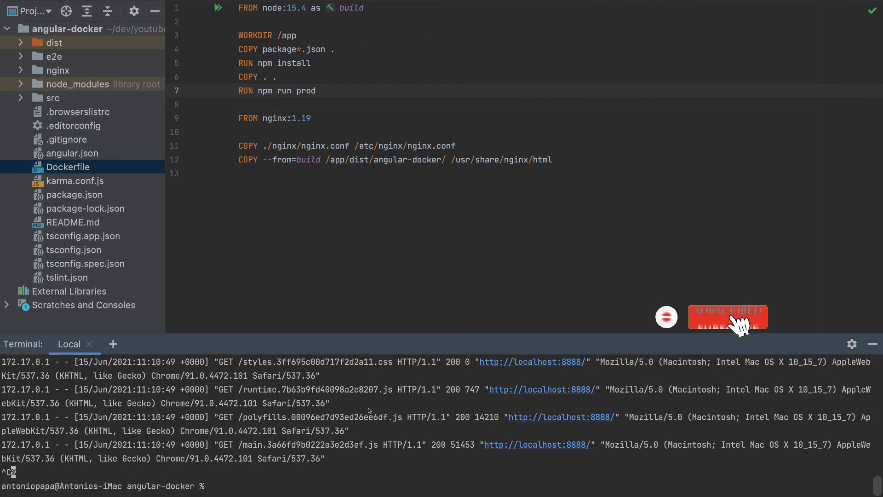
left_click(727, 317)
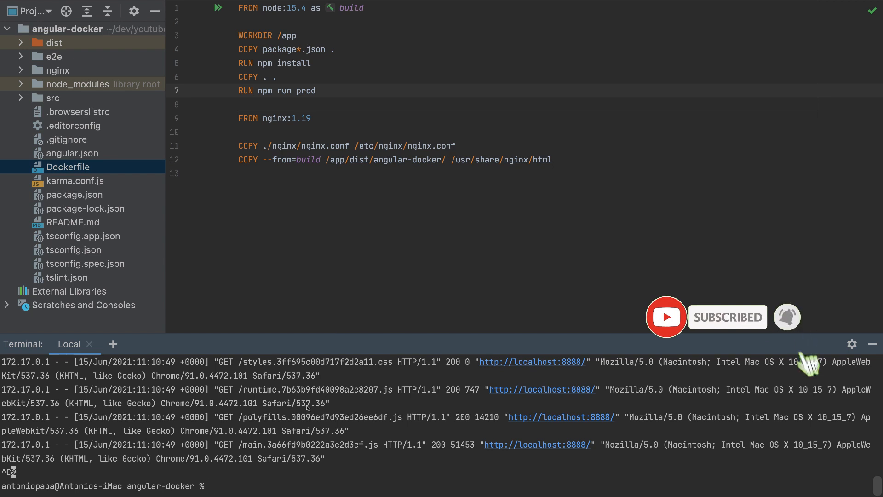
mouse_move(299, 293)
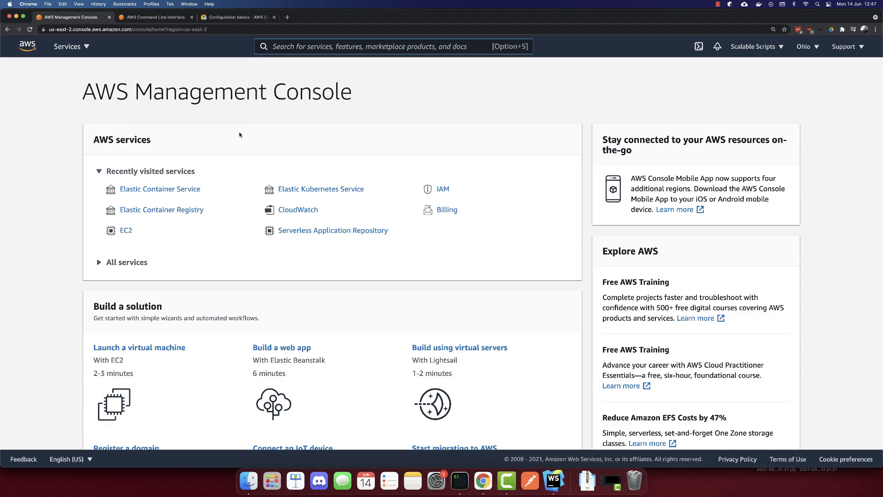
mouse_move(308, 119)
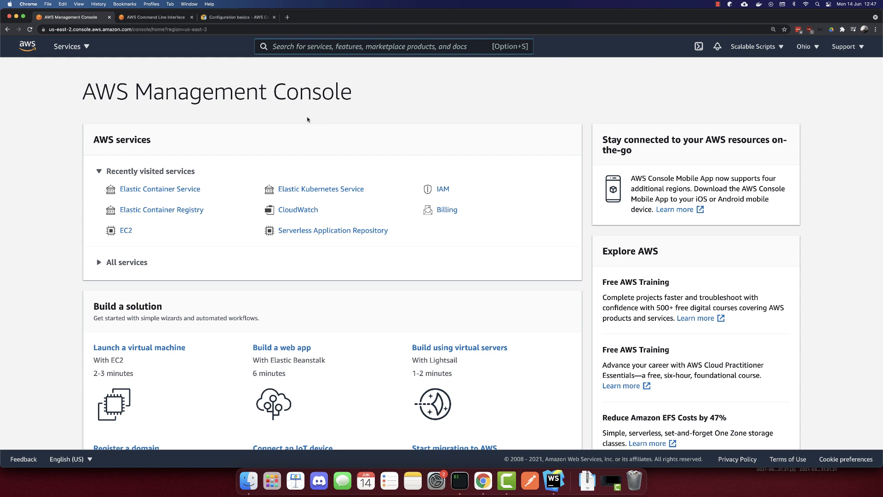
mouse_move(179, 214)
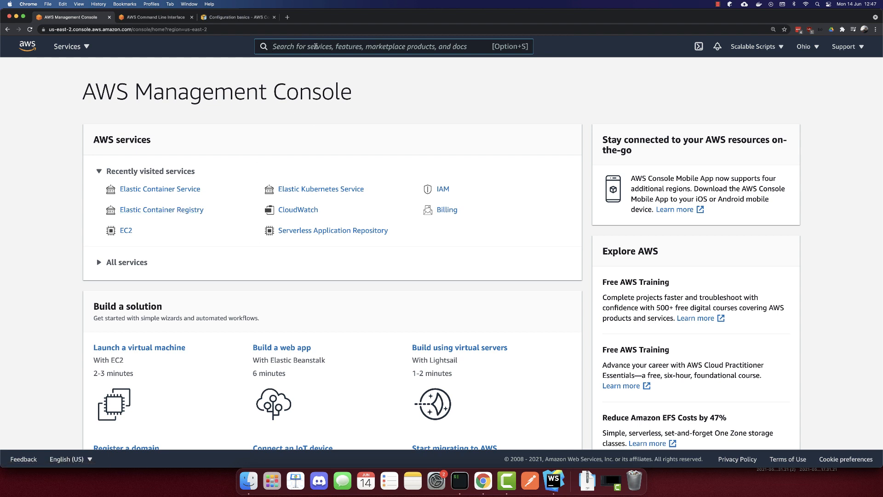
mouse_move(167, 214)
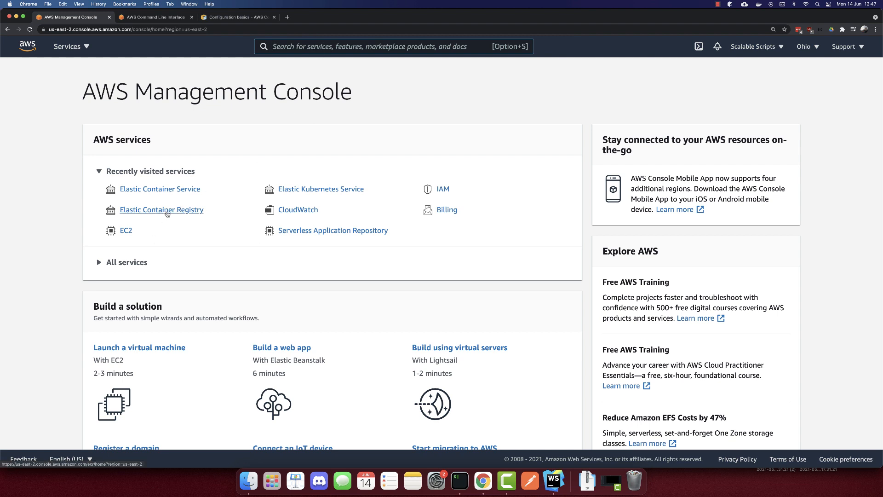
Step: Open Elastic Container Registry and view its empty private Repositories list, briefly checking Registries
left_click(162, 209)
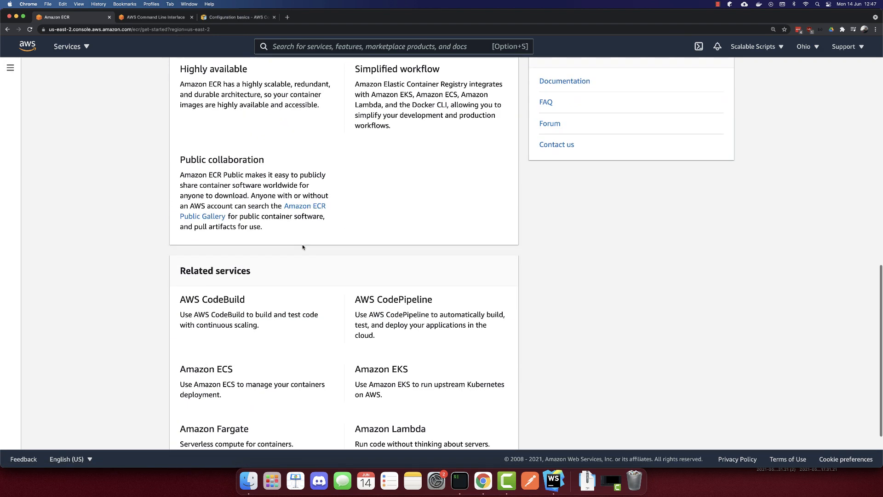
scroll("up", 3)
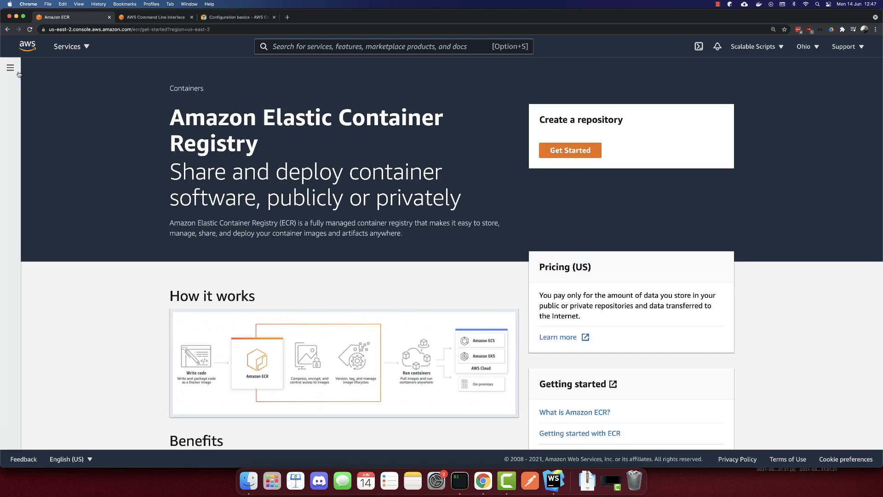
left_click(11, 67)
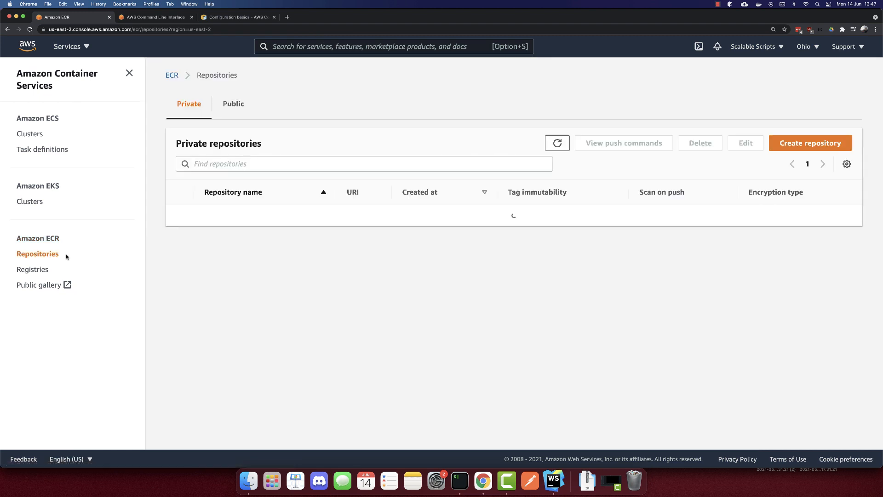
left_click(33, 269)
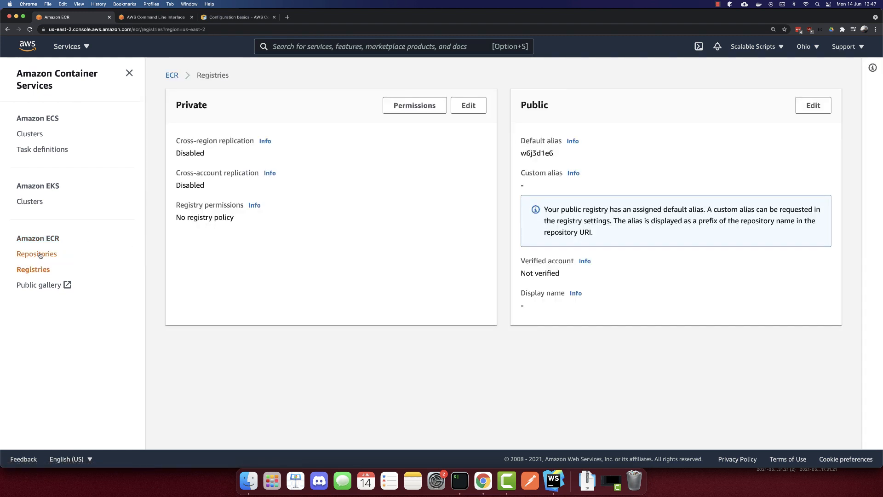
left_click(36, 253)
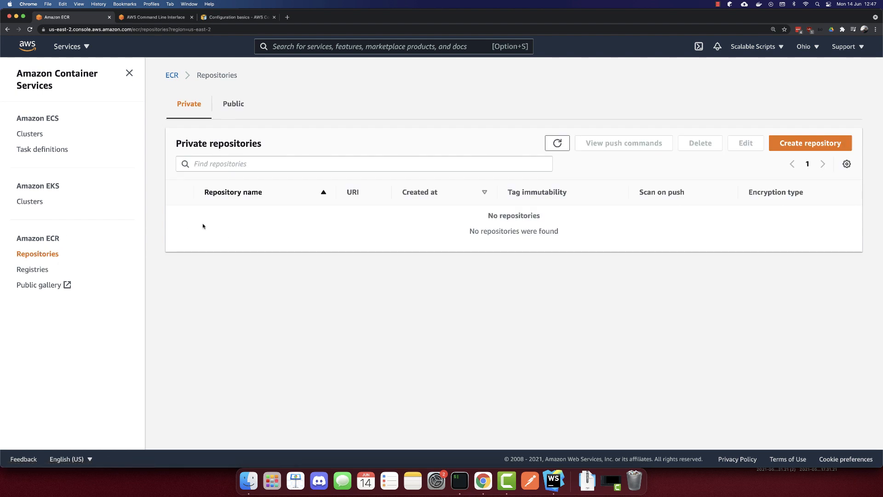
mouse_move(200, 226)
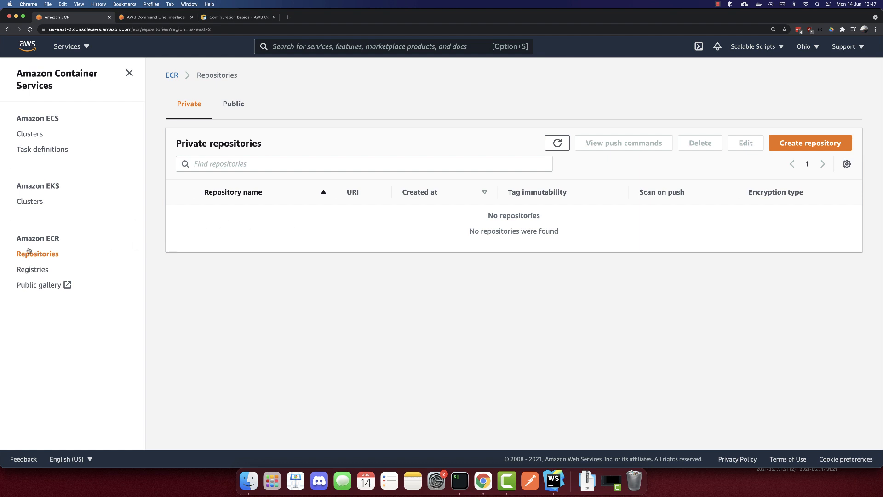
mouse_move(241, 244)
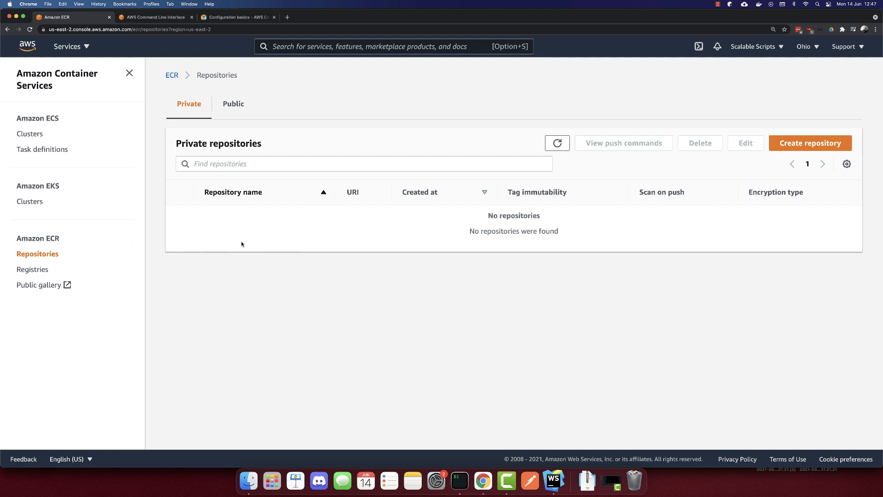
mouse_move(190, 154)
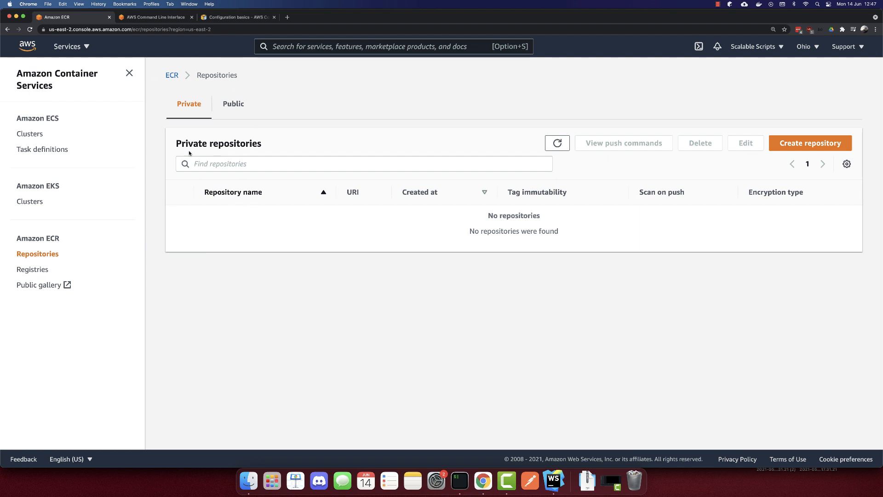
mouse_move(307, 224)
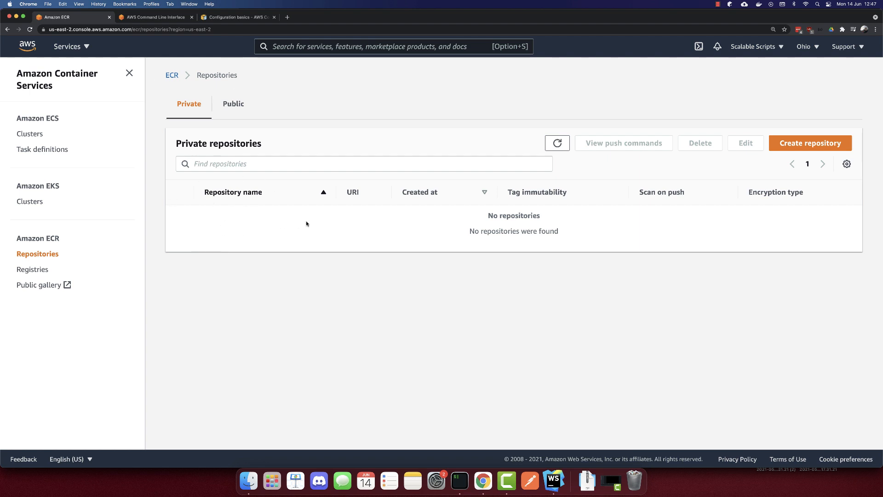
left_click(152, 17)
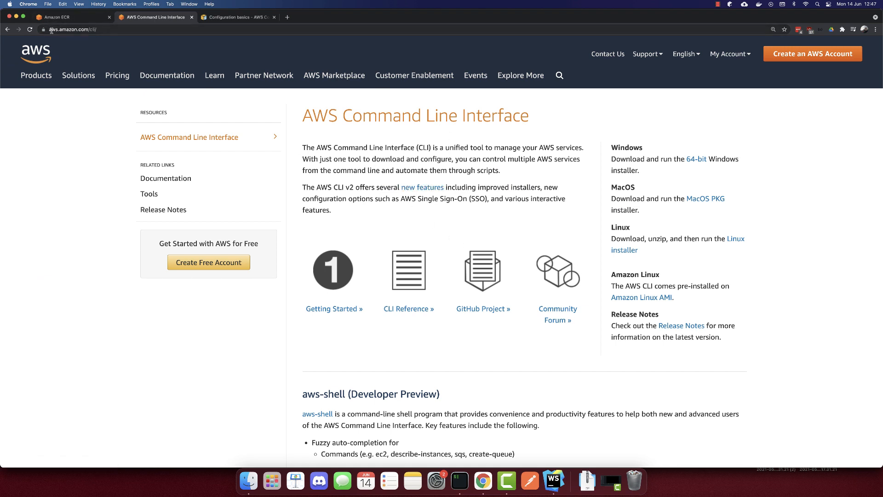
mouse_move(162, 51)
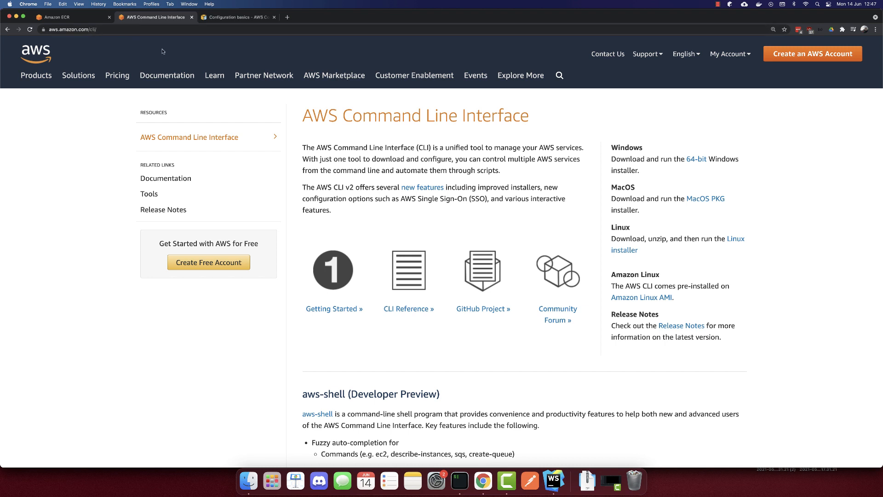
mouse_move(696, 164)
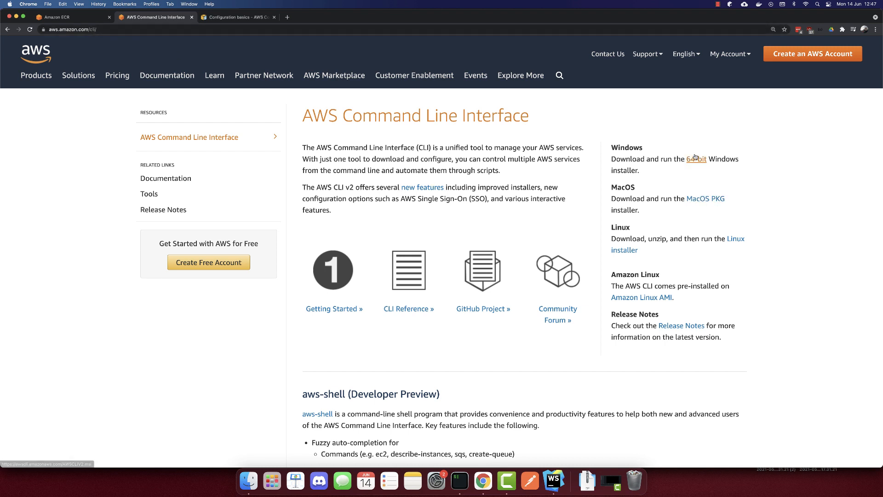
mouse_move(708, 202)
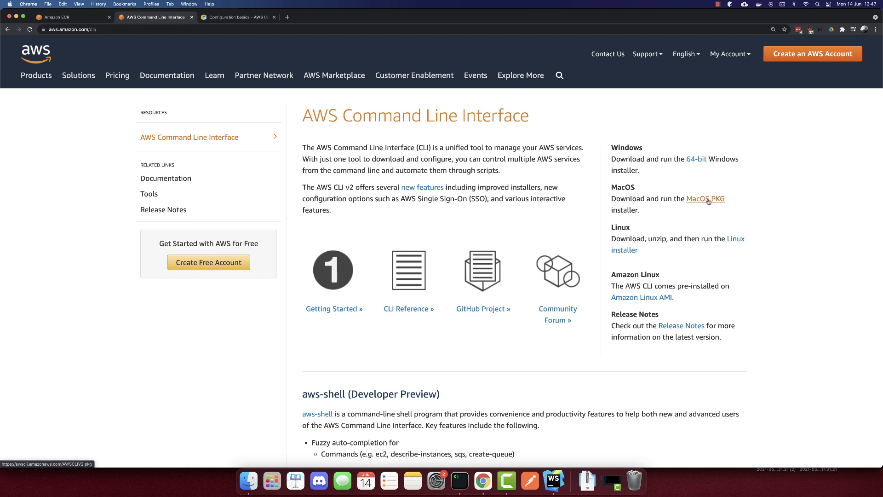
mouse_move(751, 241)
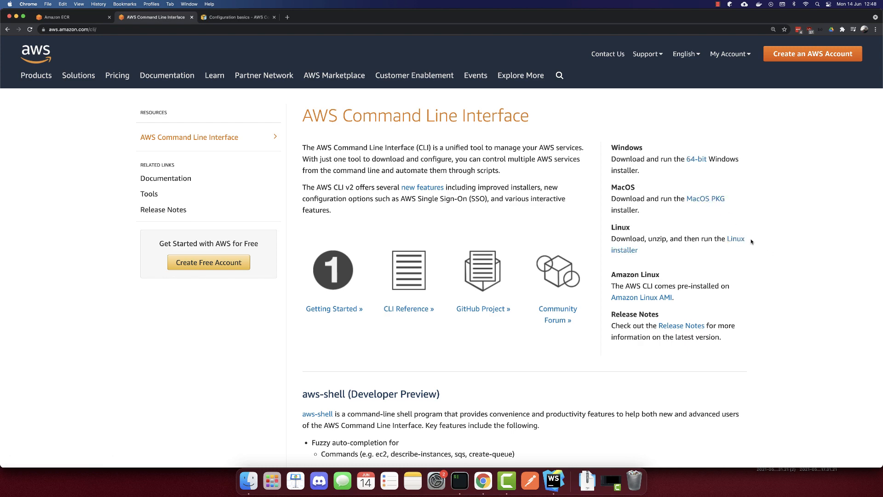
Step: Scroll through the AWS CLI page's installer downloads and Usage examples
scroll("down", 3)
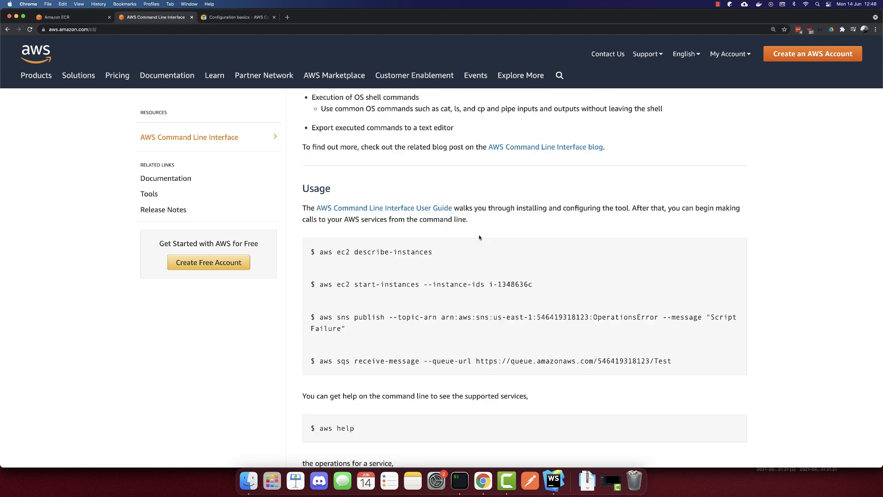
scroll("down", 3)
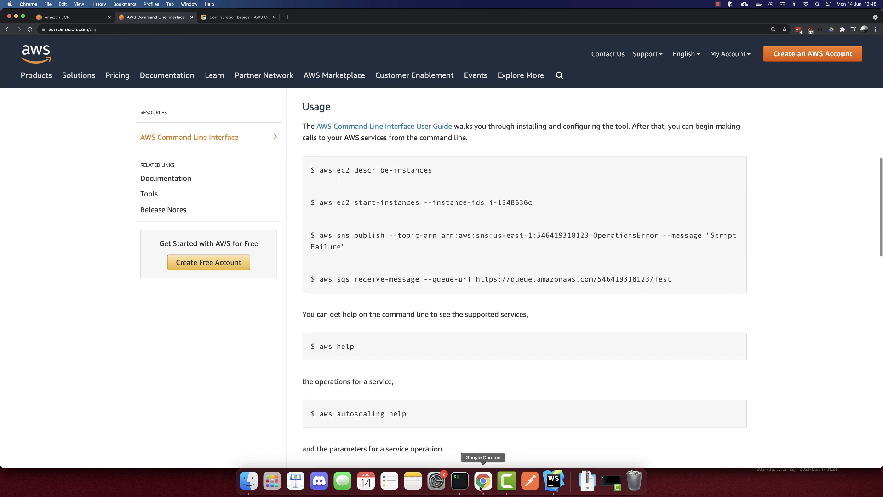
left_click(459, 480)
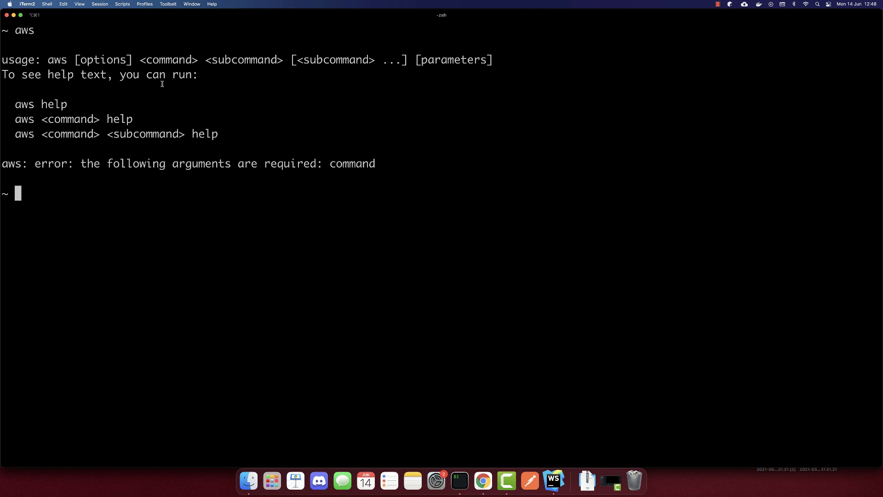
Step: Verify the aws CLI, review the us-east-2 ECR docker login command, and check the account ID
type("cl")
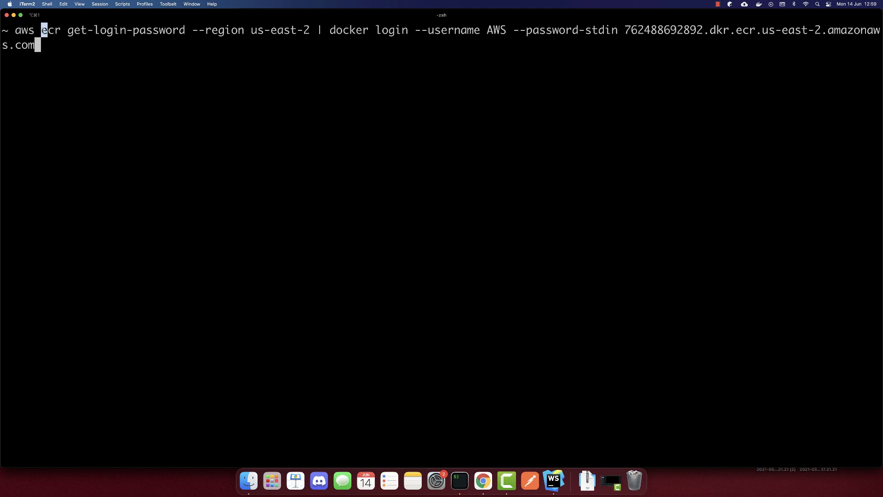
double_click(50, 32)
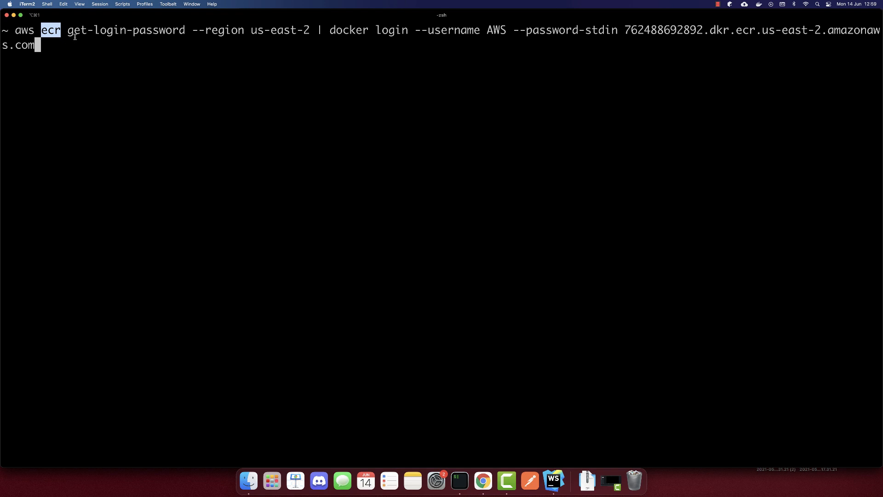
double_click(125, 31)
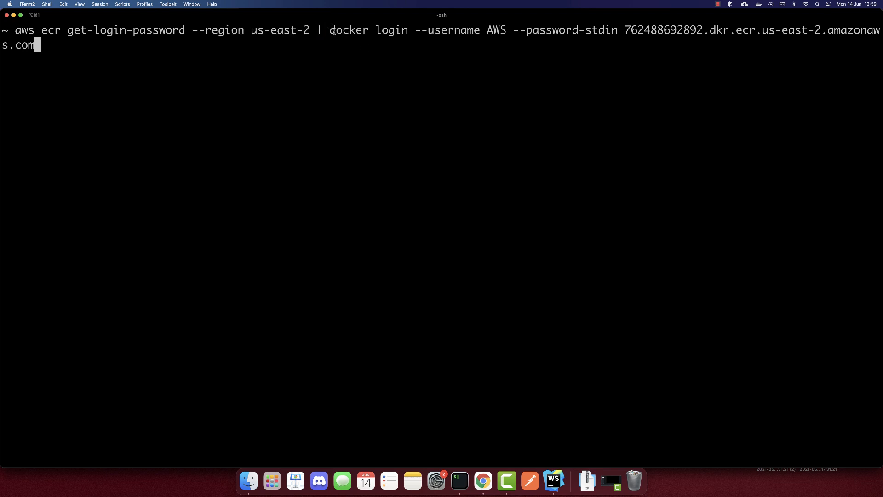
left_click_drag(332, 30, 467, 30)
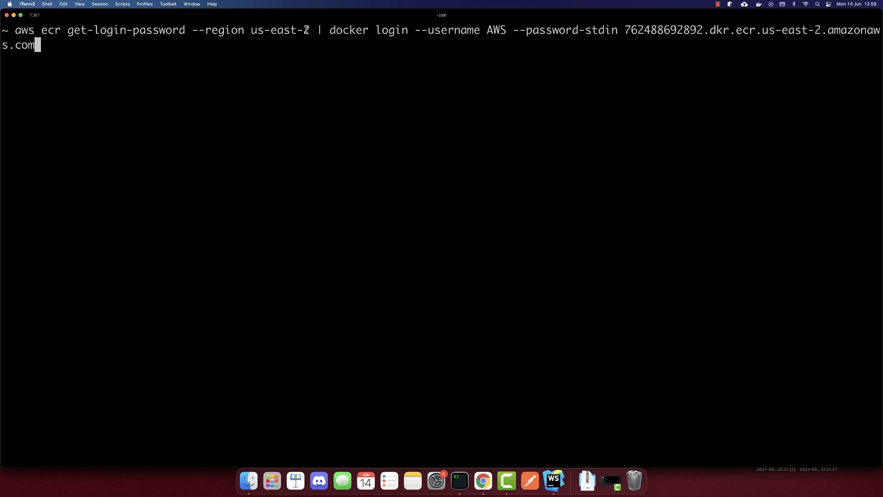
left_click_drag(112, 30, 304, 30)
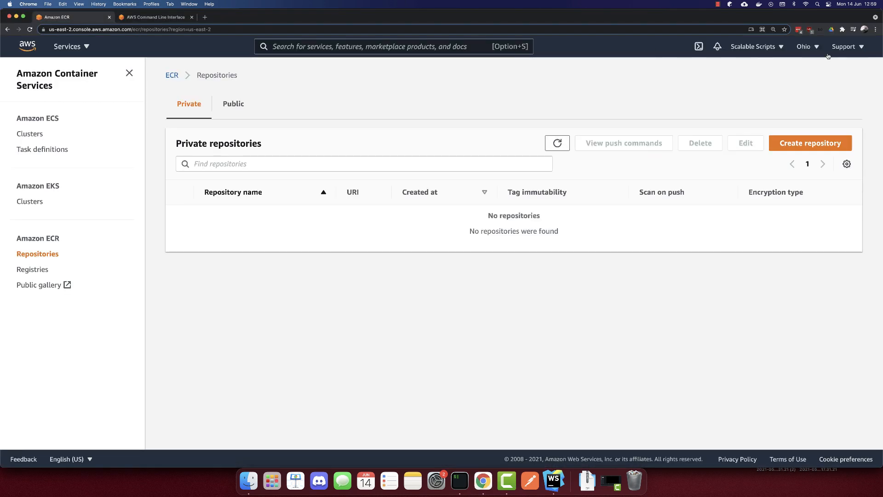
left_click(753, 47)
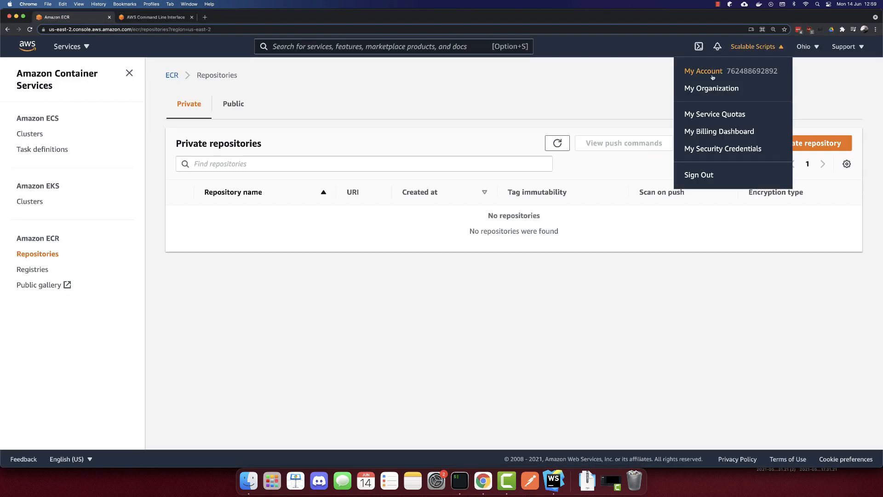
mouse_move(755, 74)
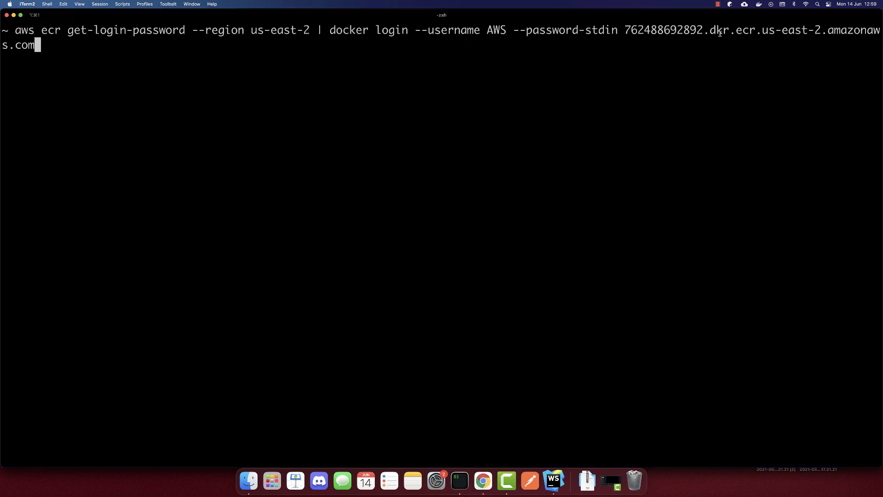
mouse_move(772, 34)
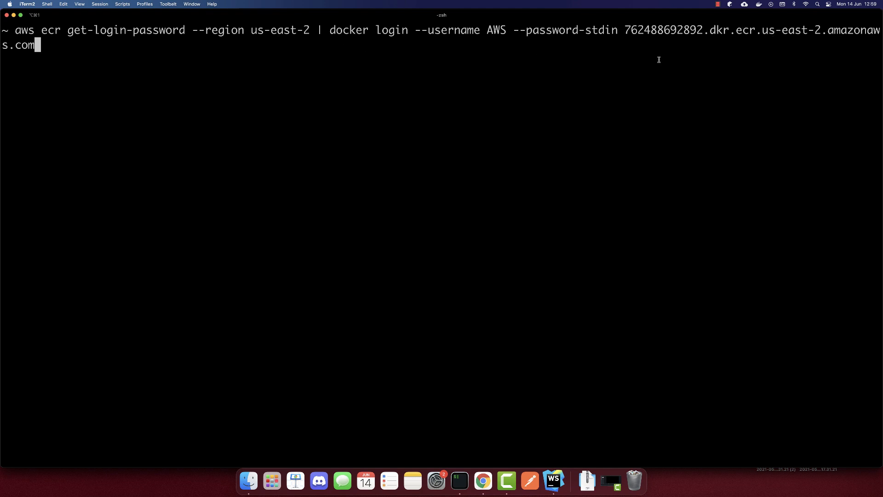
mouse_move(488, 59)
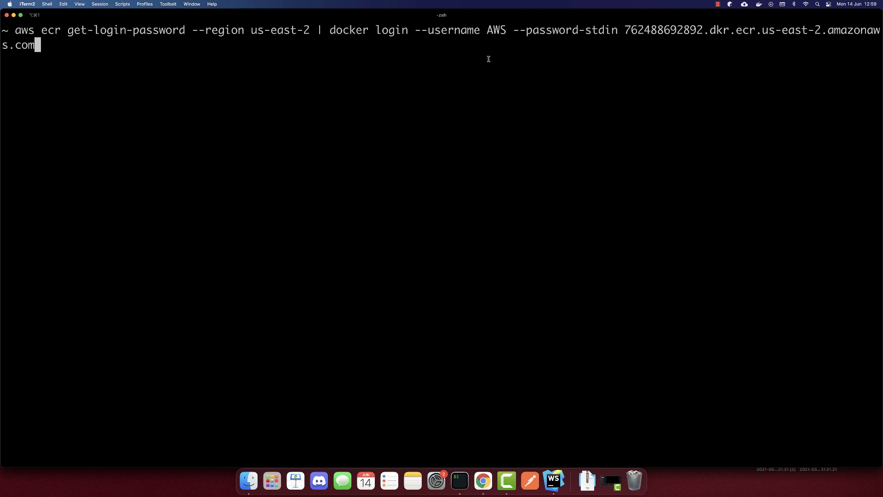
mouse_move(155, 135)
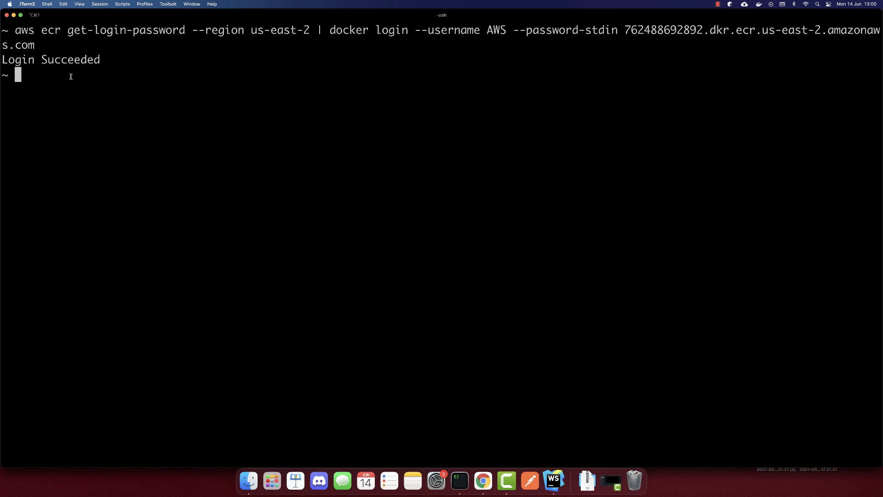
mouse_move(137, 85)
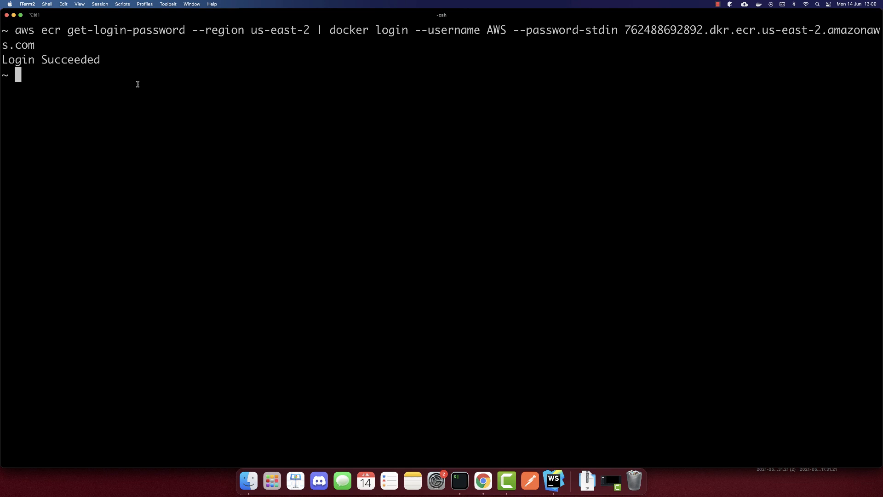
mouse_move(219, 98)
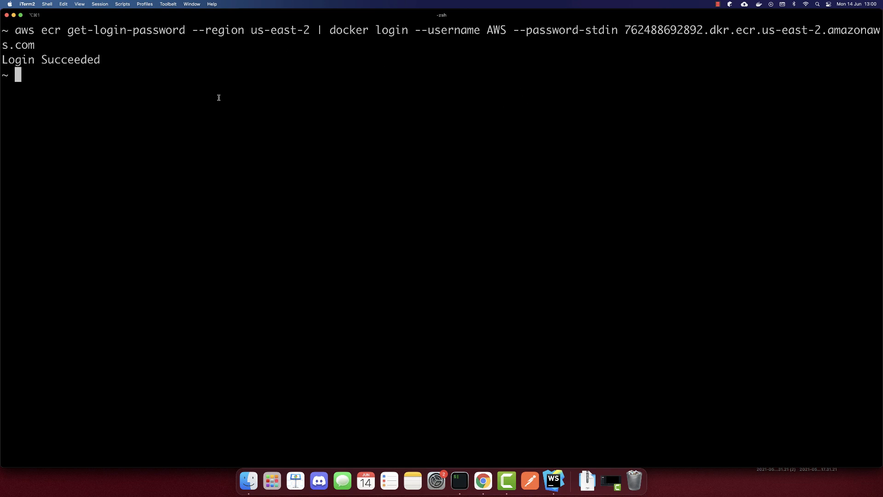
mouse_move(164, 97)
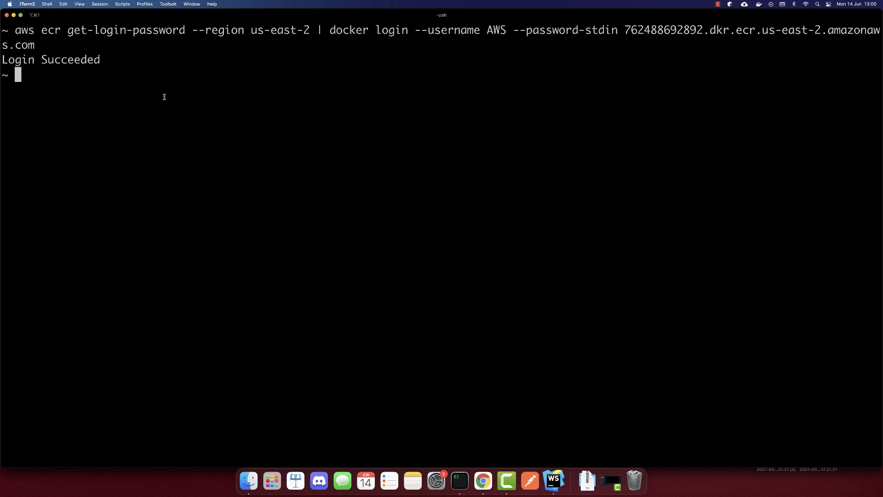
Step: Tag the app image with the ECR address ending /app and attempt a push, which fails
type("docker tag")
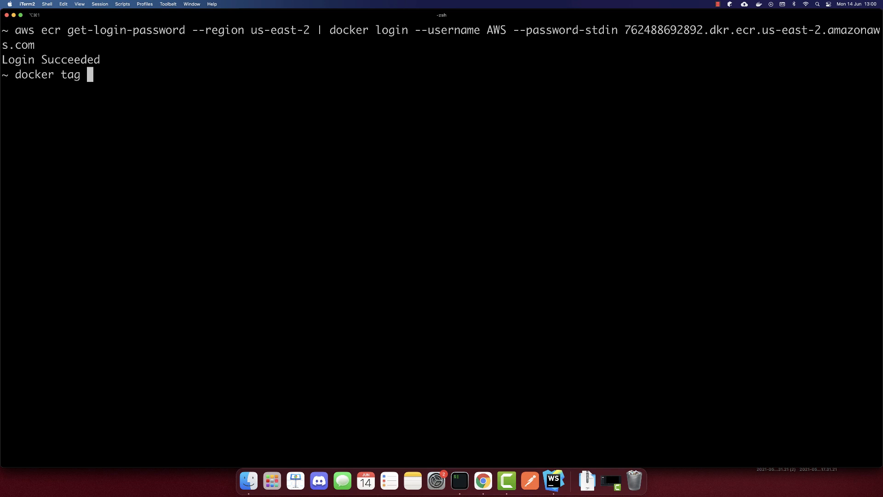
type("app")
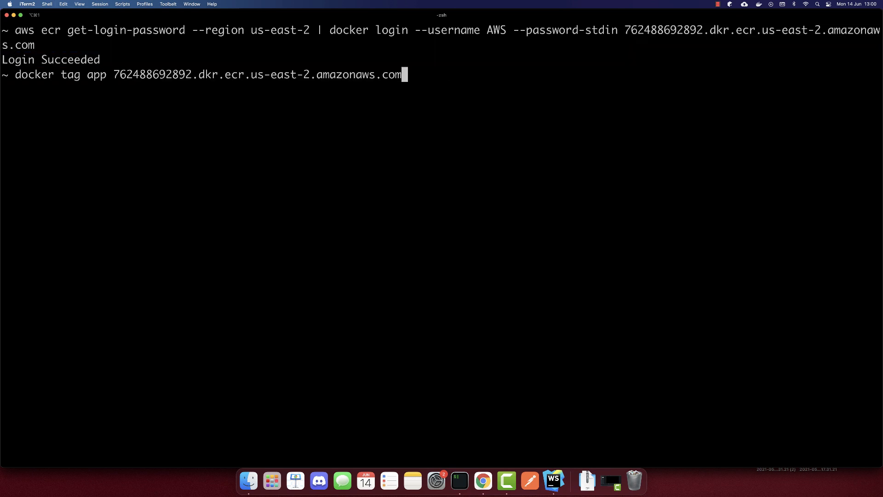
type("/app")
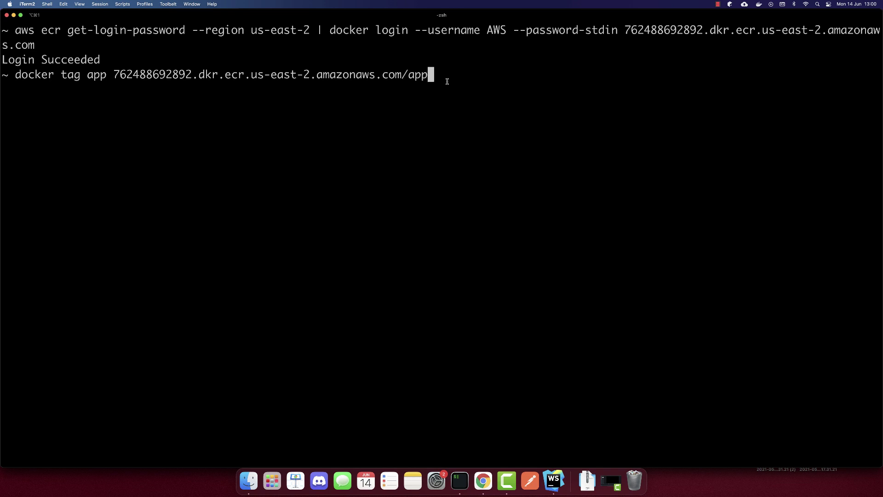
double_click(95, 75)
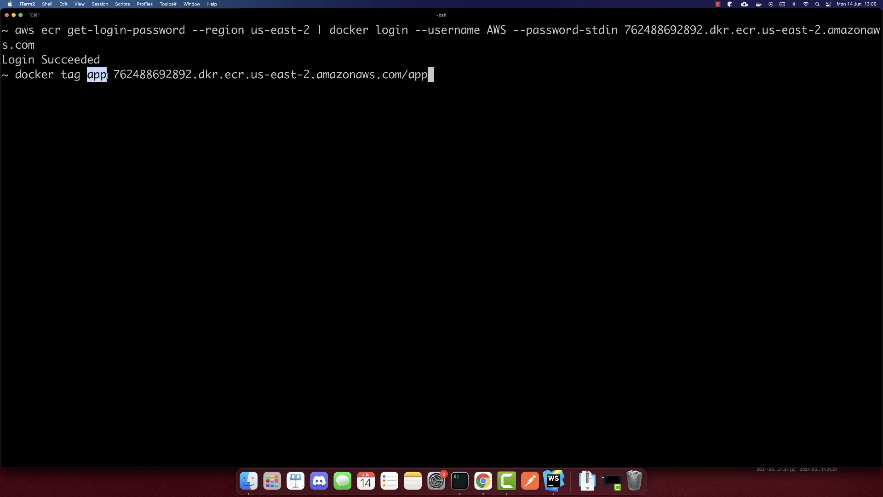
double_click(419, 74)
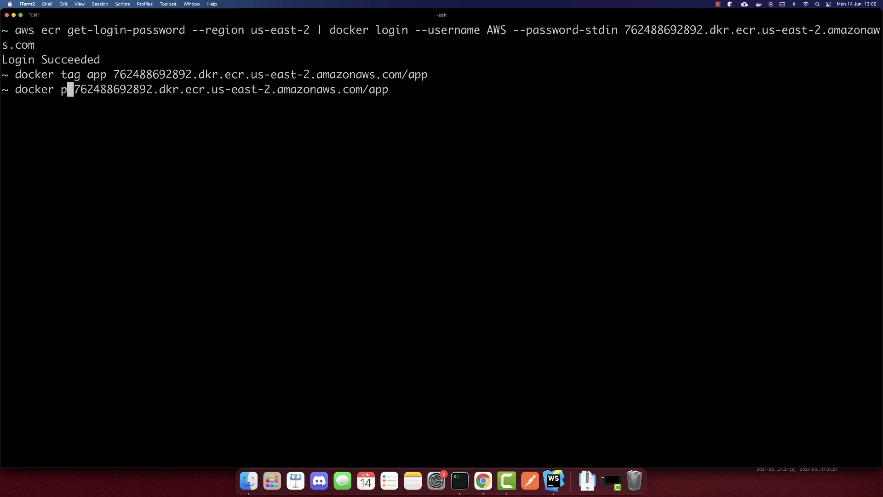
type("ush")
key("Enter")
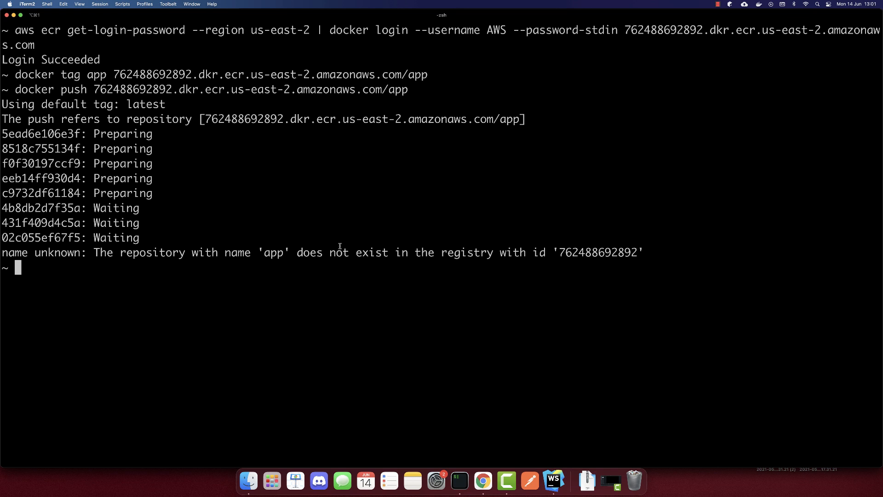
mouse_move(214, 254)
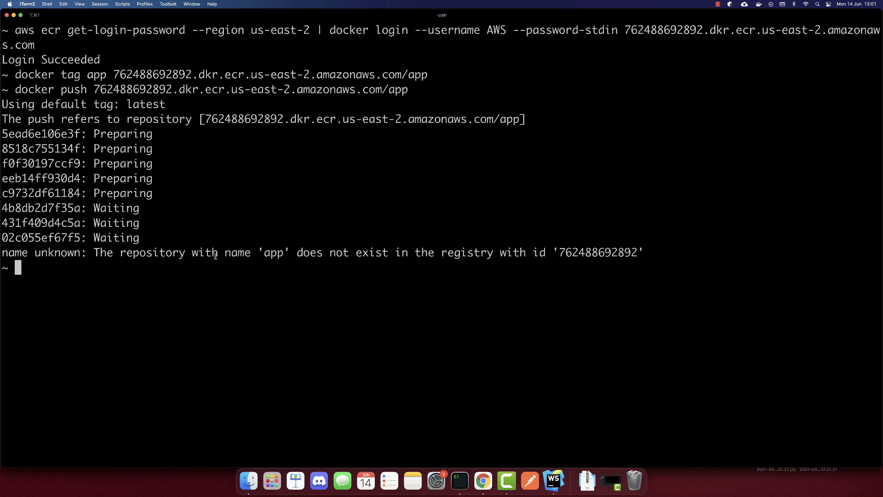
mouse_move(383, 259)
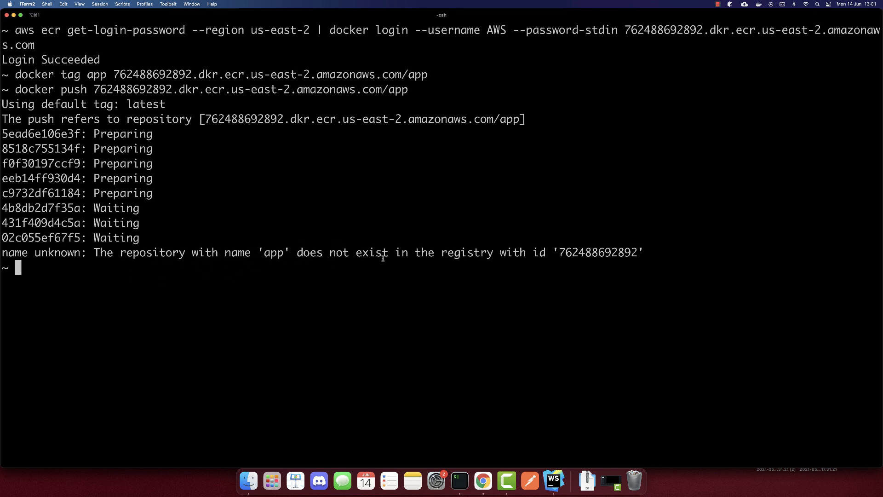
mouse_move(482, 480)
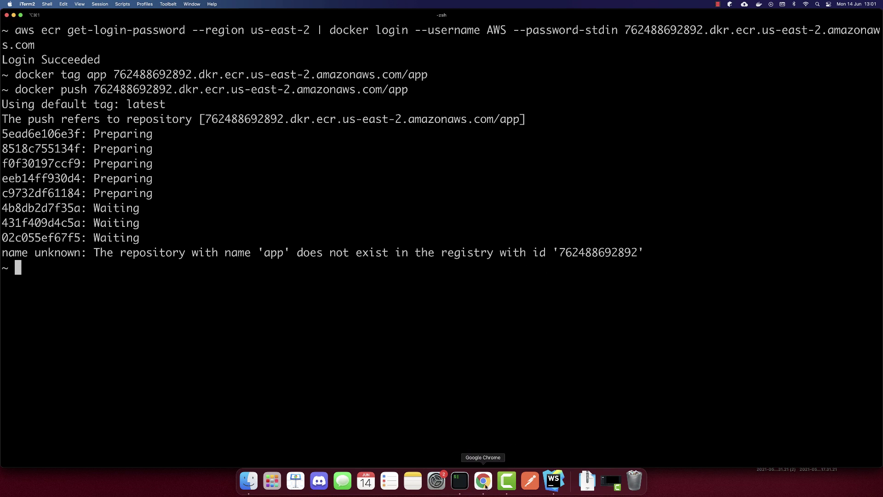
Step: In the ECR console, create a private repository named 'app' and get the success confirmation
left_click(482, 480)
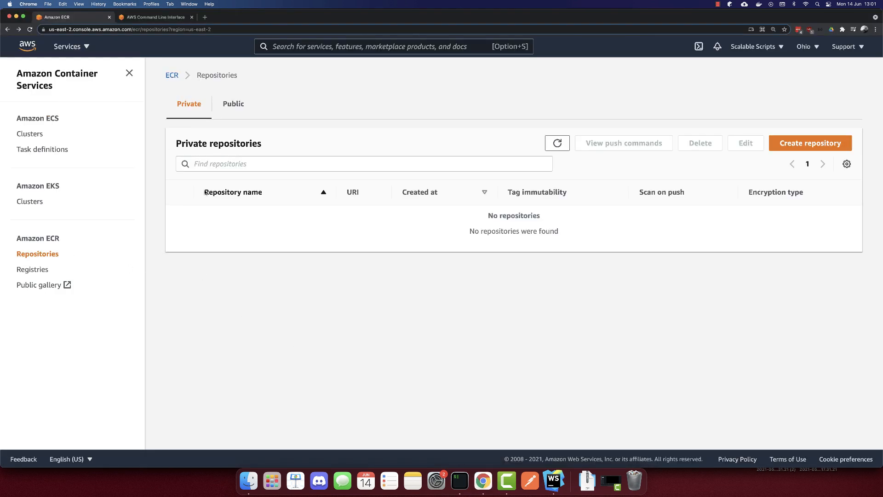
left_click(810, 143)
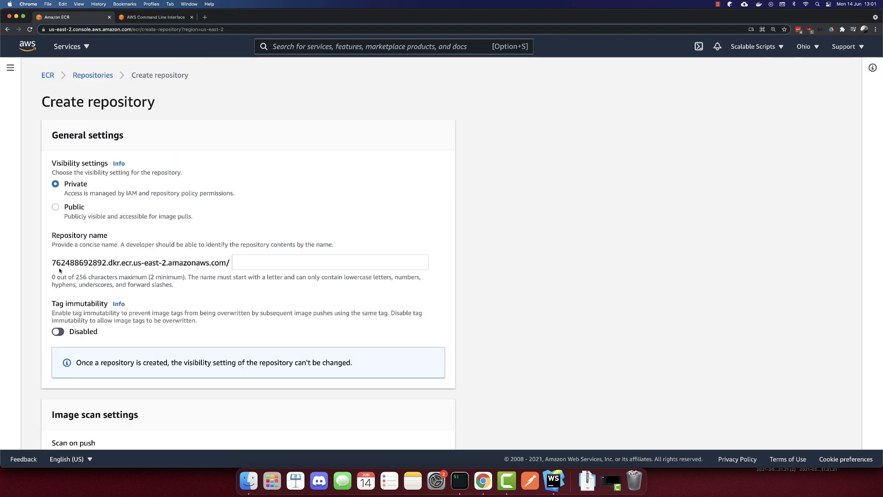
mouse_move(70, 269)
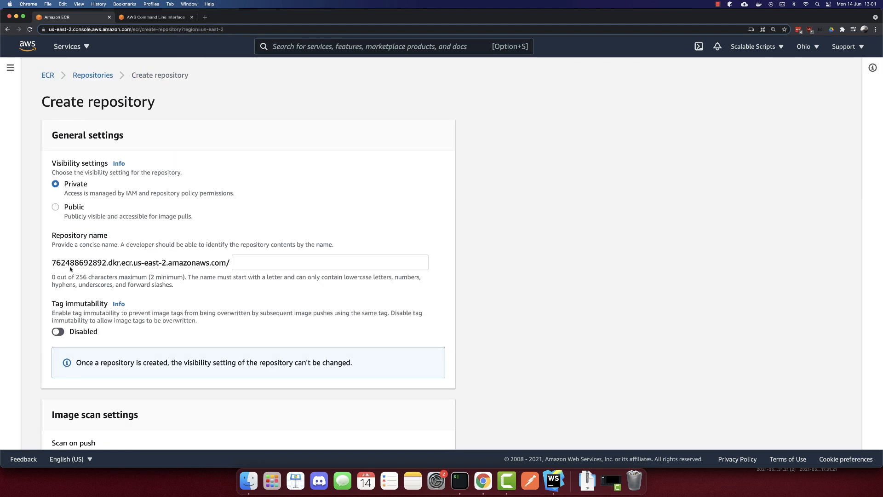
type("a")
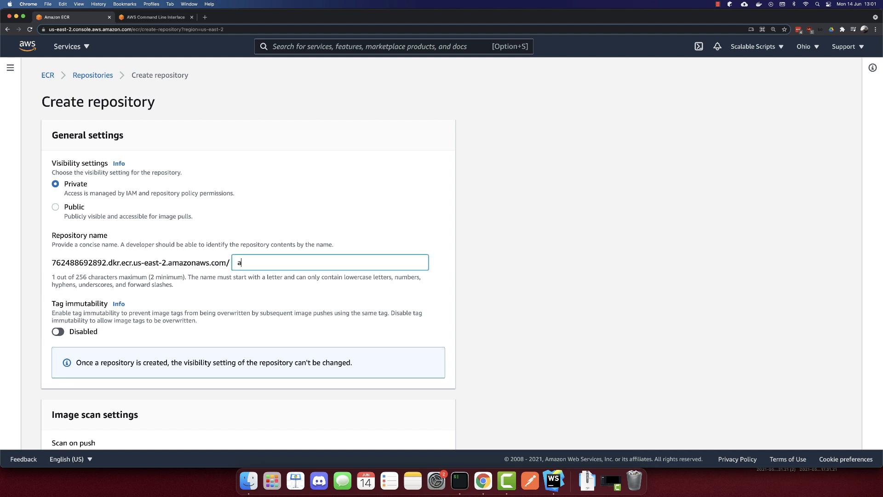
type("pp")
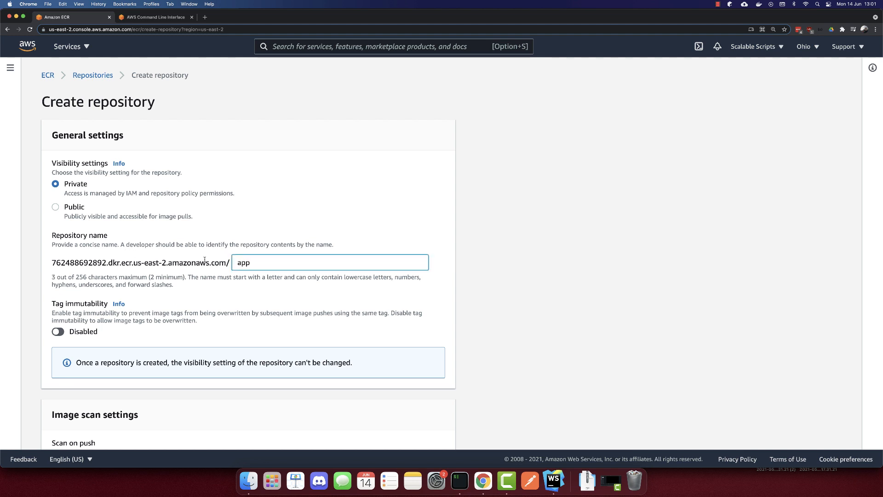
mouse_move(507, 482)
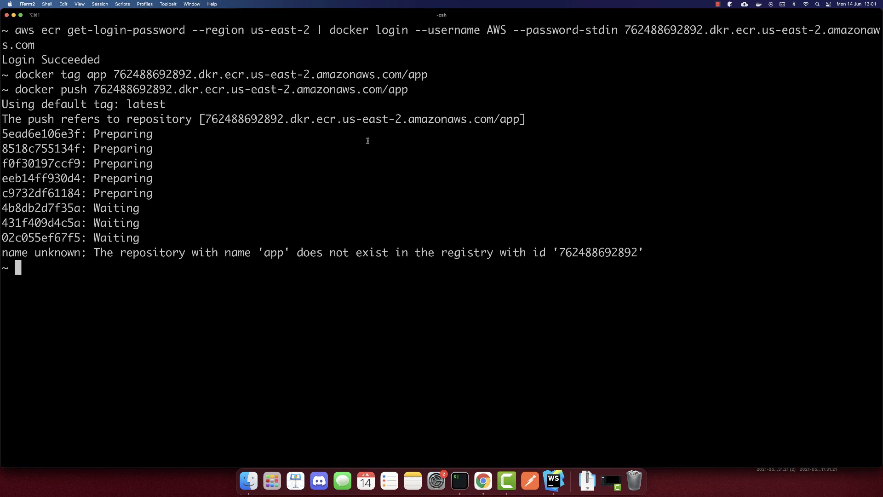
double_click(368, 119)
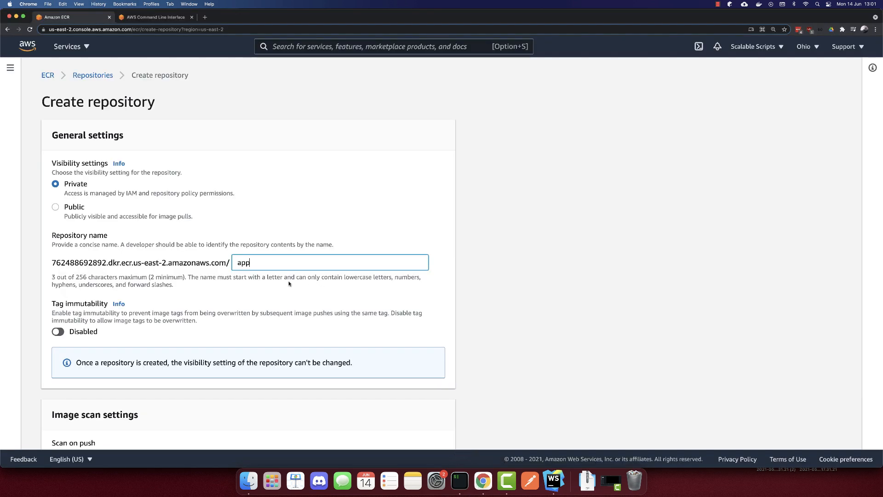
scroll("down", 3)
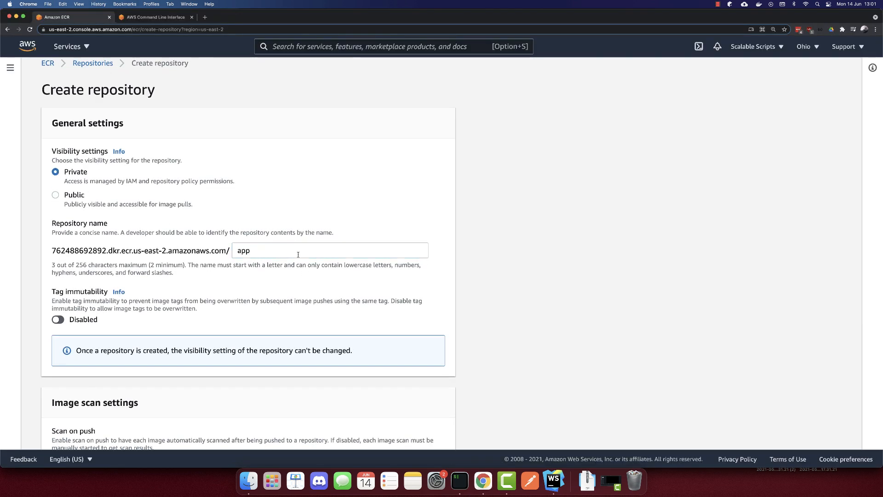
scroll("down", 3)
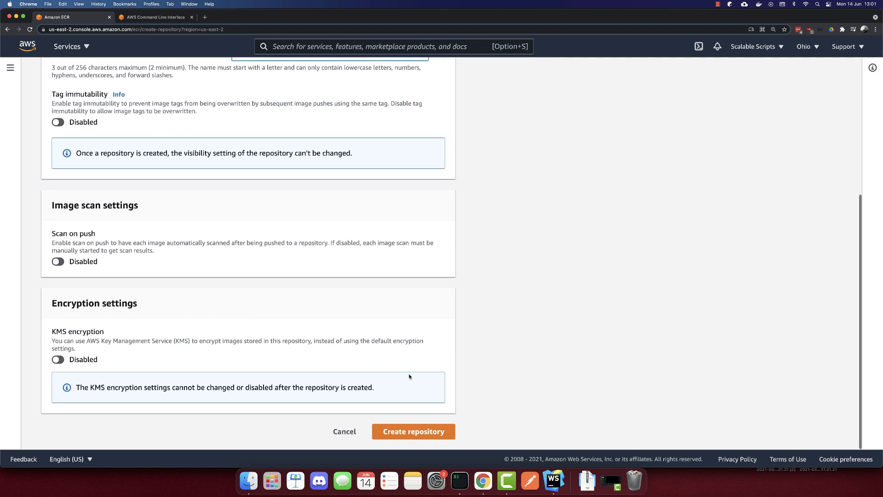
left_click(413, 431)
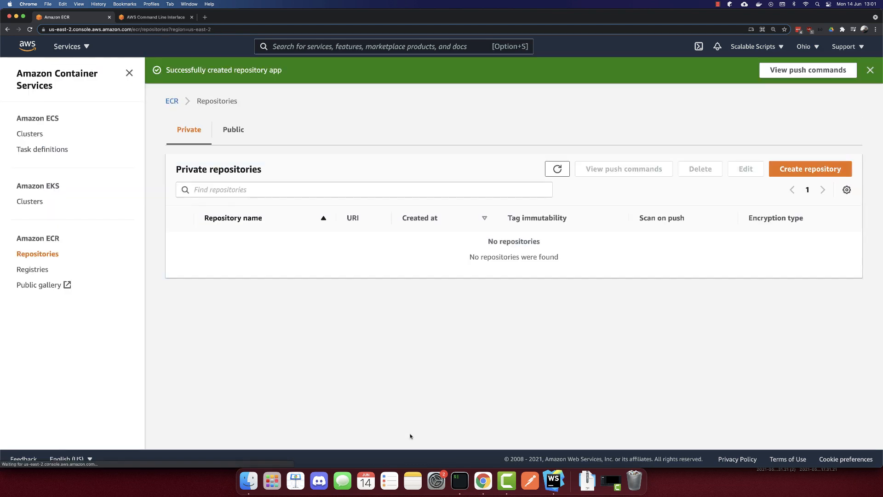
left_click(557, 168)
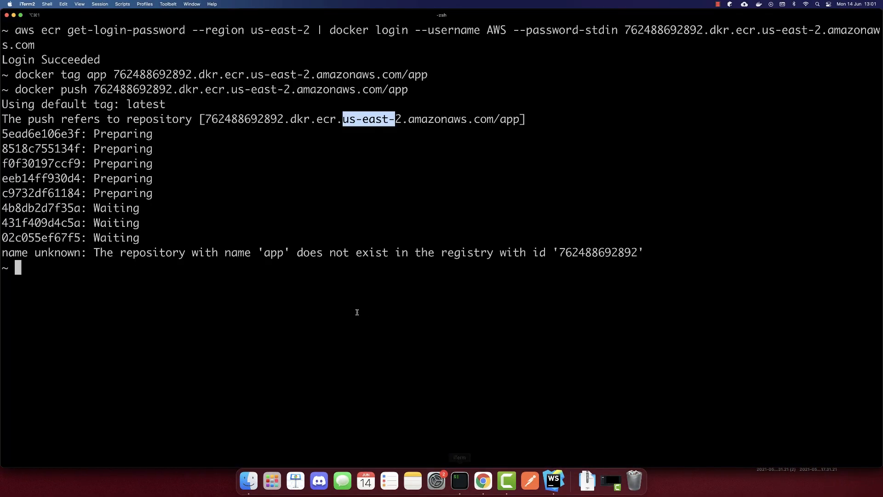
type("docker push 762488692892.dkr.ecr.us-east-2.amazonaws.com/app")
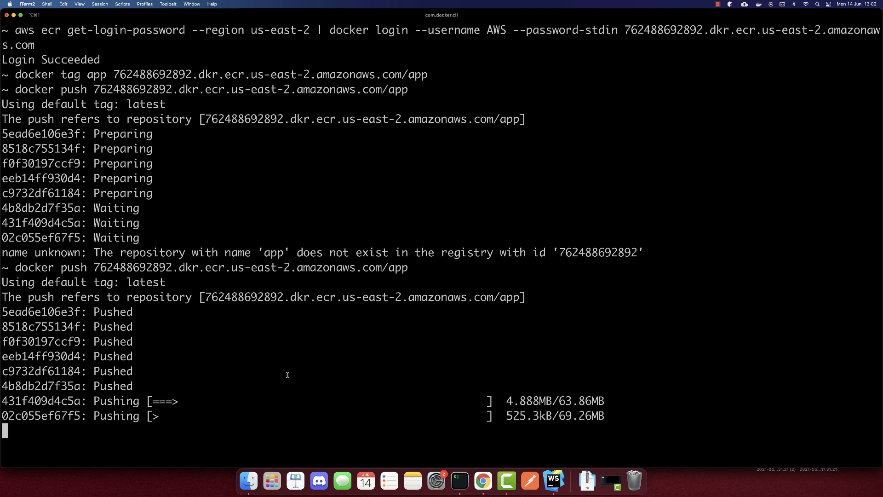
mouse_move(482, 488)
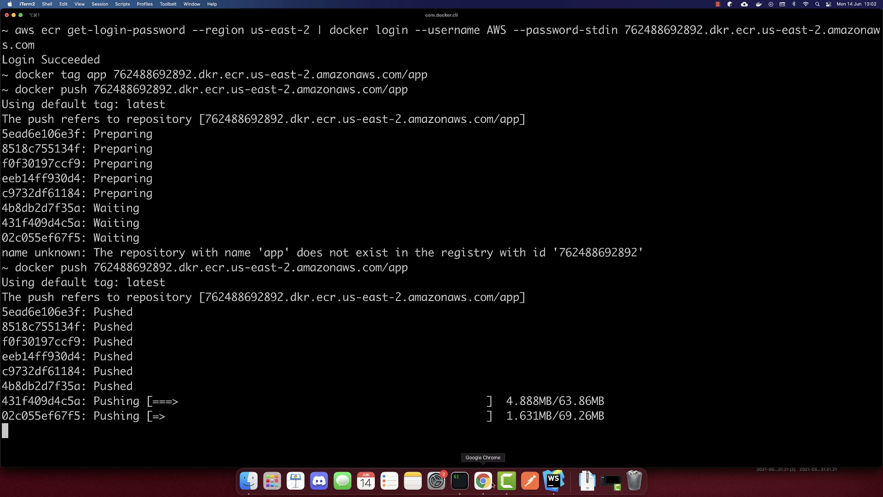
left_click(481, 480)
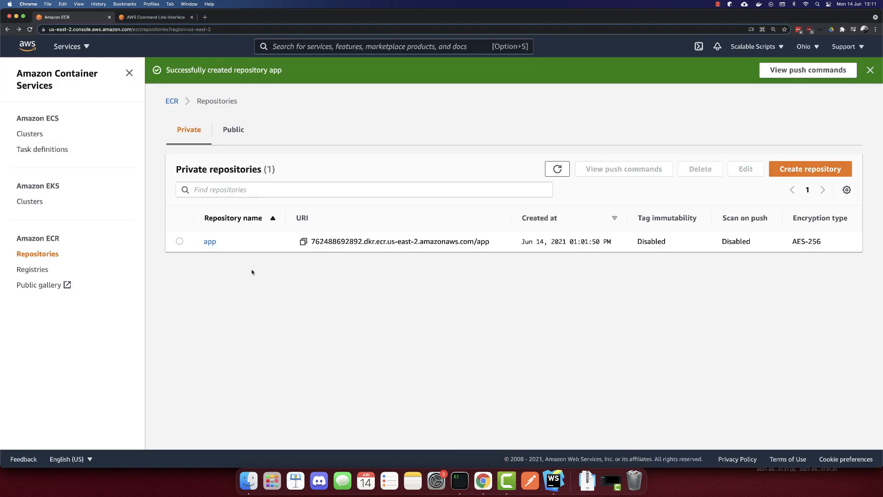
left_click(209, 241)
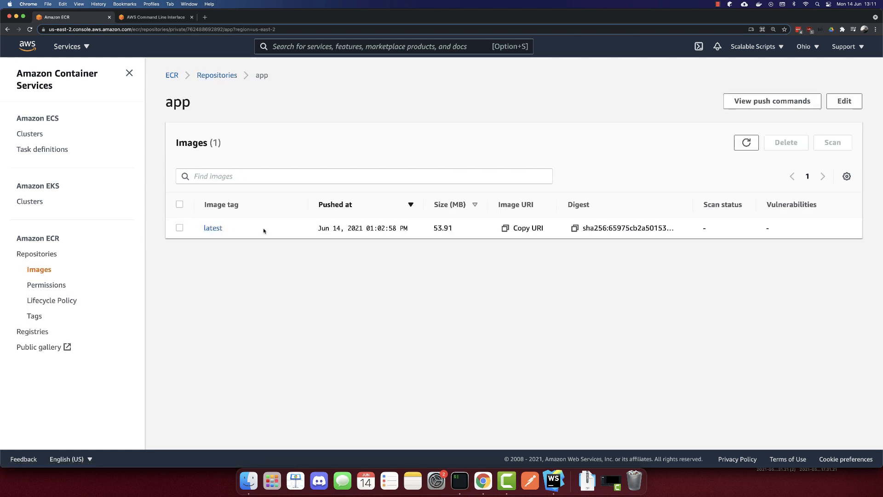
double_click(443, 229)
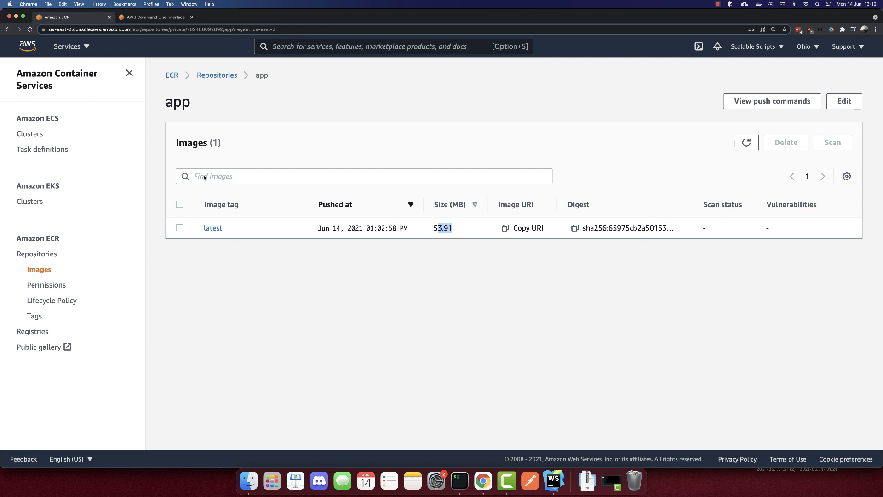
left_click(10, 34)
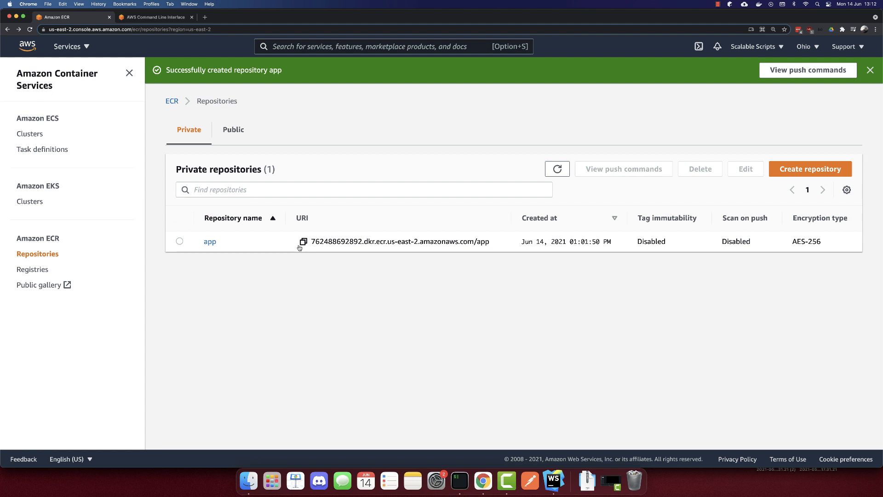
mouse_move(323, 262)
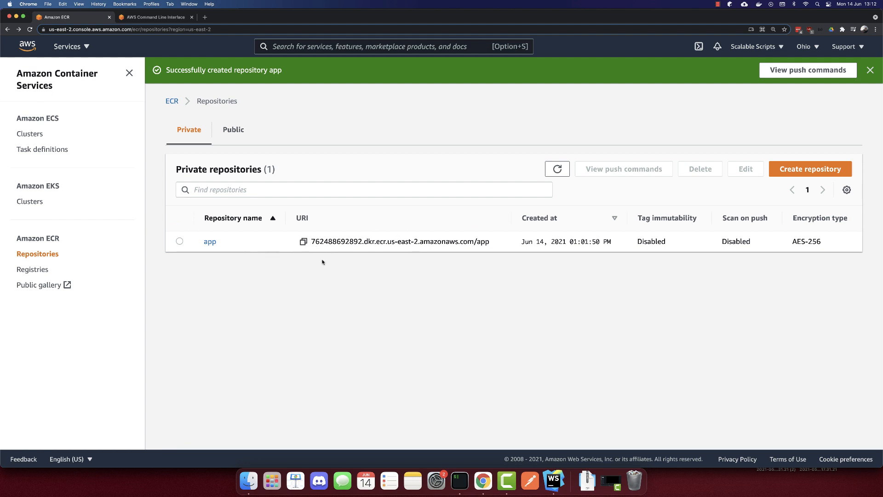
mouse_move(360, 264)
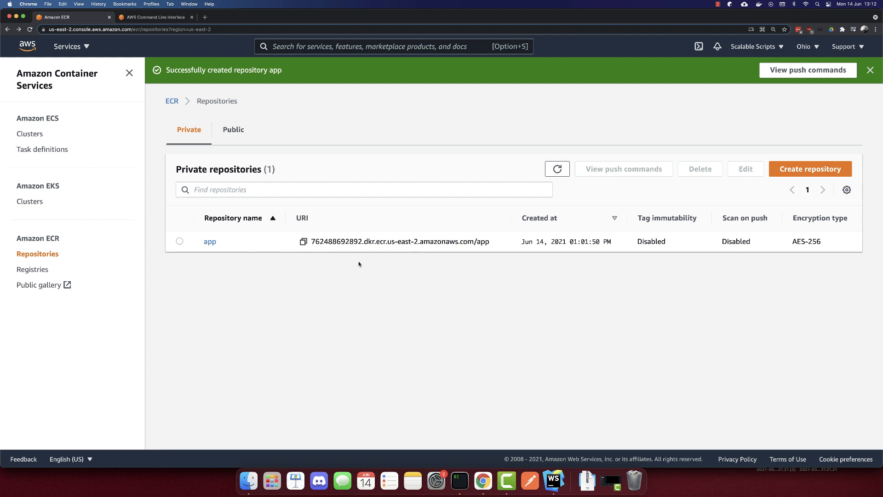
Step: From the ECS Clusters list, start a new cluster using the Networking only (Fargate) template
left_click(870, 70)
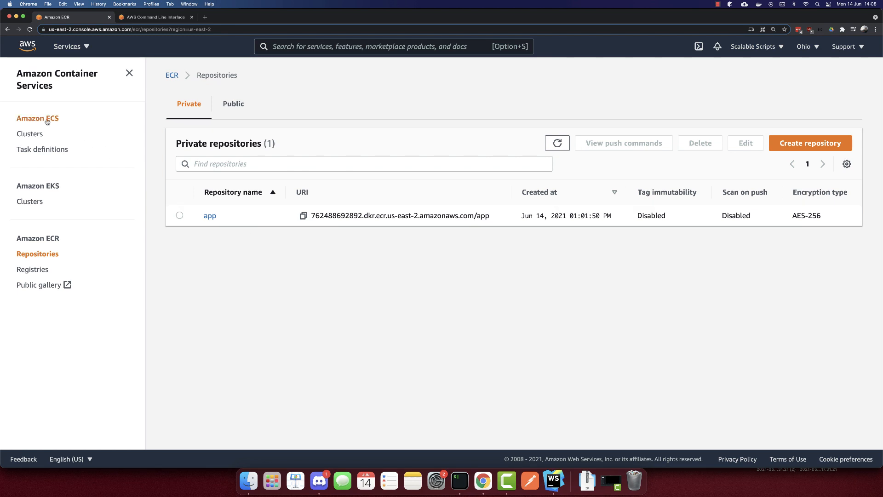
mouse_move(38, 117)
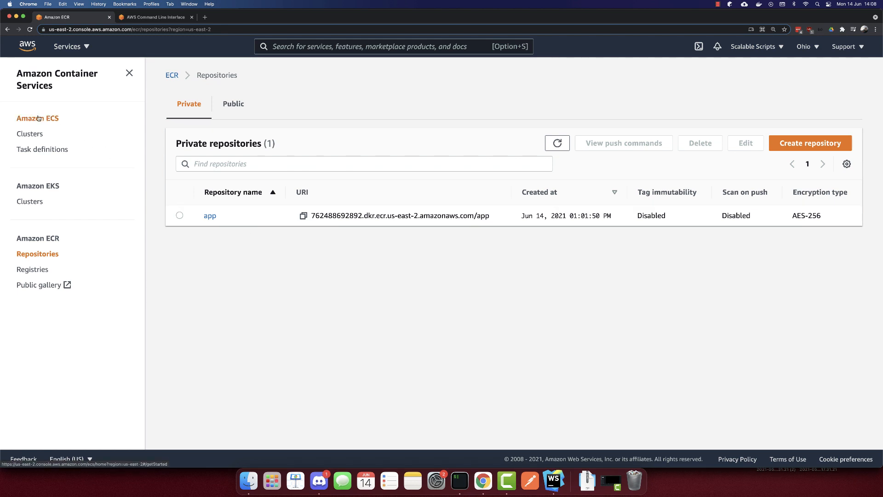
left_click(38, 117)
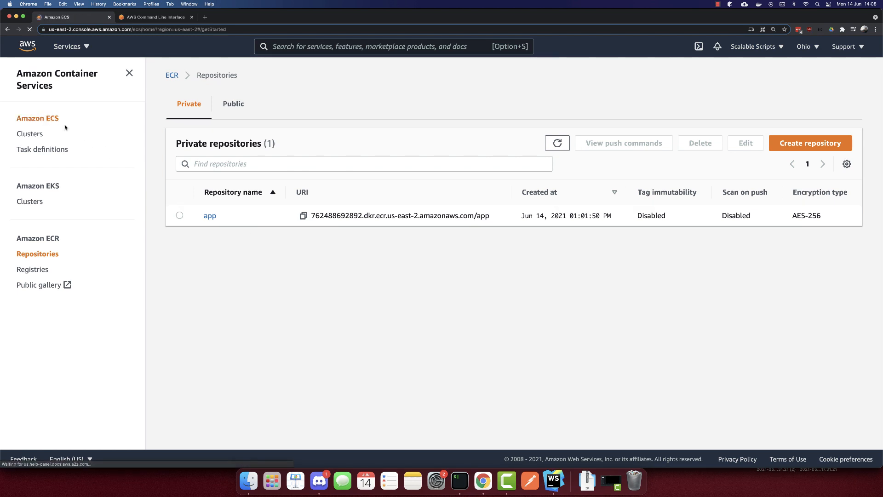
left_click(30, 134)
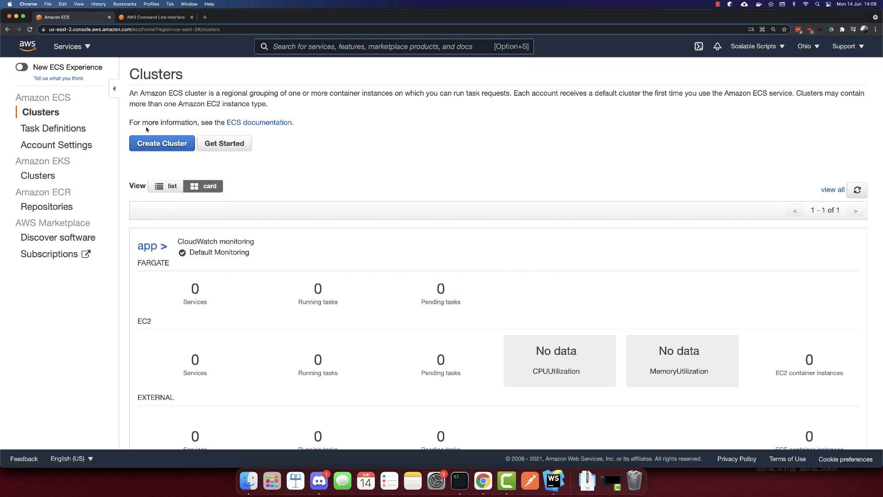
left_click(161, 143)
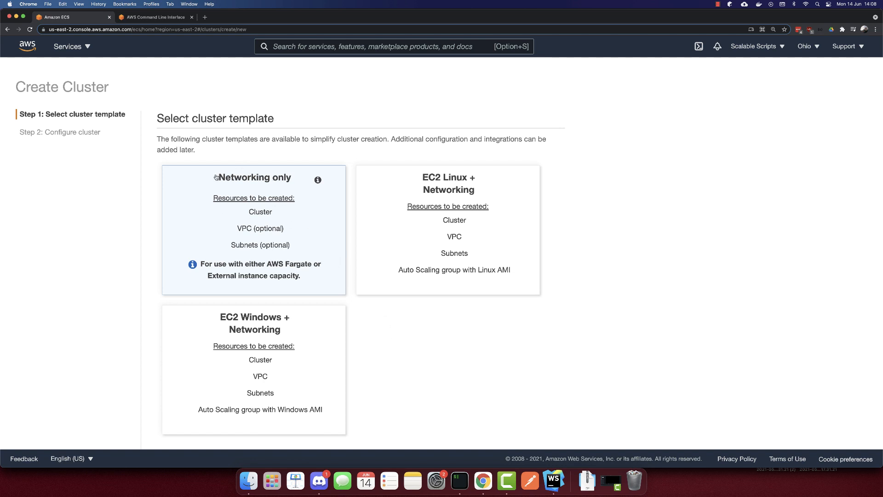
mouse_move(282, 272)
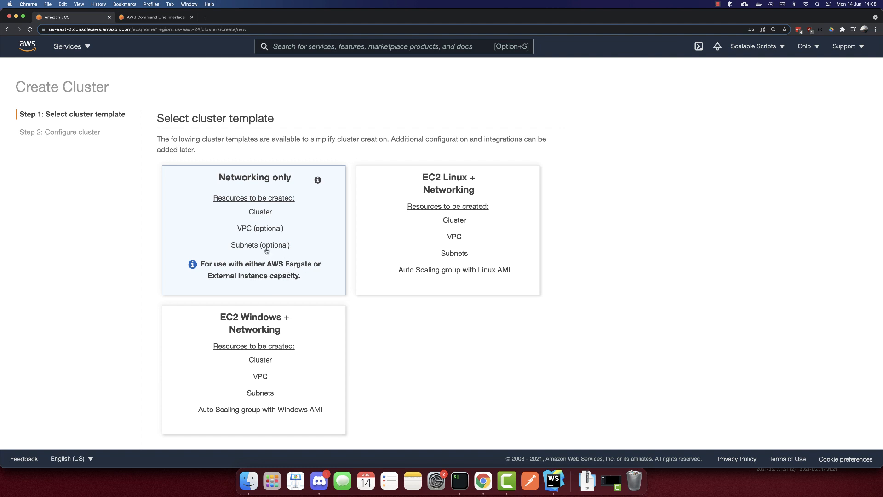
mouse_move(262, 244)
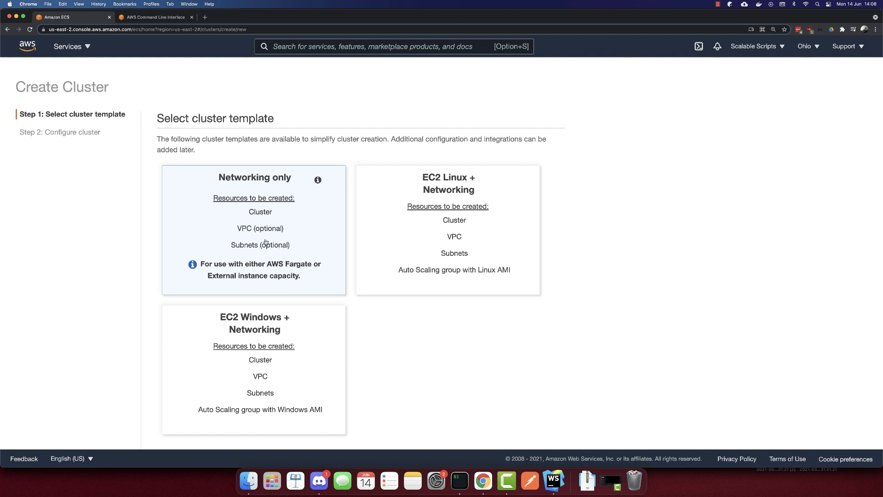
mouse_move(245, 252)
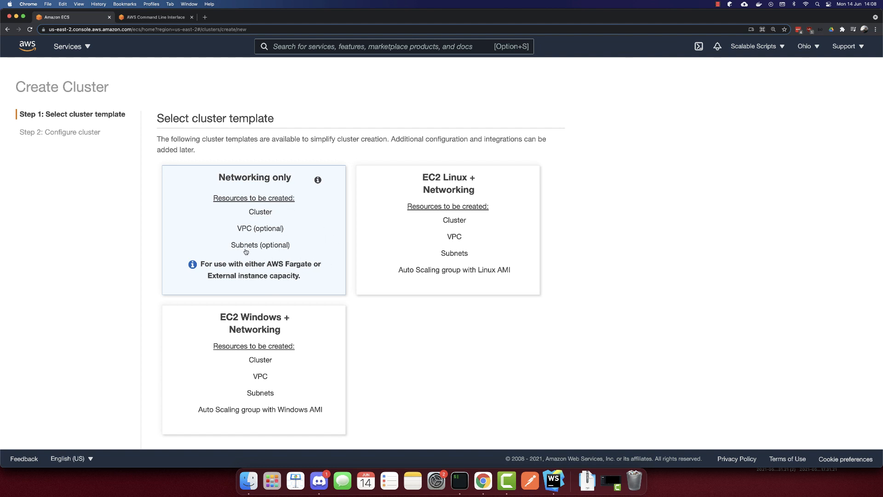
mouse_move(284, 234)
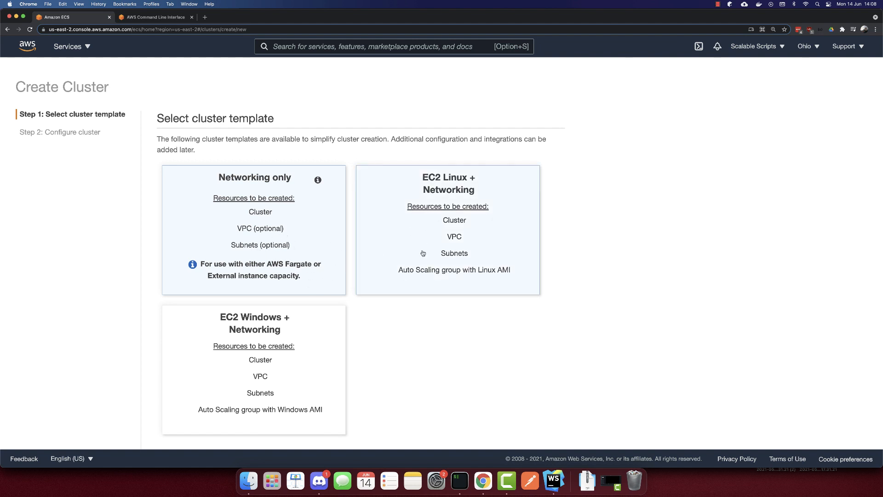
mouse_move(436, 217)
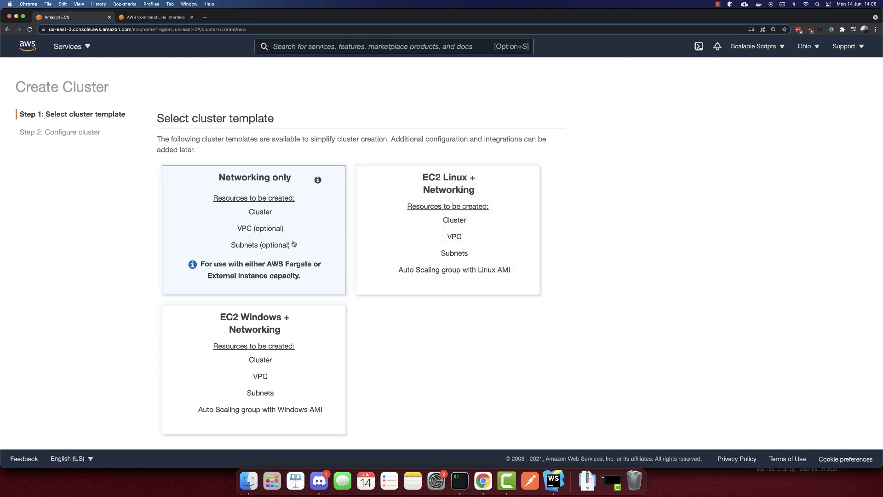
mouse_move(318, 273)
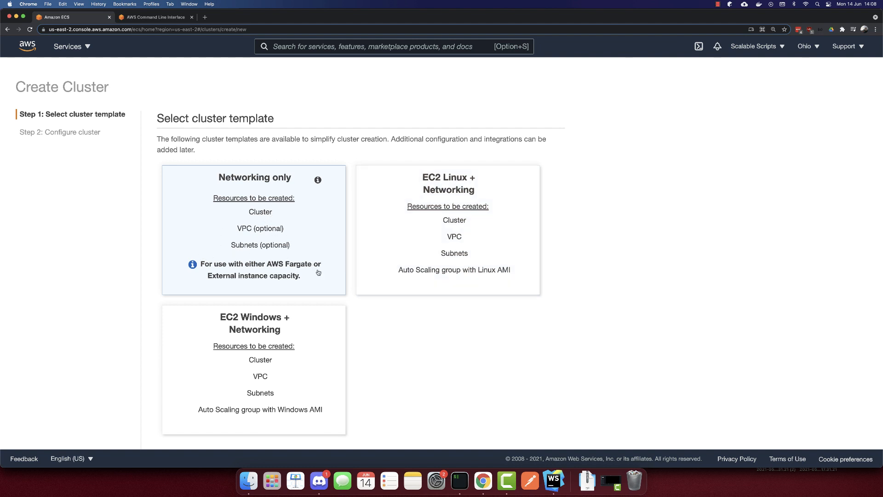
scroll("down", 3)
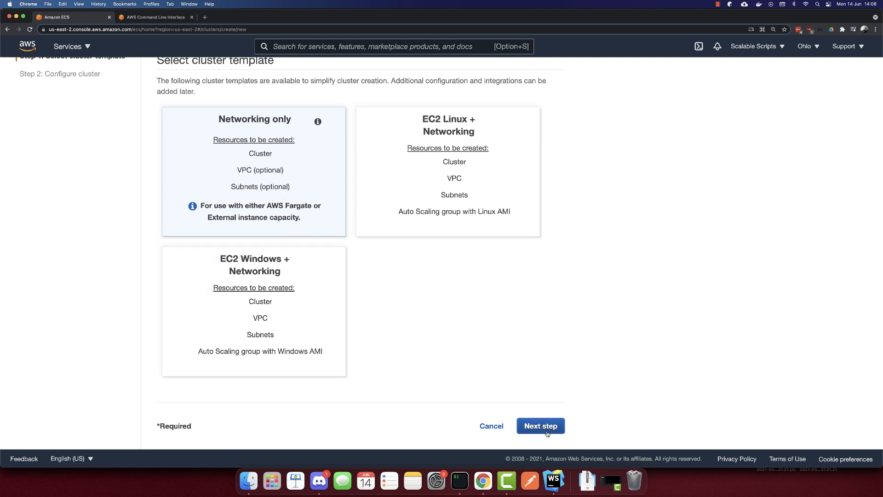
Step: Name the cluster MyAPP, enable Create VPC, and create the cluster
left_click(541, 426)
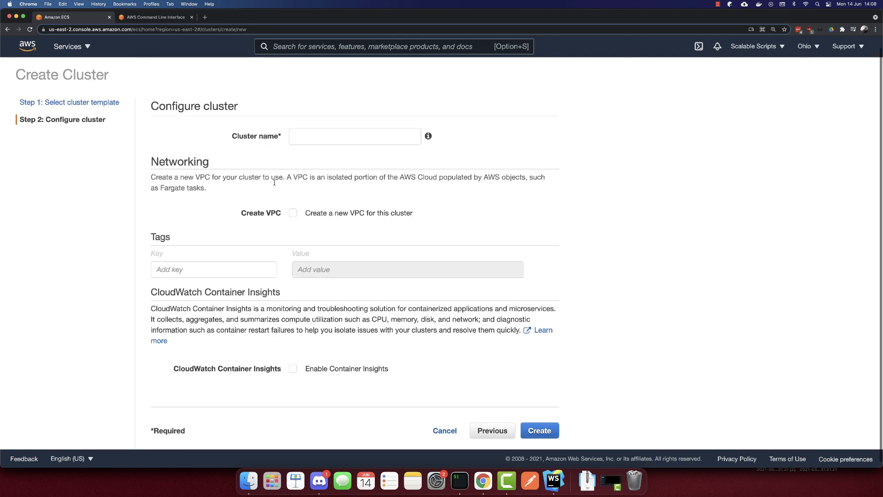
left_click(355, 136)
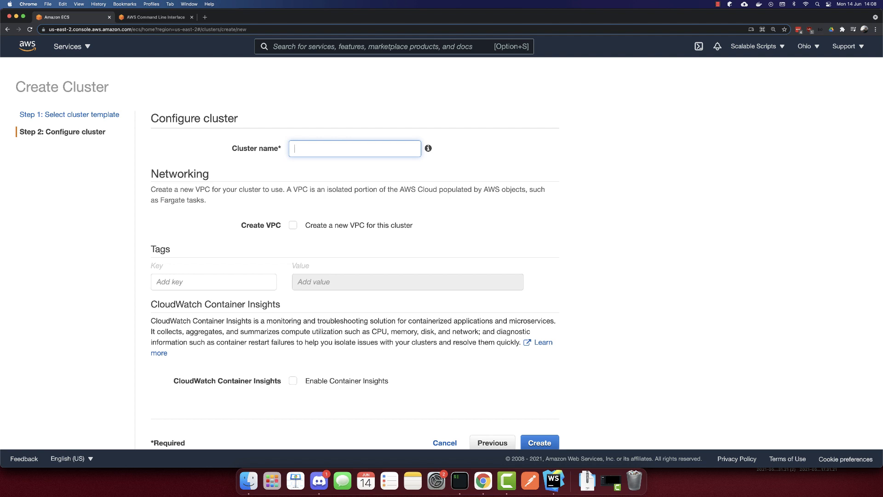
type("My")
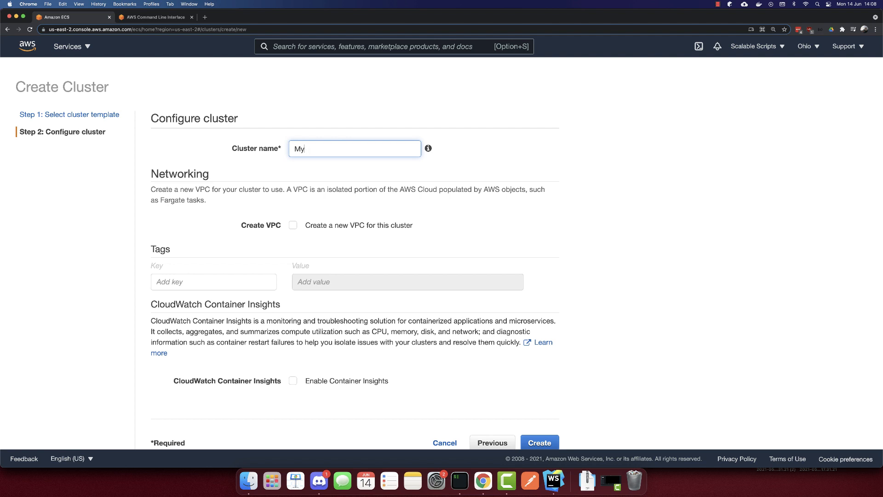
type("APP")
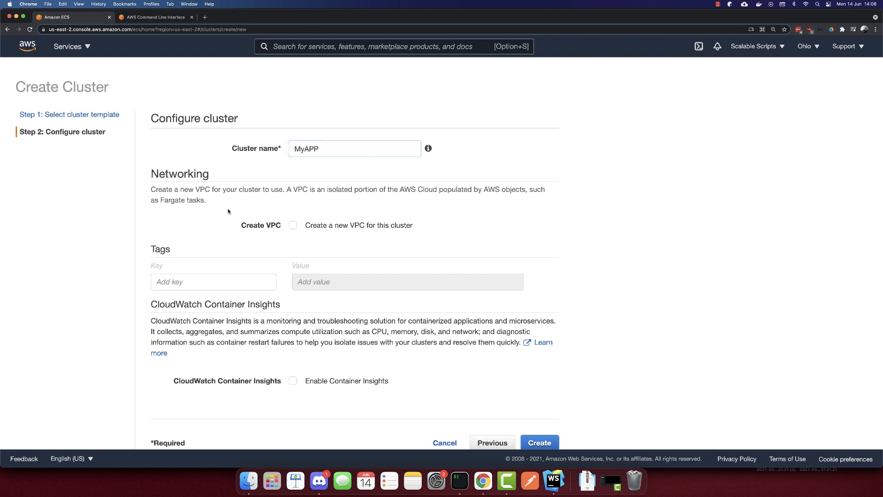
left_click(293, 225)
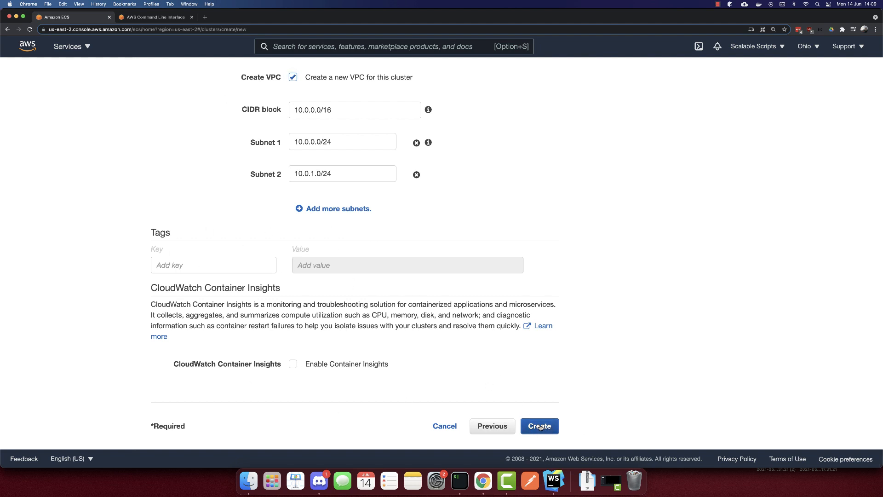
left_click(540, 426)
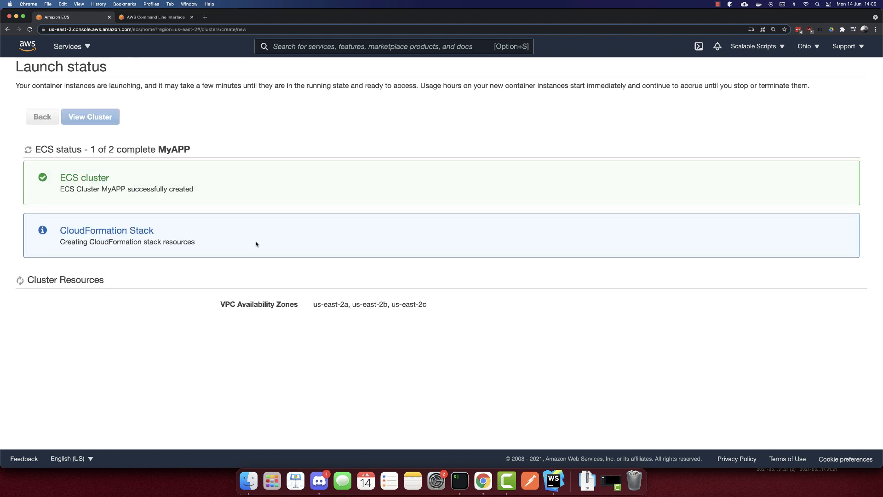
mouse_move(197, 315)
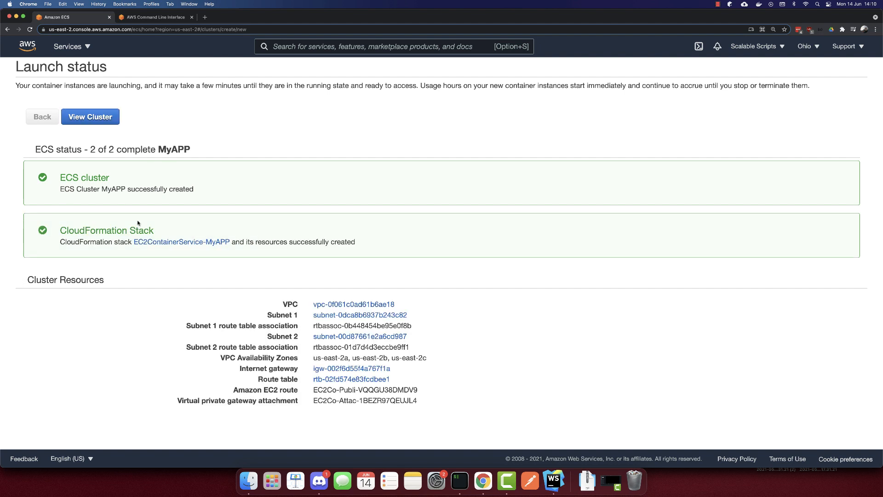
Step: View the MyAPP cluster, then start a new FARGATE task definition
left_click(90, 117)
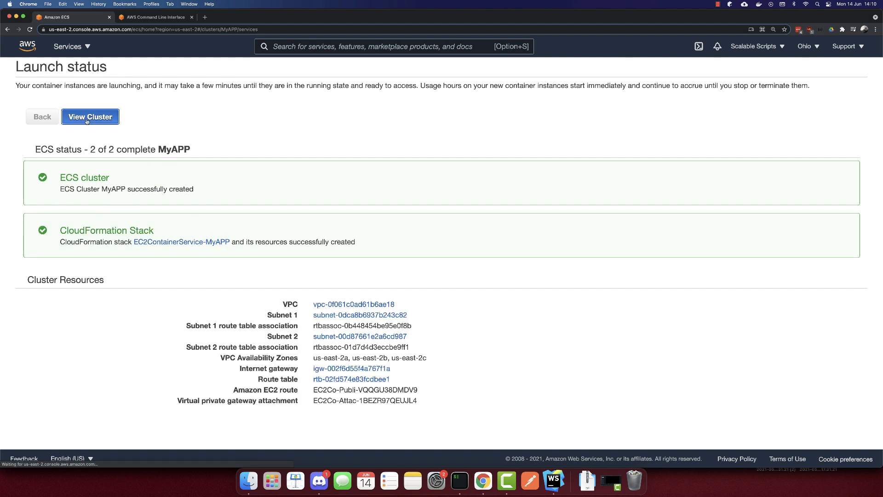
left_click(91, 116)
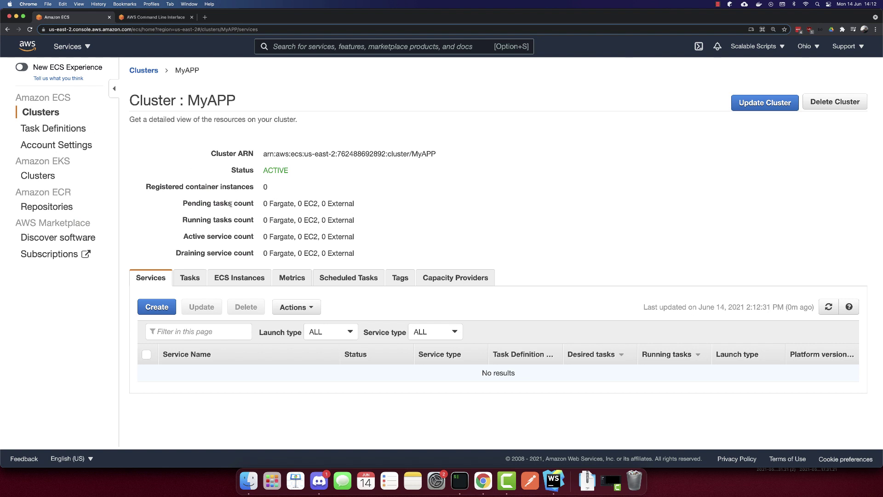
mouse_move(56, 133)
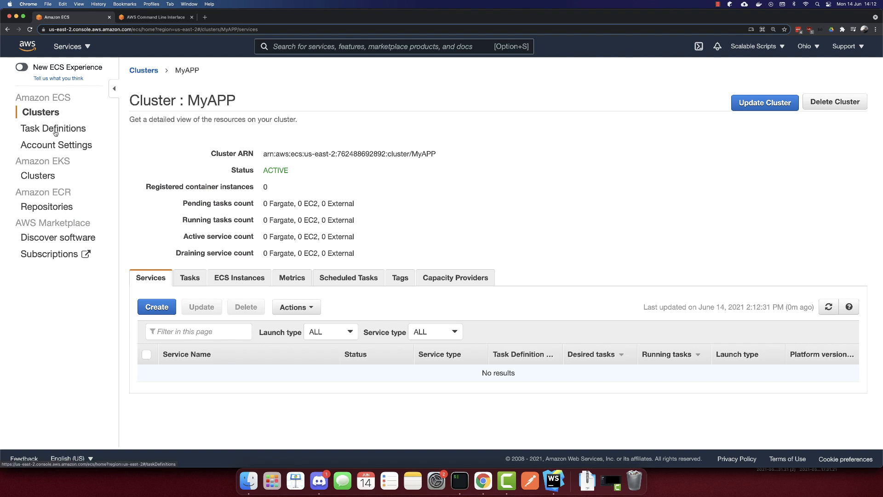
left_click(52, 129)
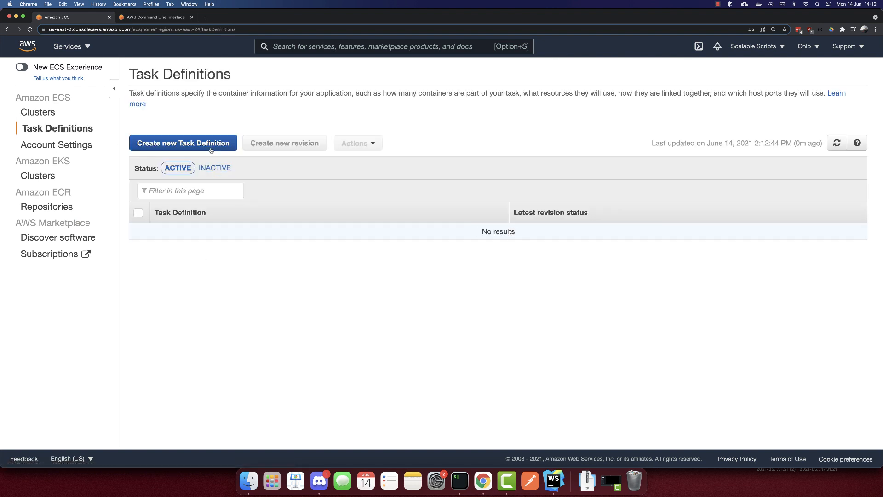
left_click(183, 143)
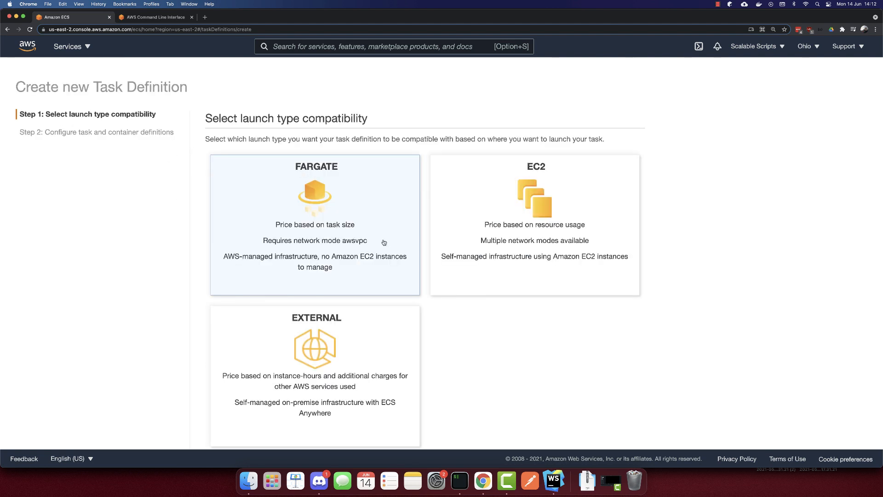
scroll("down", 3)
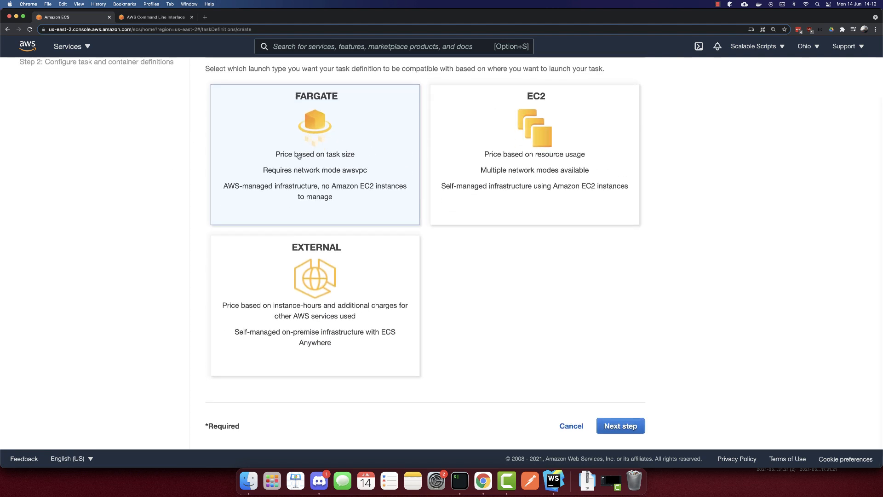
left_click(621, 425)
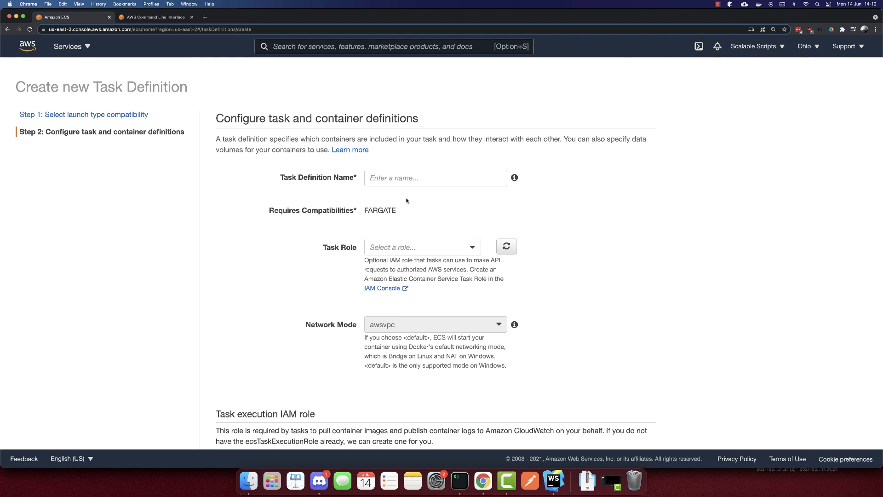
Step: Name the task definition 'app' and set its task role to None
left_click(435, 178)
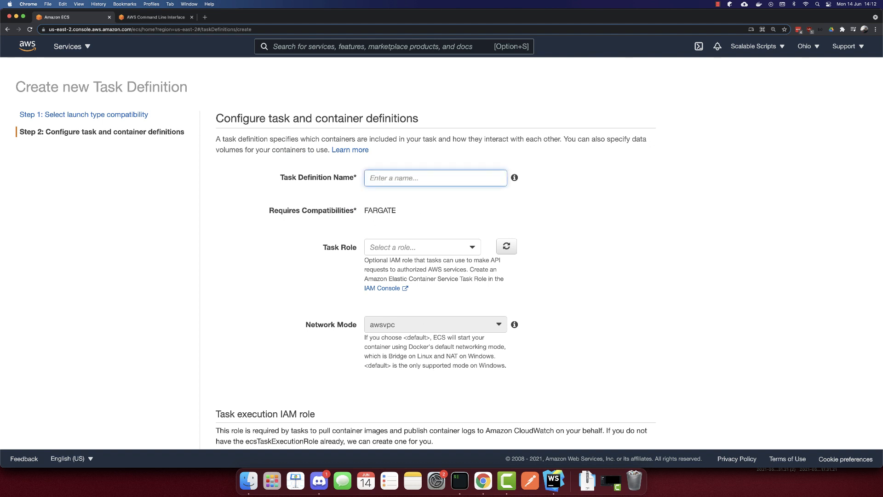
type("app")
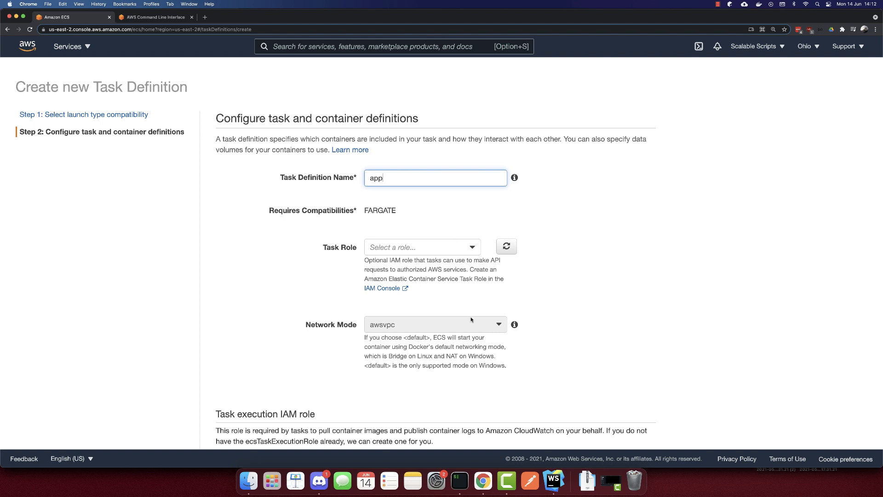
left_click(422, 247)
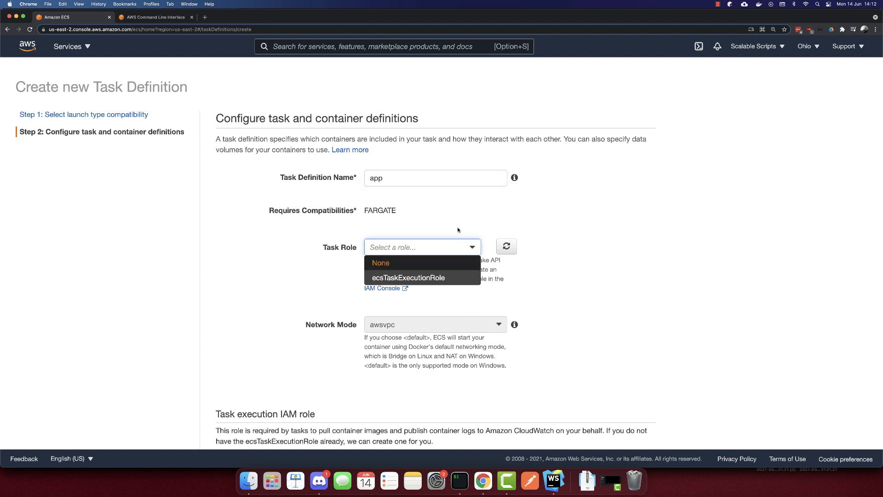
left_click(381, 263)
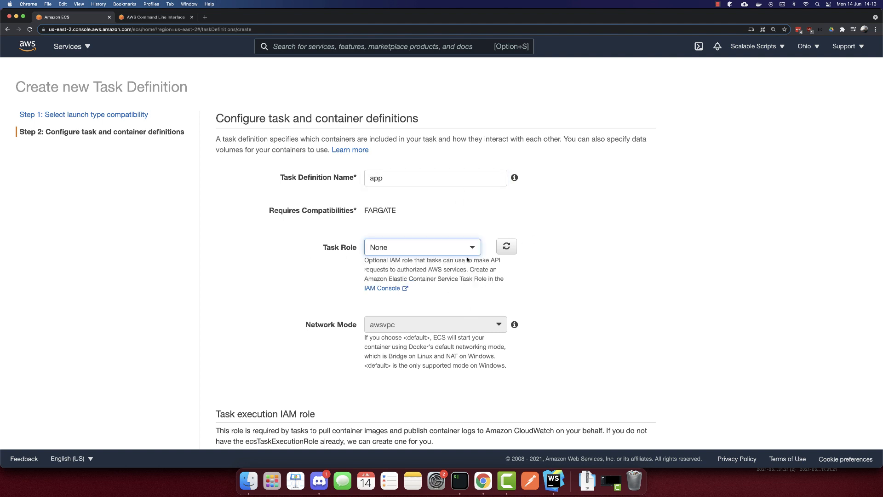
left_click(422, 247)
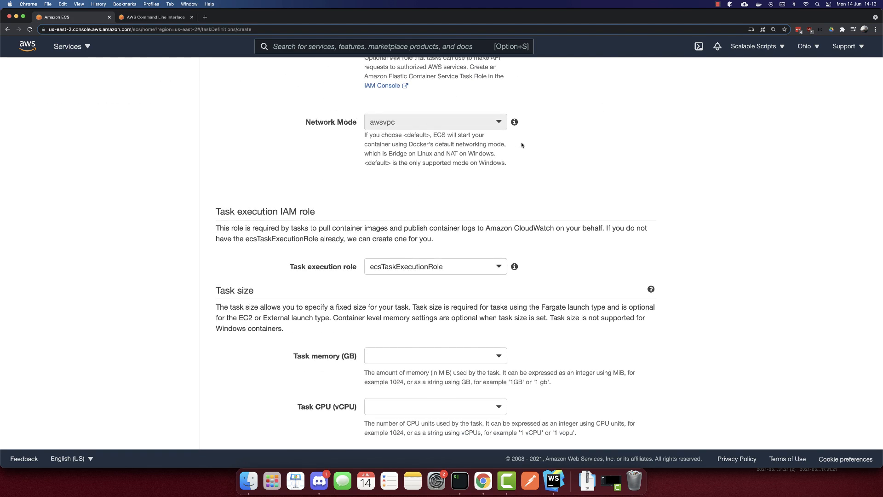
Step: Set task memory to 0.5GB and task CPU to 0.25 vCPU
scroll("down", 3)
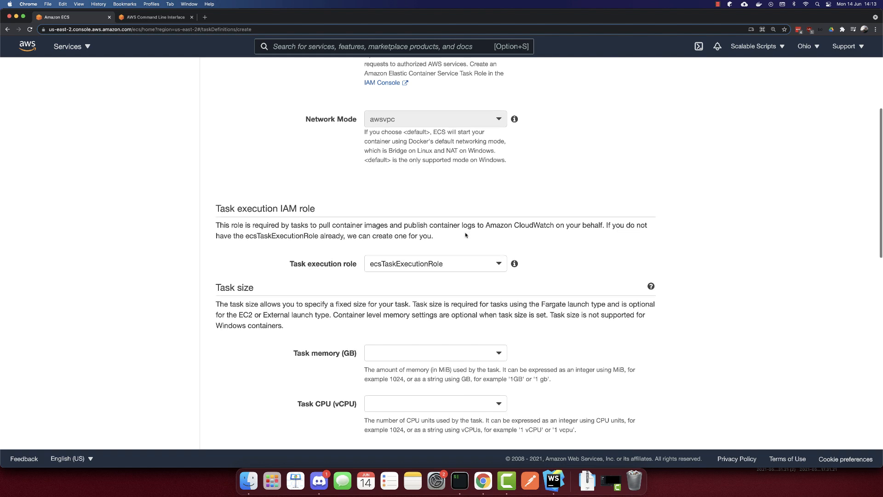
scroll("down", 3)
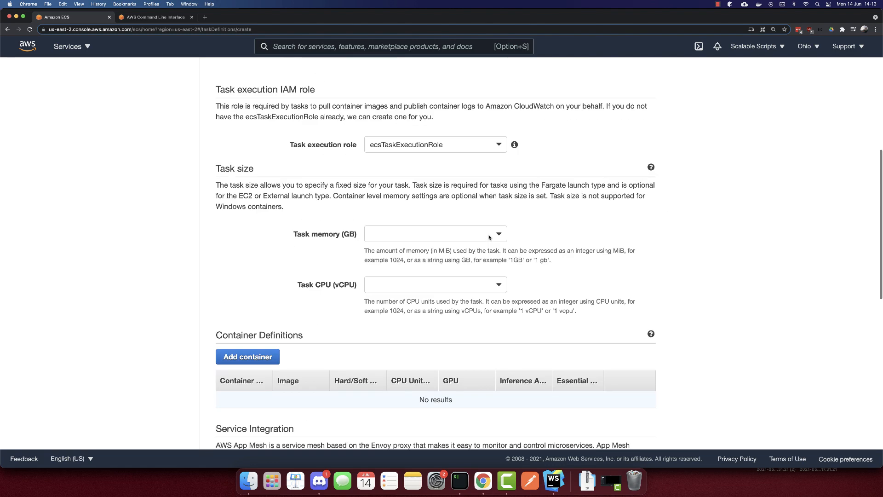
left_click(436, 233)
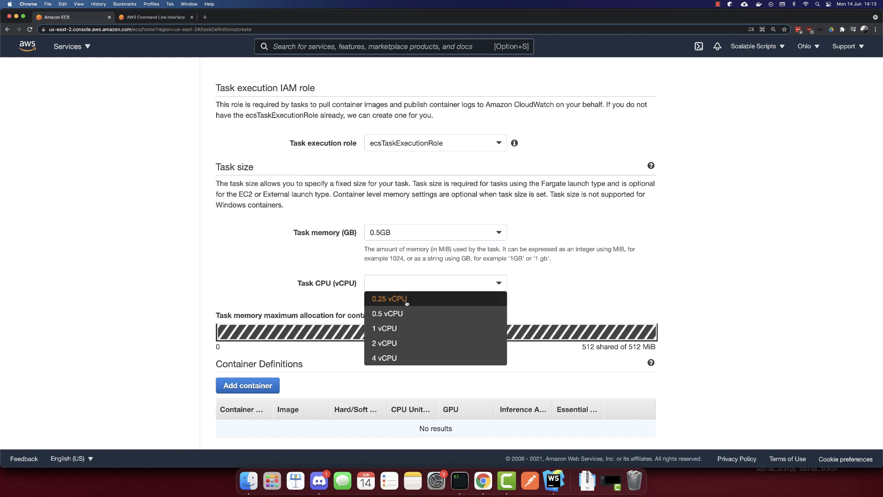
left_click(389, 299)
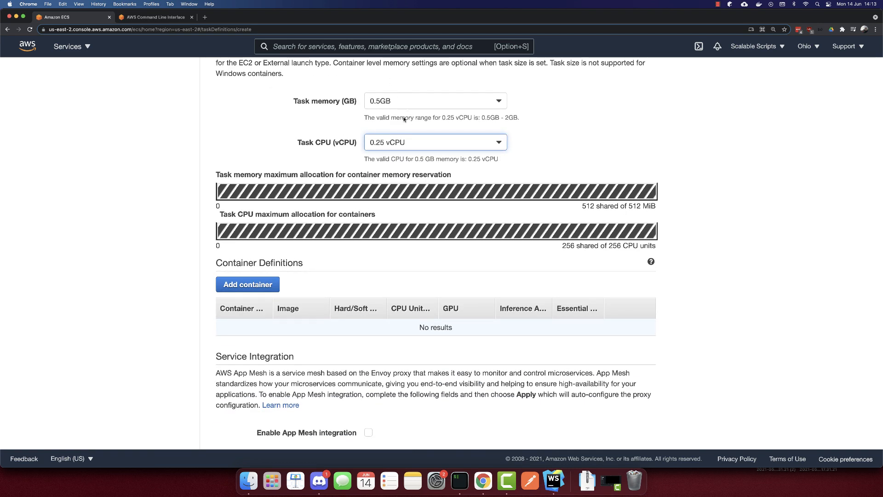
scroll("down", 3)
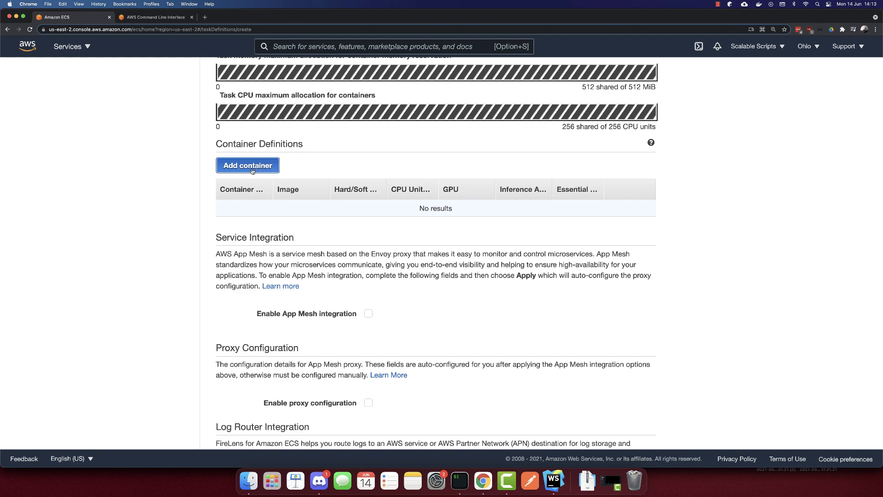
Step: Add a container named 'app' with port mapping 80
left_click(248, 165)
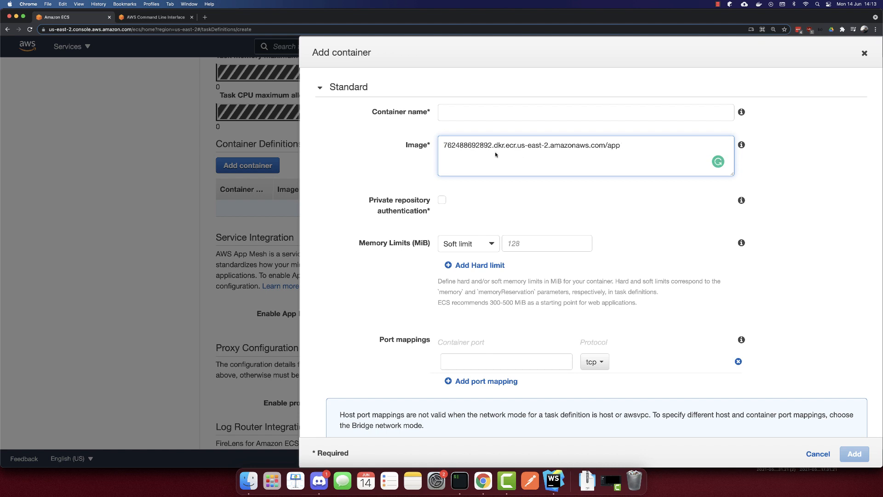
type("app")
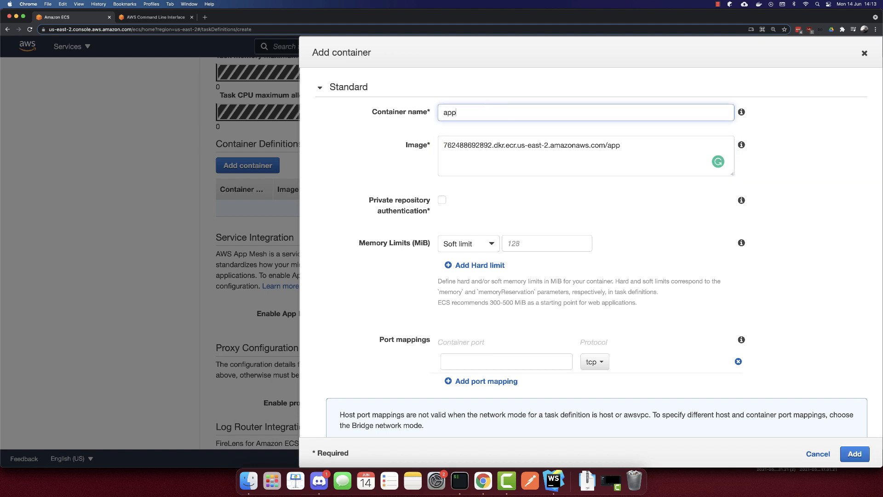
scroll("down", 3)
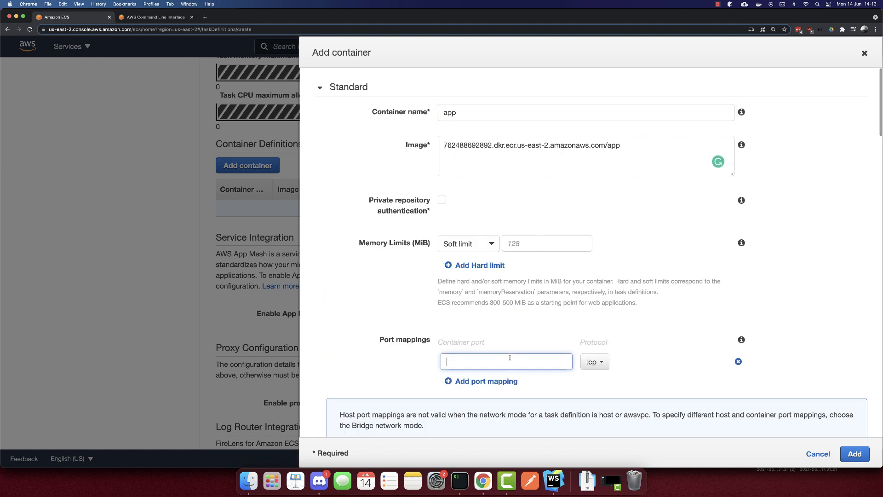
type("80")
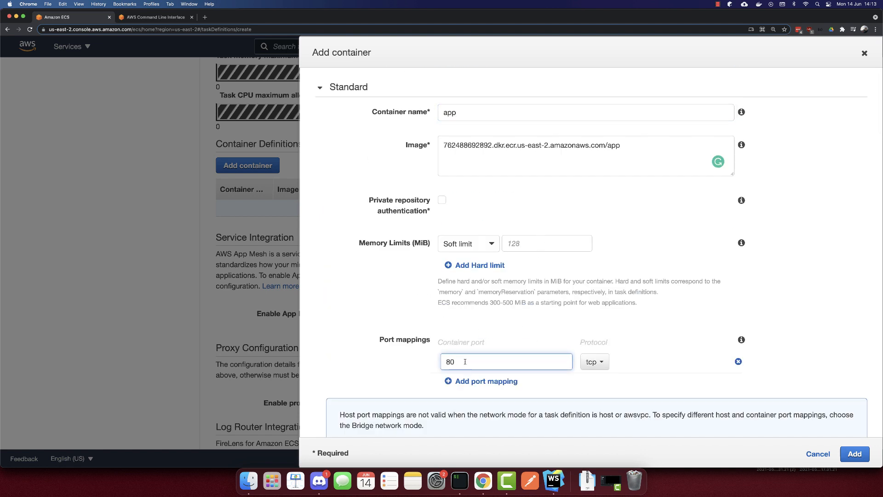
Step: Create the app task definition
scroll("down", 3)
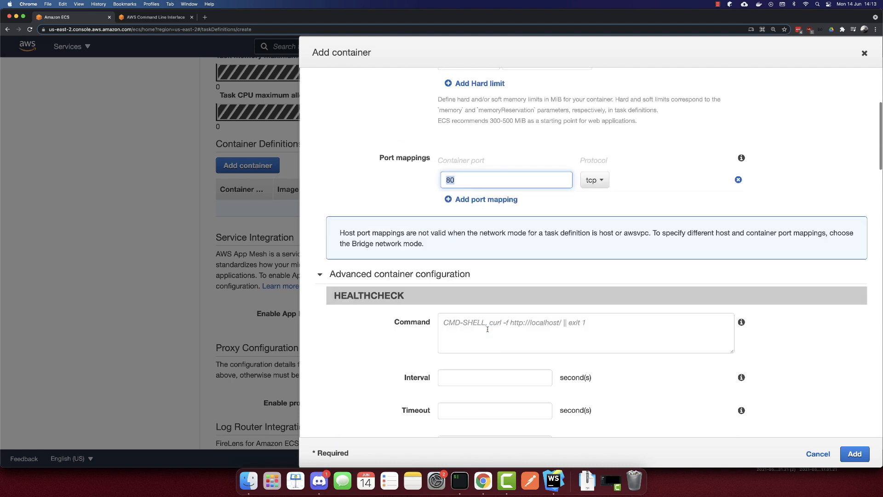
scroll("down", 3)
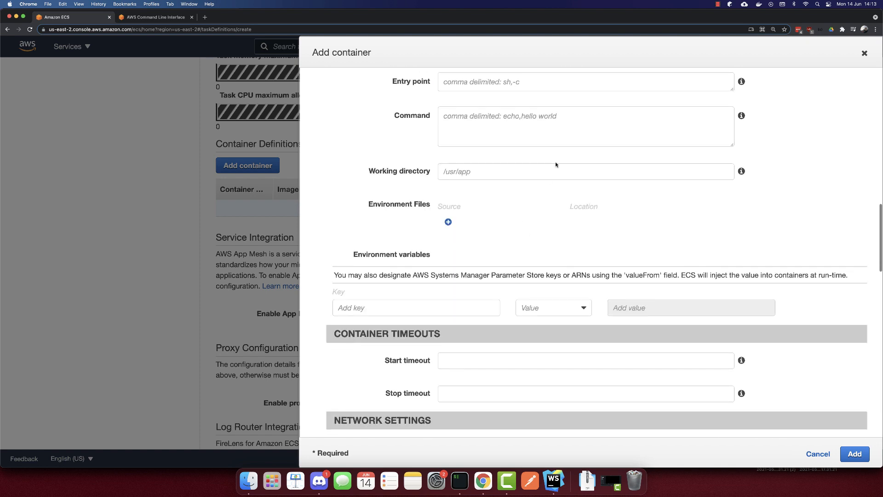
scroll("down", 3)
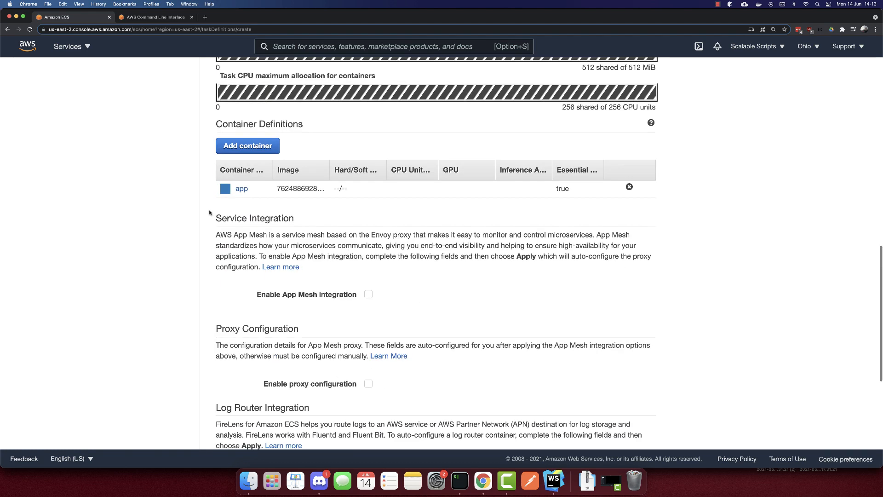
scroll("down", 3)
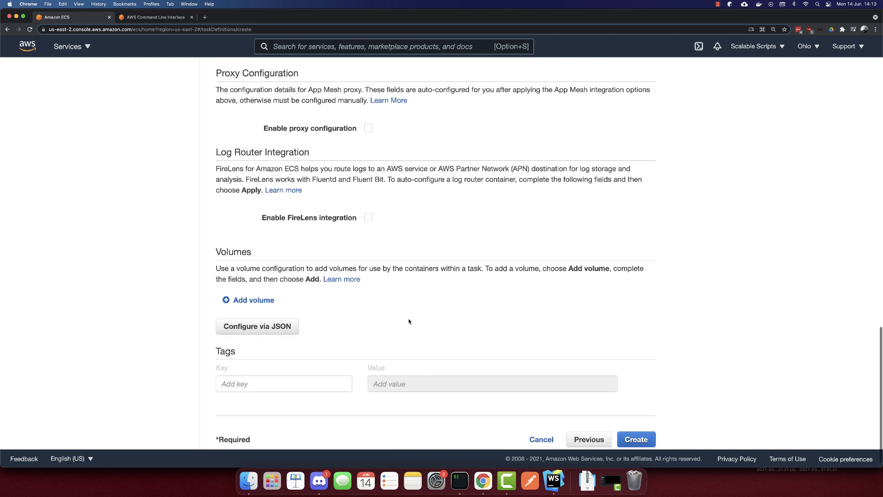
left_click(636, 438)
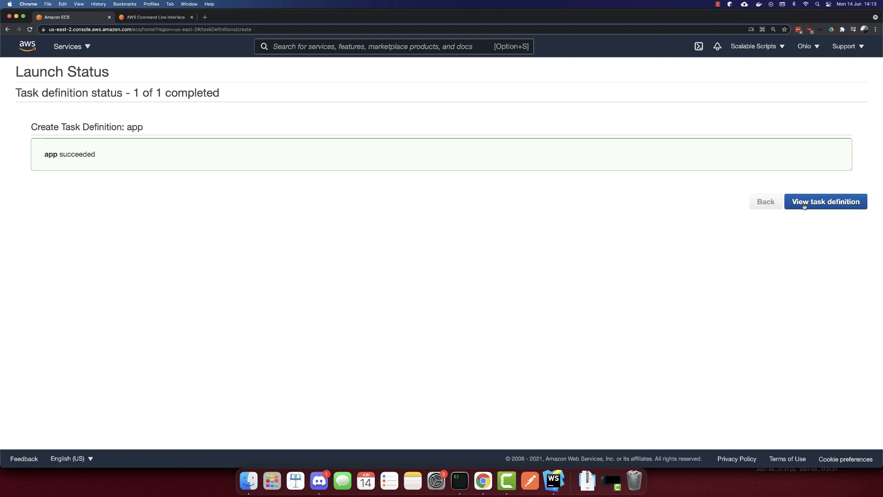
Step: View task definition app:3, then open the MyAPP cluster from the Clusters list
left_click(826, 202)
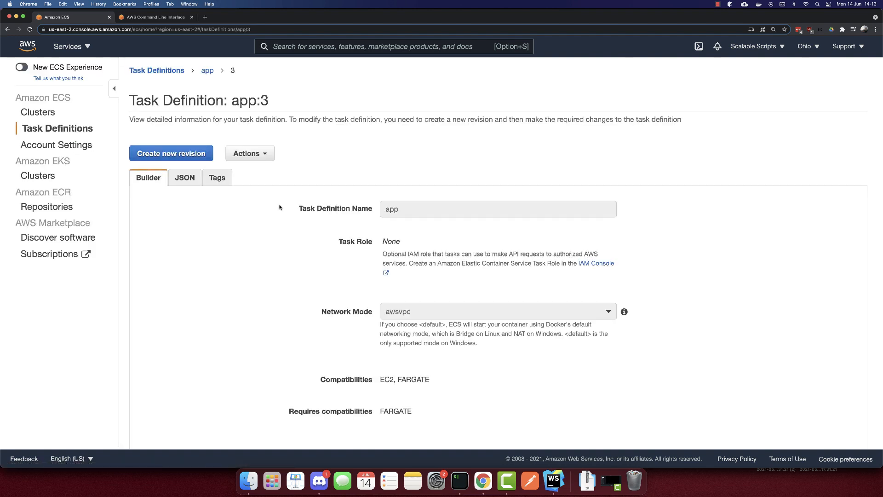
left_click(38, 112)
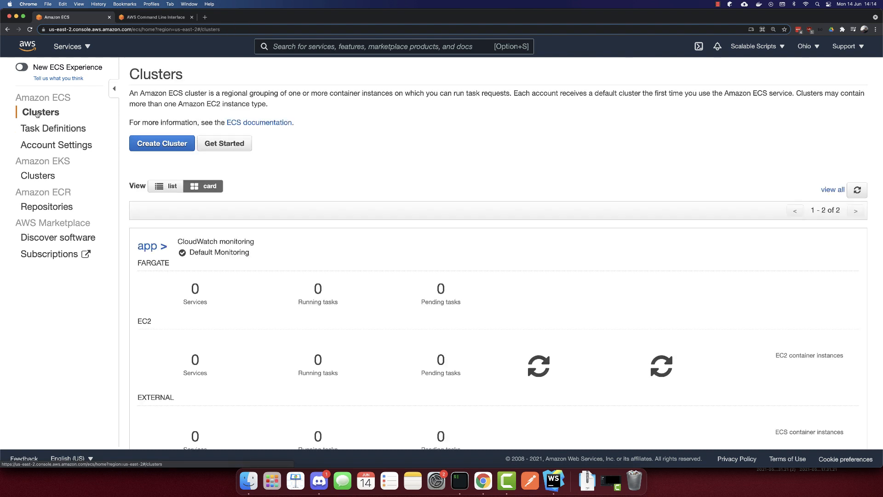
left_click(152, 246)
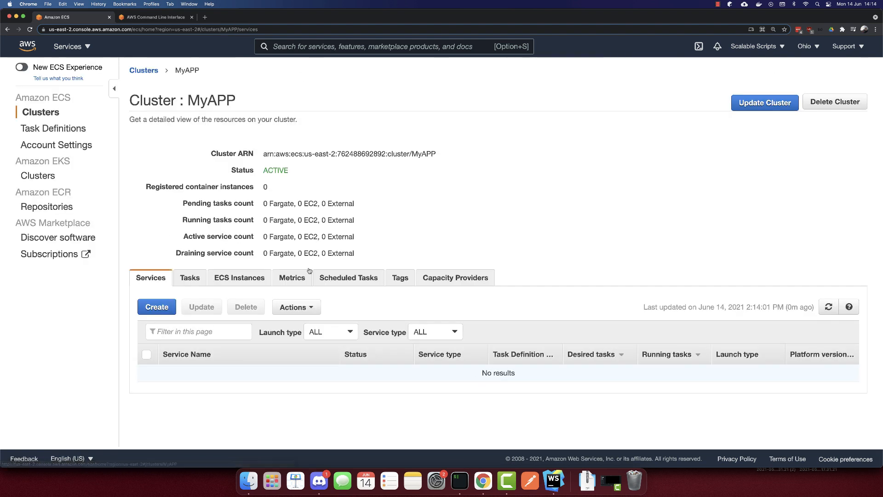
mouse_move(132, 143)
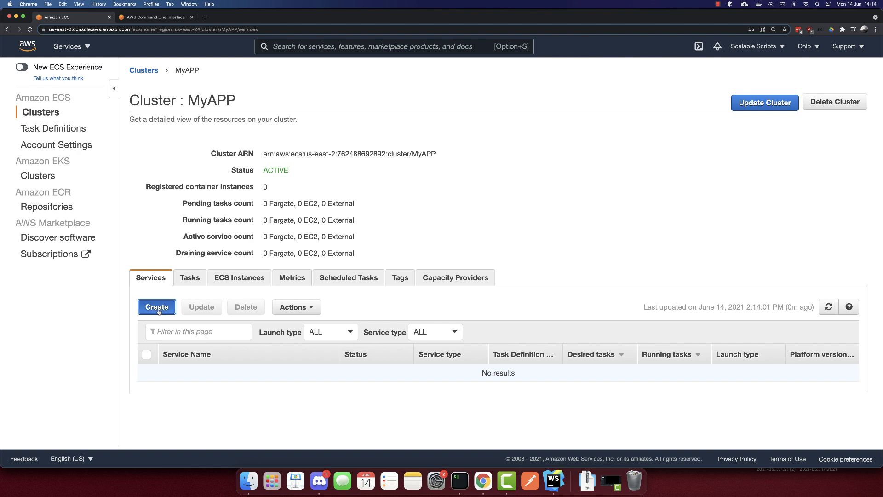
Step: Create a service in MyAPP named 'app' with 1 task and rolling updates
left_click(156, 307)
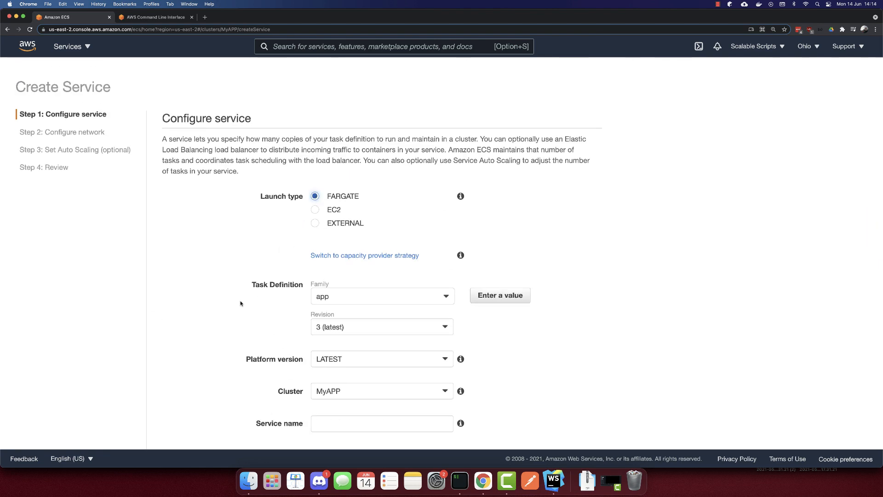
scroll("down", 3)
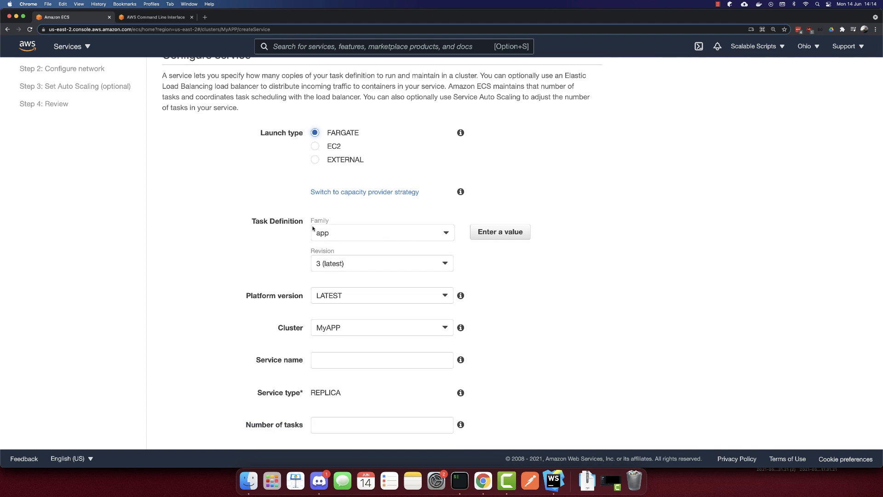
mouse_move(335, 233)
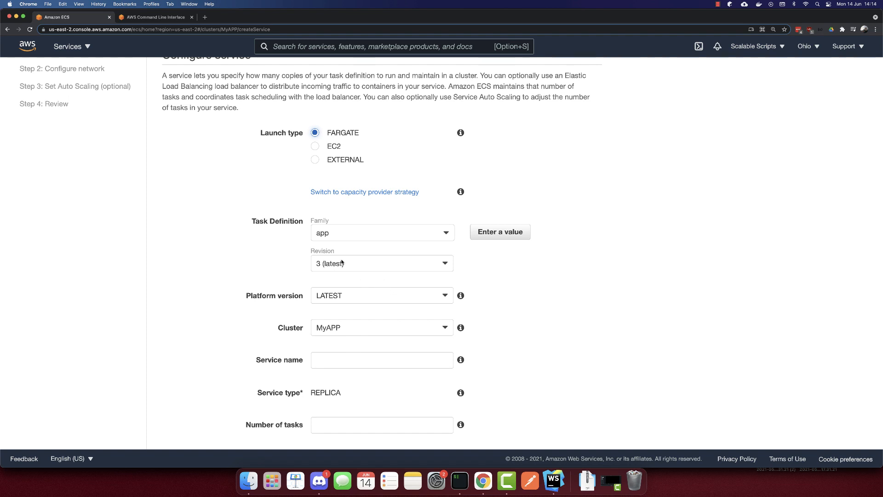
mouse_move(370, 229)
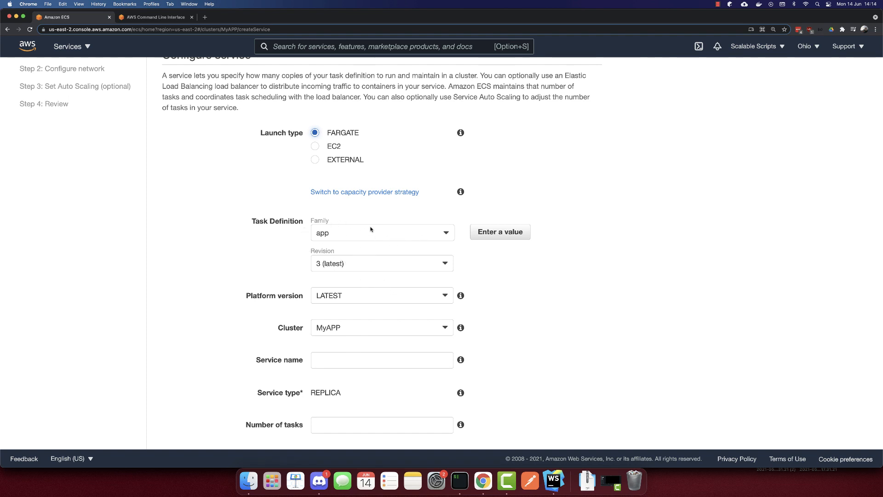
mouse_move(198, 272)
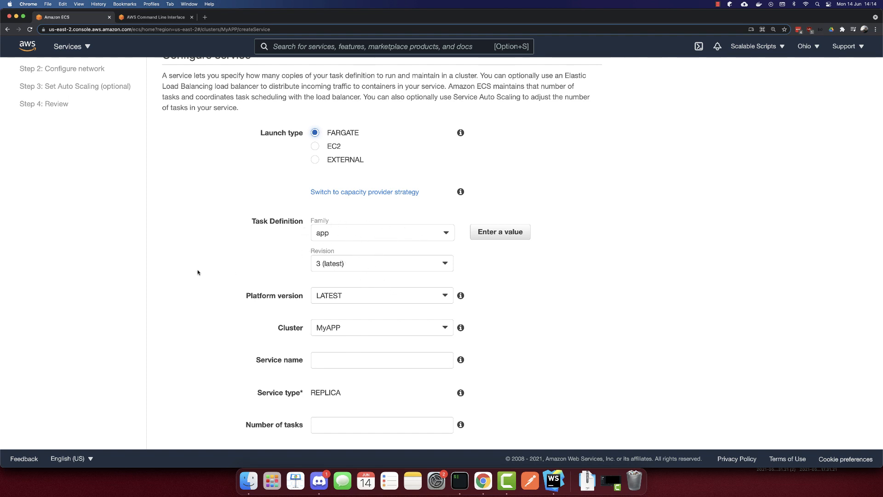
scroll("down", 3)
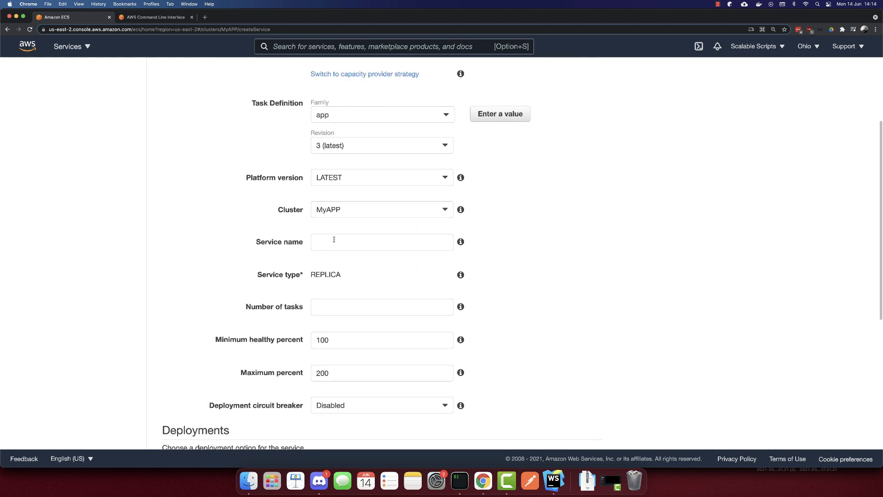
left_click(382, 242)
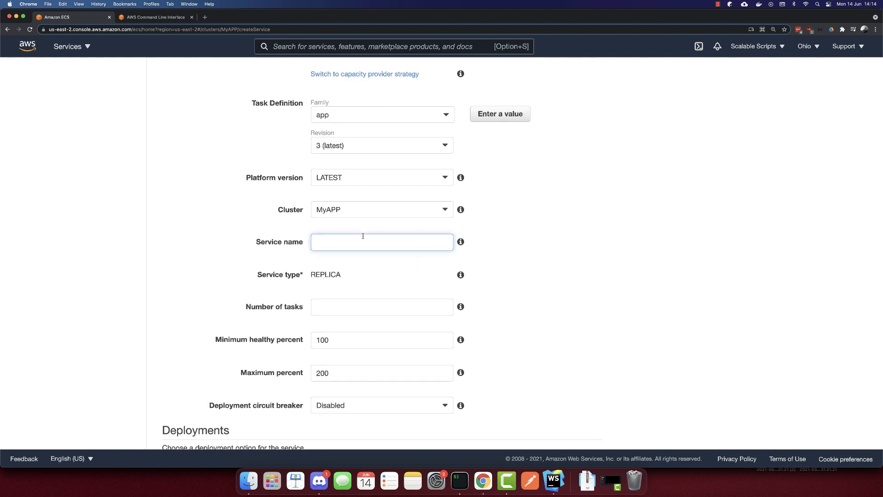
type("app")
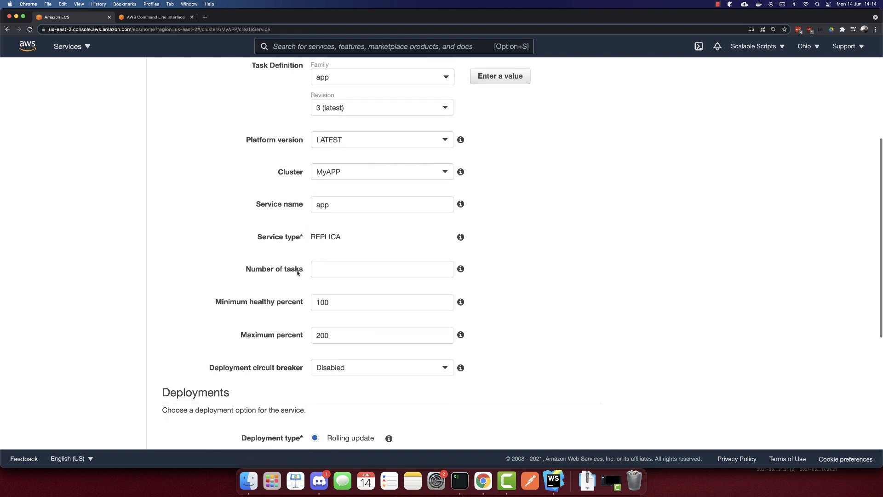
type("1")
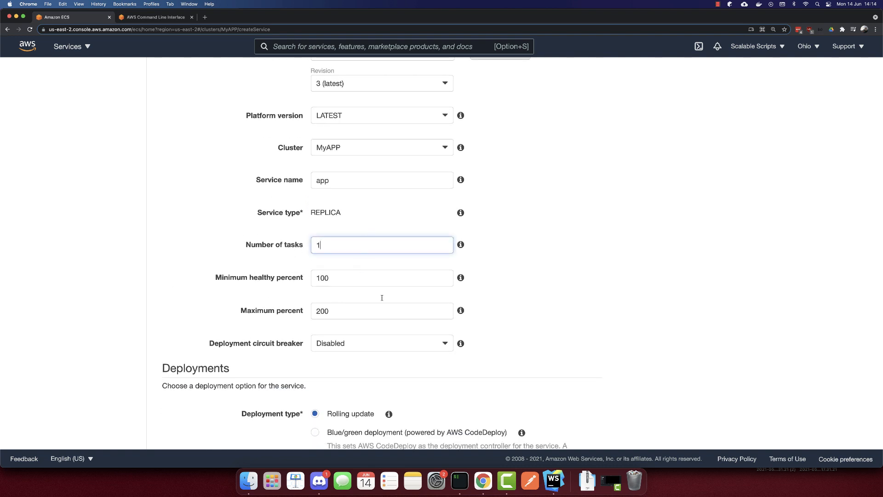
type("2")
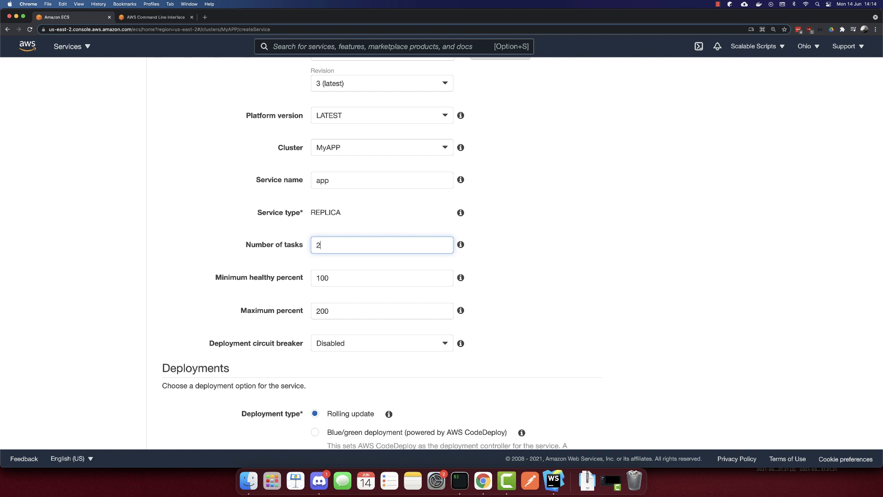
type("1")
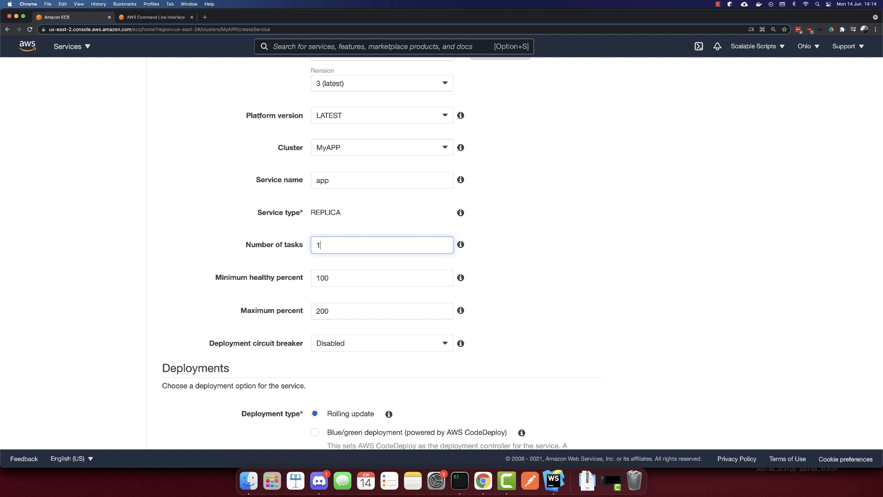
mouse_move(552, 268)
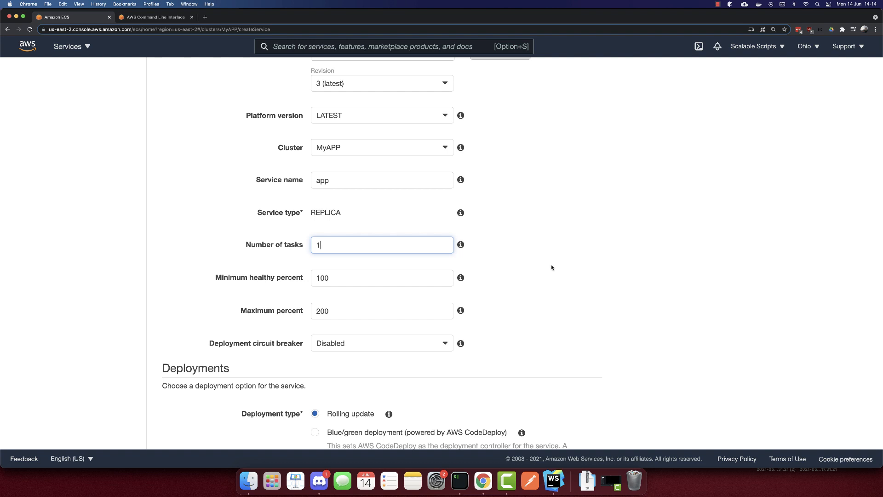
scroll("down", 3)
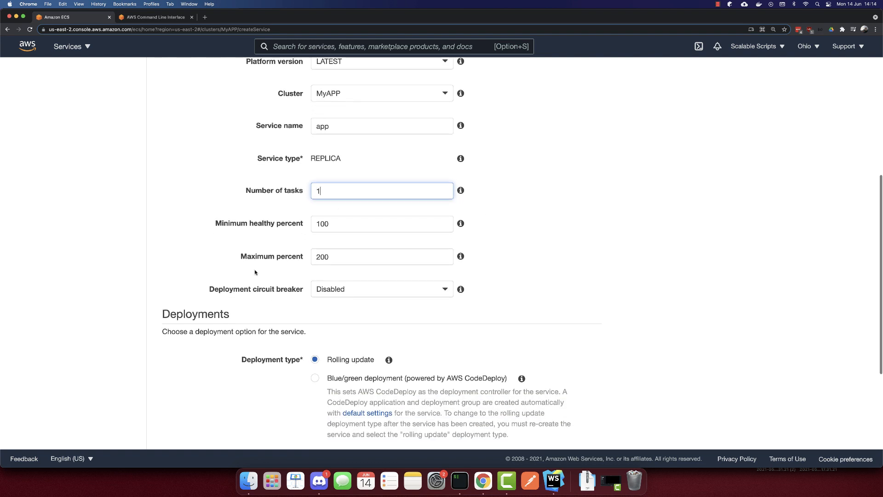
scroll("down", 3)
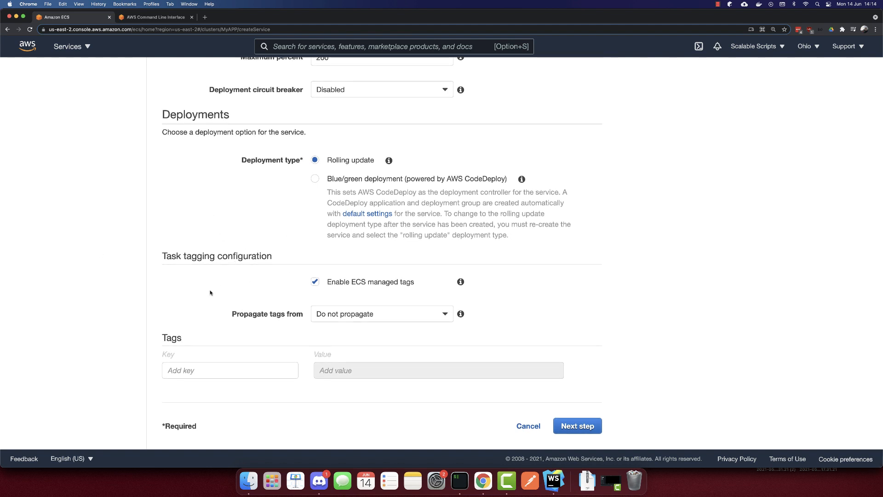
mouse_move(609, 364)
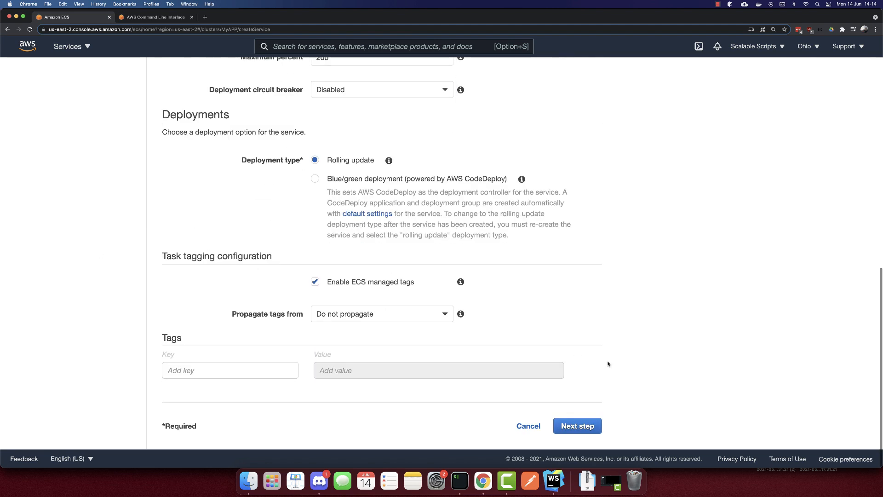
Step: Choose the us-east-2b public subnet, keeping public IP enabled and load balancer None
left_click(577, 425)
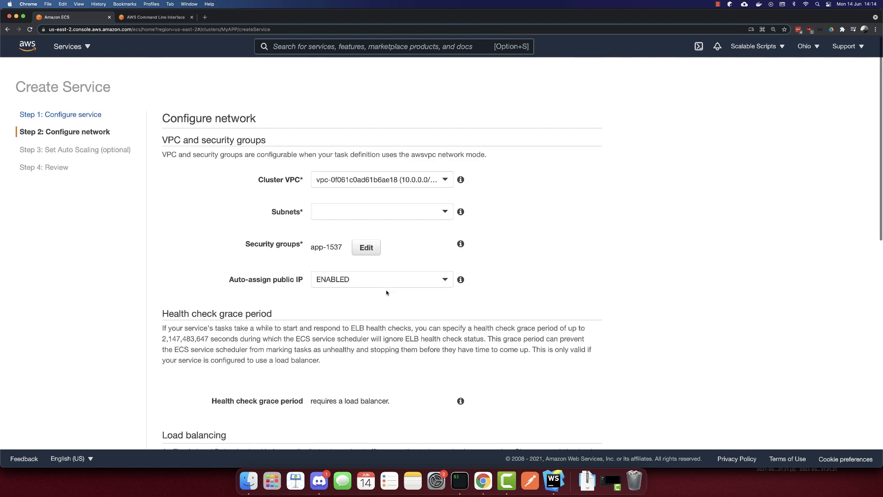
left_click(382, 211)
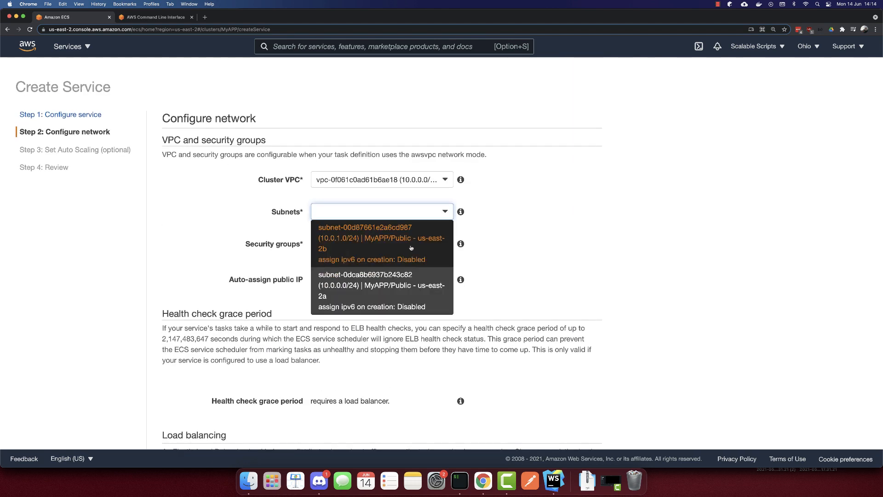
left_click(381, 244)
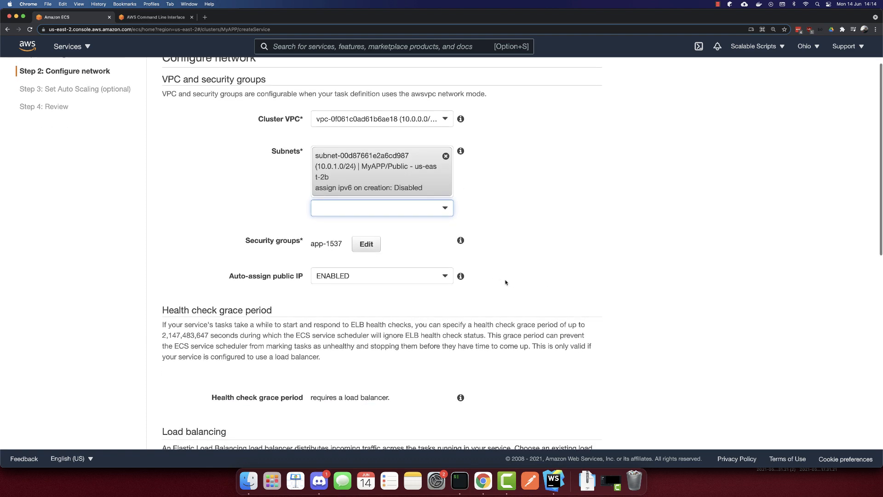
scroll("down", 3)
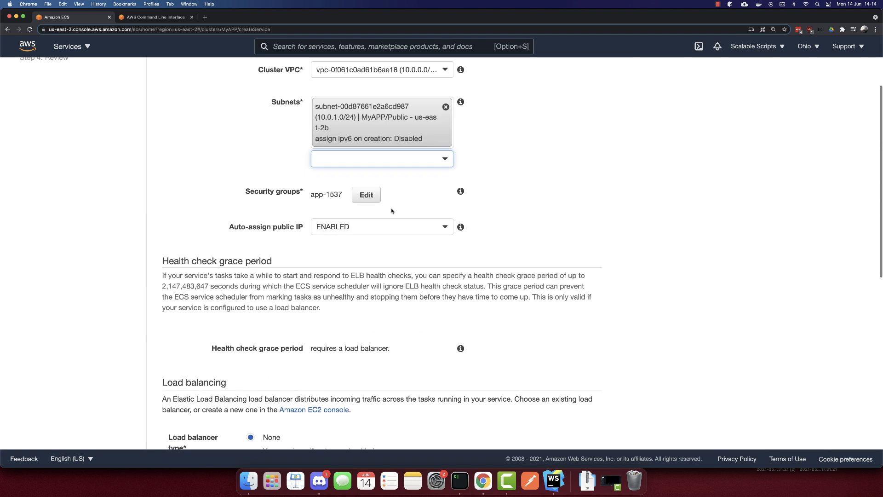
scroll("down", 3)
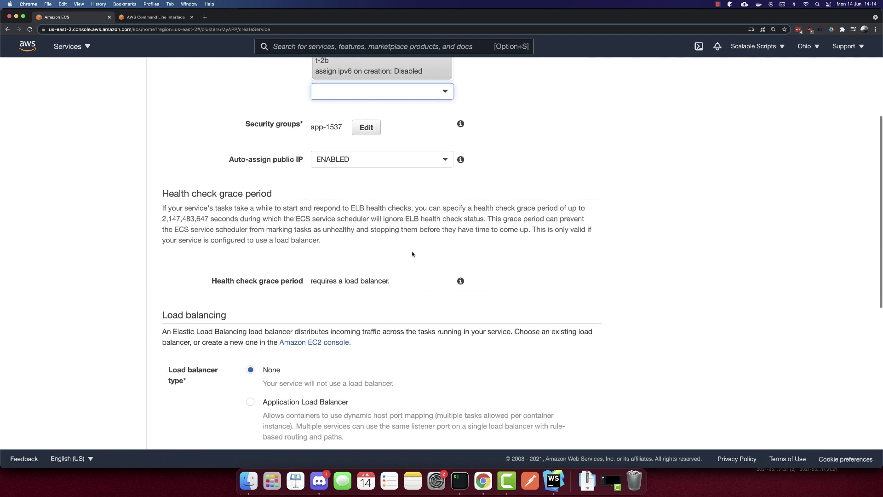
scroll("down", 3)
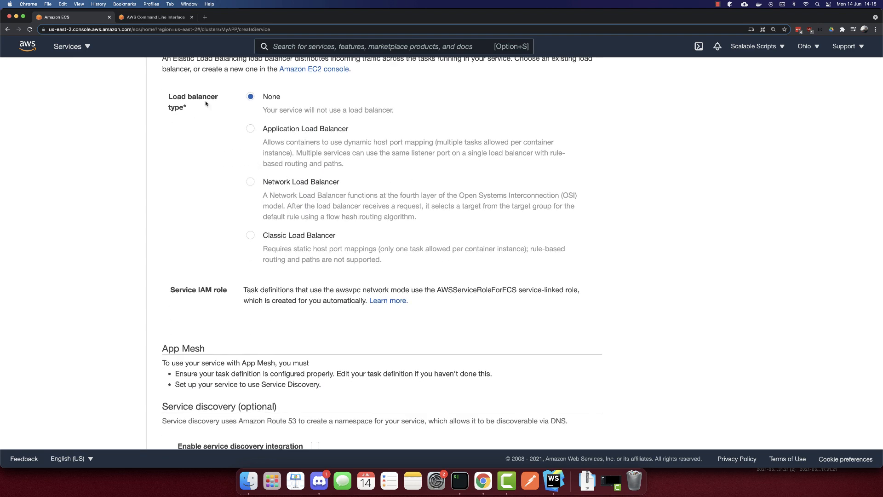
scroll("down", 3)
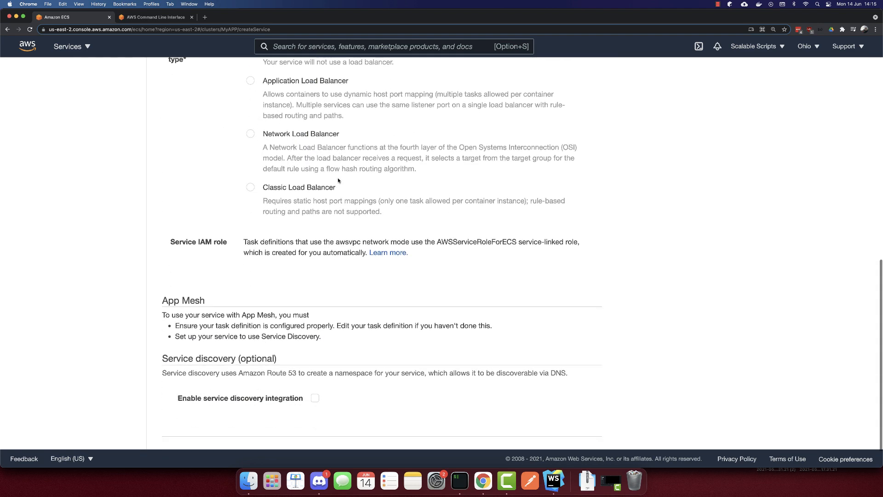
scroll("down", 3)
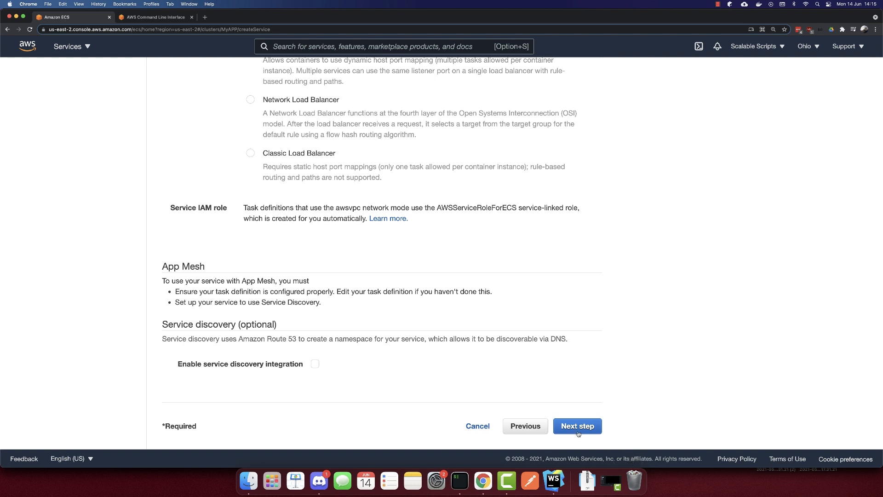
Step: Advance to Auto Scaling, keeping the service's desired count unadjusted
left_click(577, 426)
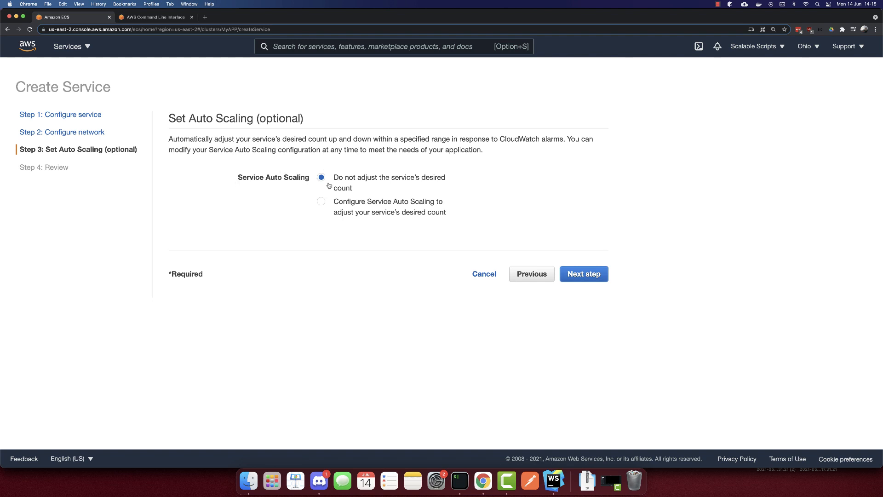
mouse_move(426, 192)
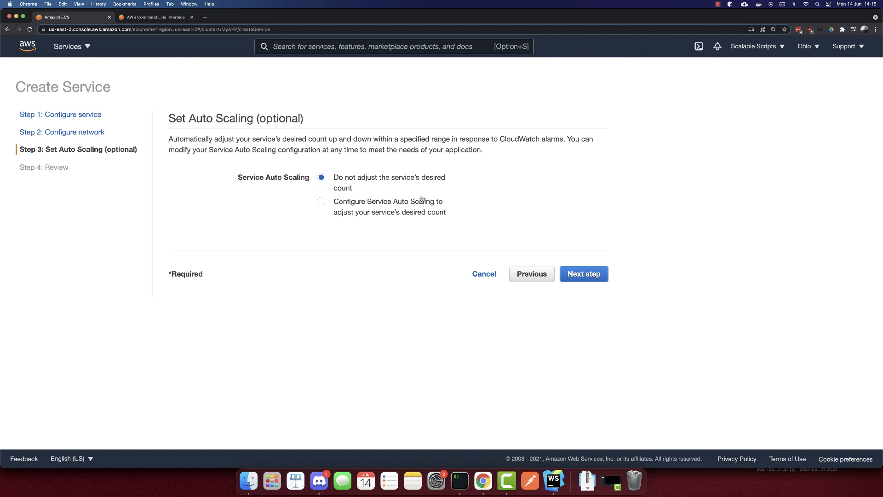
mouse_move(583, 276)
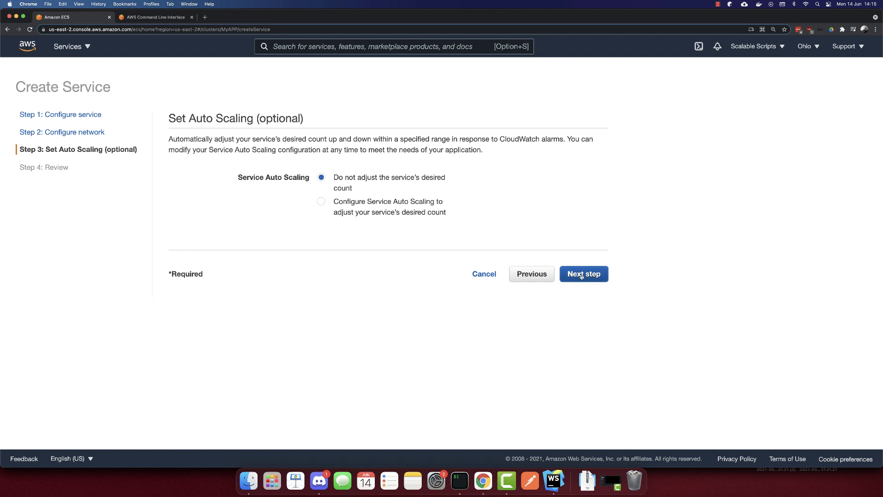
Step: Review the settings, create the app service, and view it
left_click(584, 274)
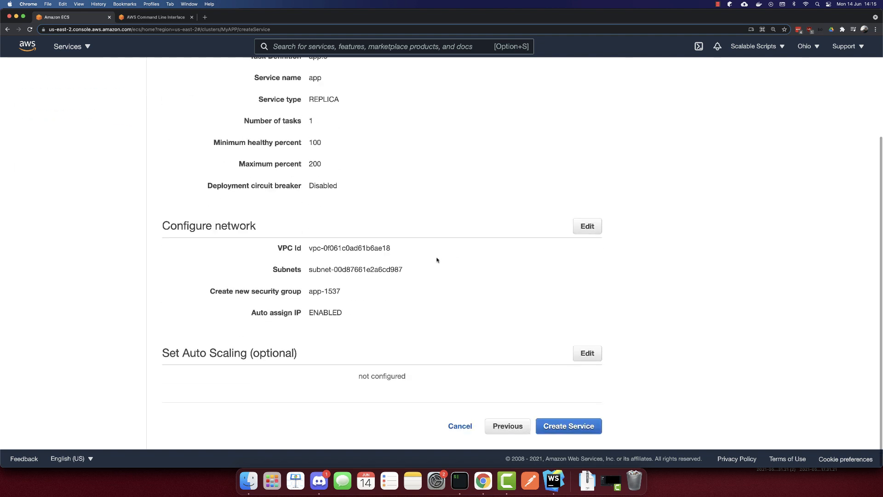
left_click(569, 426)
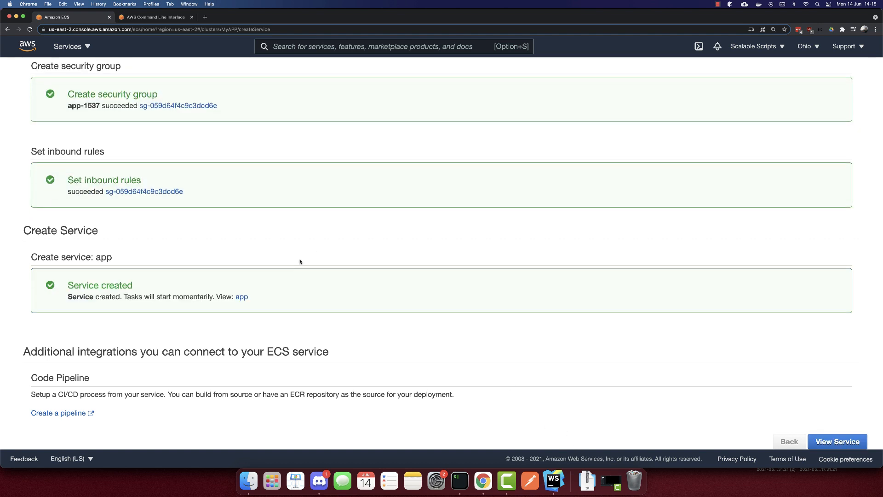
left_click(837, 442)
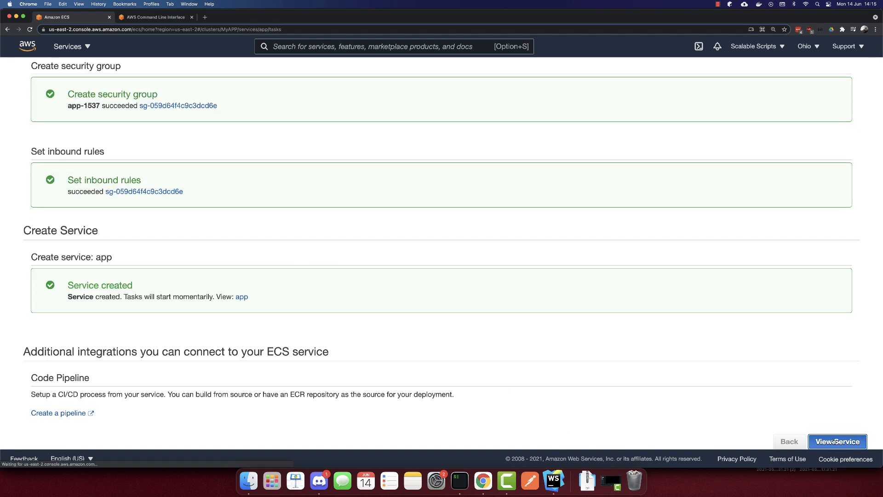
Step: Open the app service's provisioning Fargate task to view its details
left_click(838, 441)
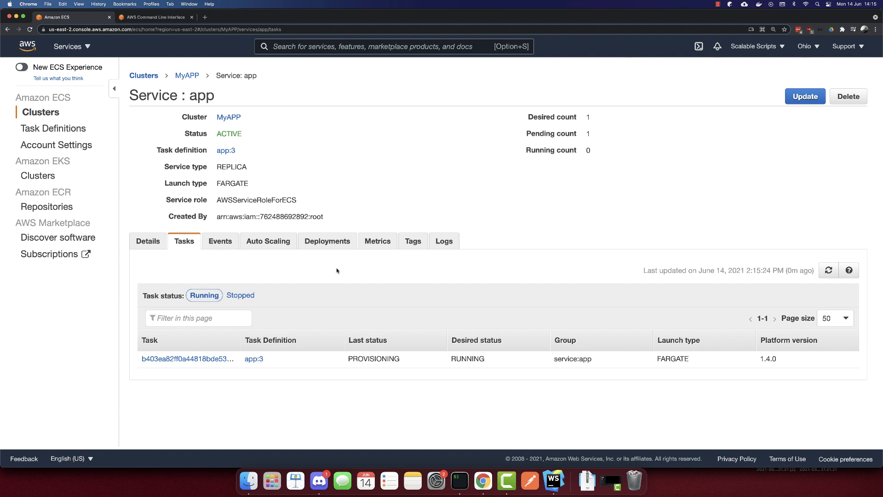
left_click(187, 359)
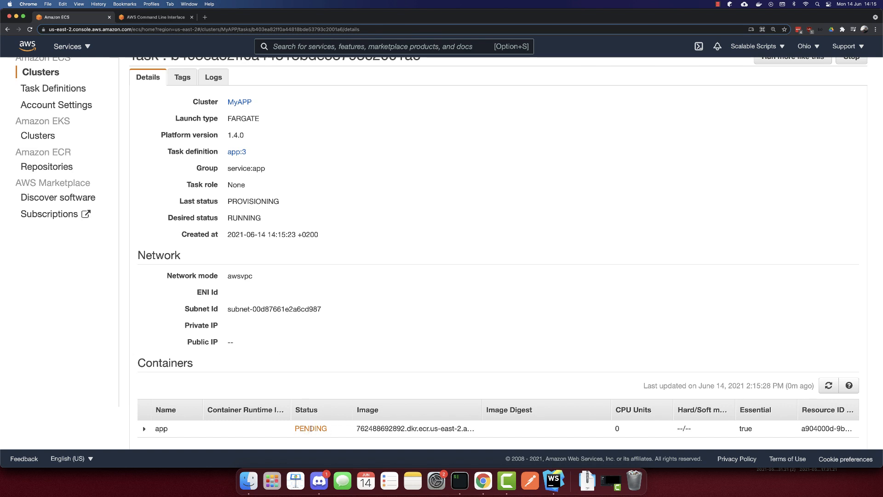
mouse_move(328, 420)
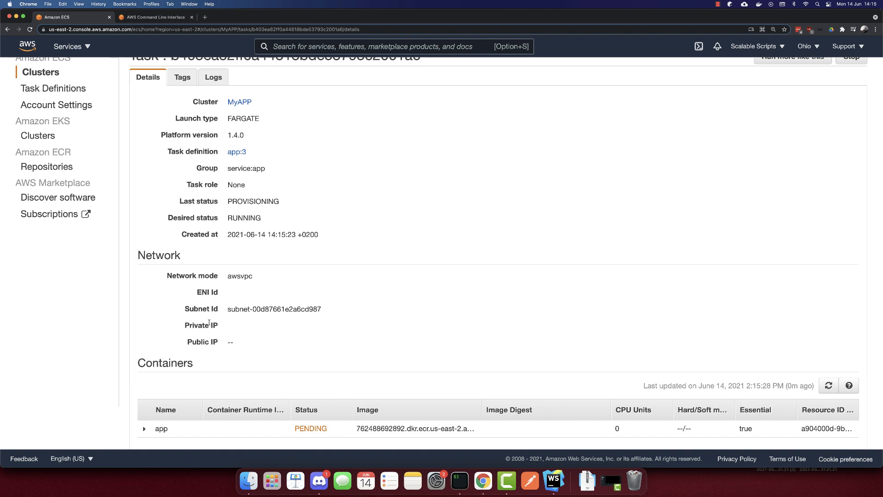
mouse_move(296, 360)
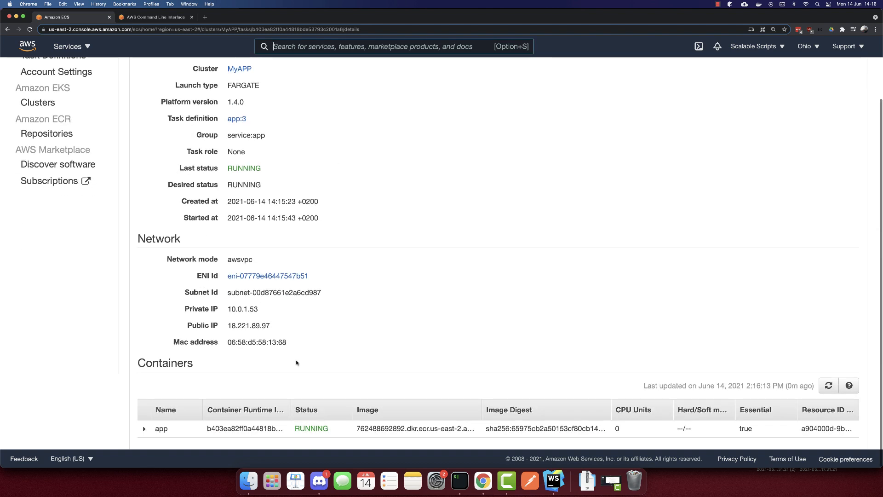
Step: Copy public IP 18.221.89.97 to load the React app, then return to ECS
double_click(248, 325)
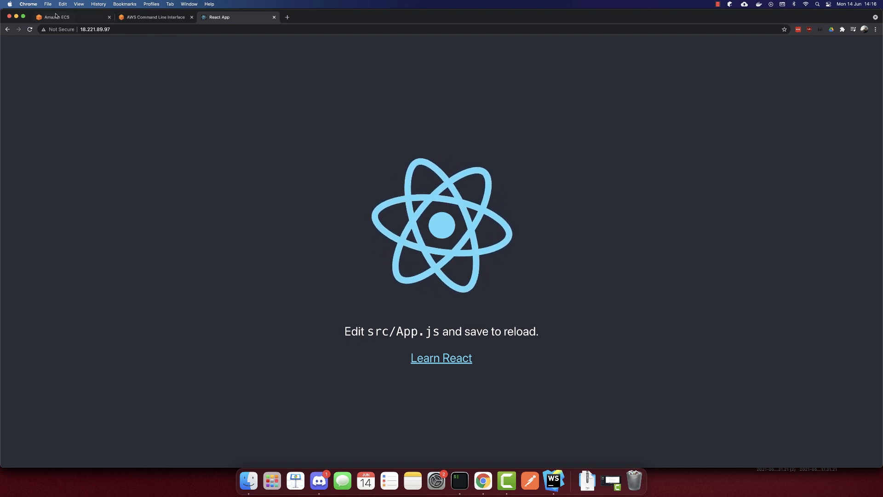
left_click(55, 18)
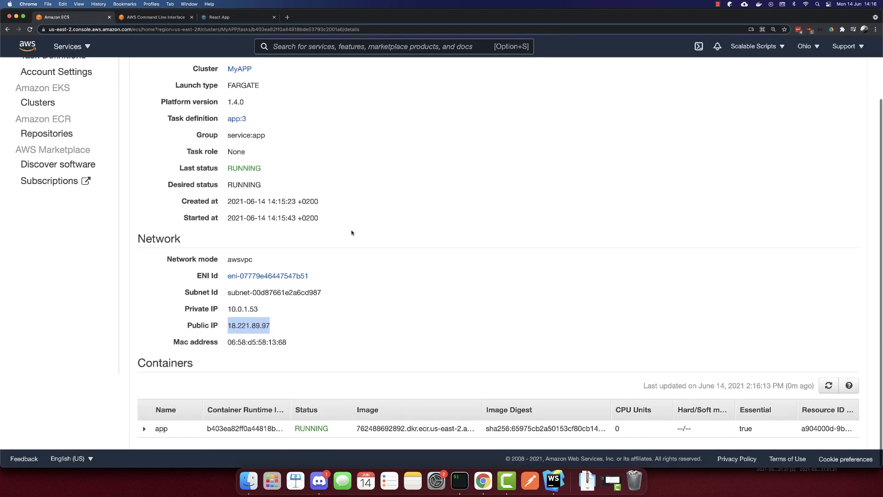
mouse_move(349, 229)
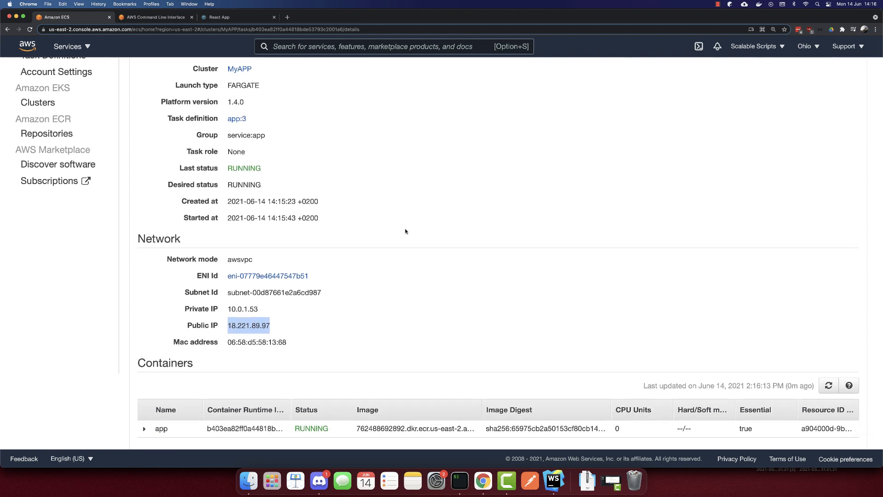
mouse_move(337, 282)
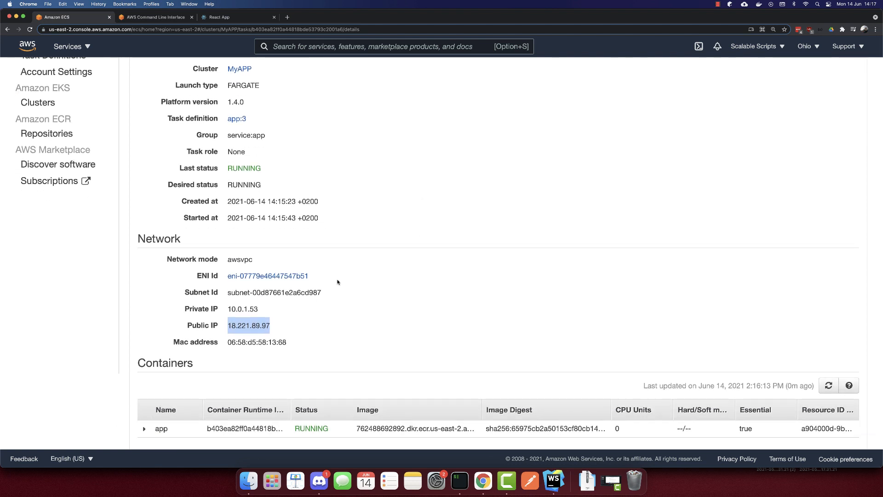
mouse_move(332, 261)
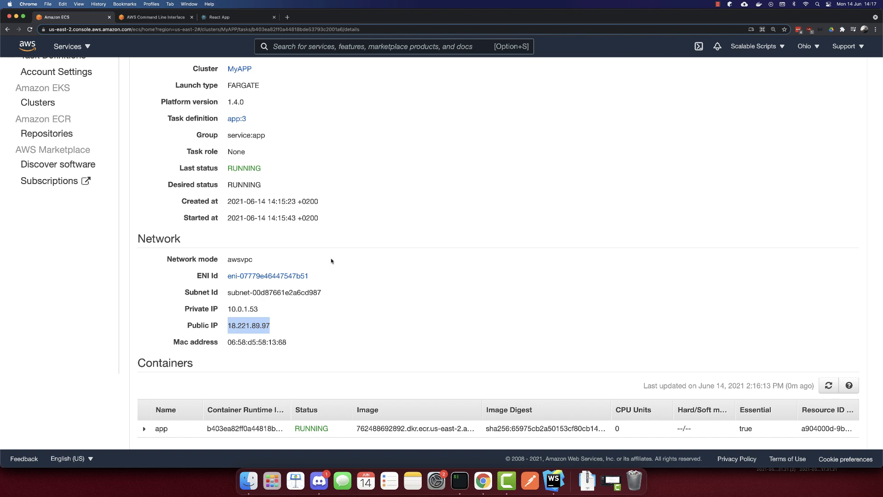